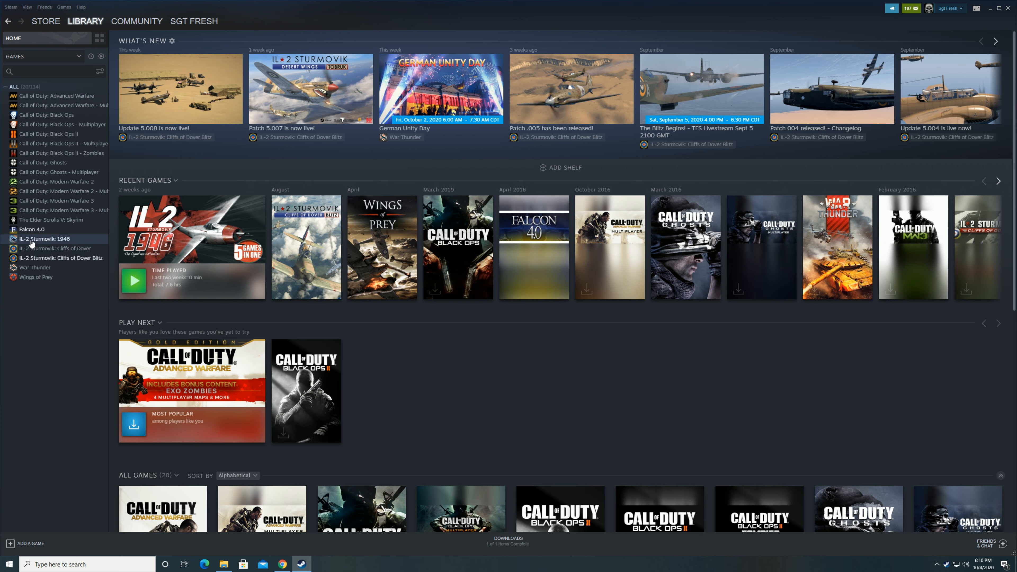
# Show the beta version list for IL-2 Sturmovik: 1946 in its Steam properties
pyautogui.rightClick(44, 239)
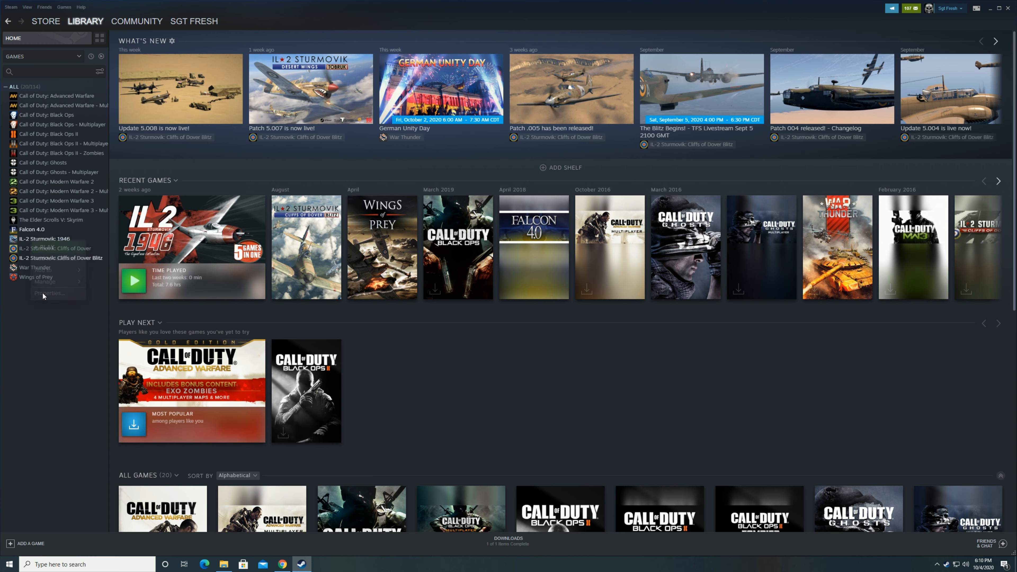
pyautogui.click(45, 293)
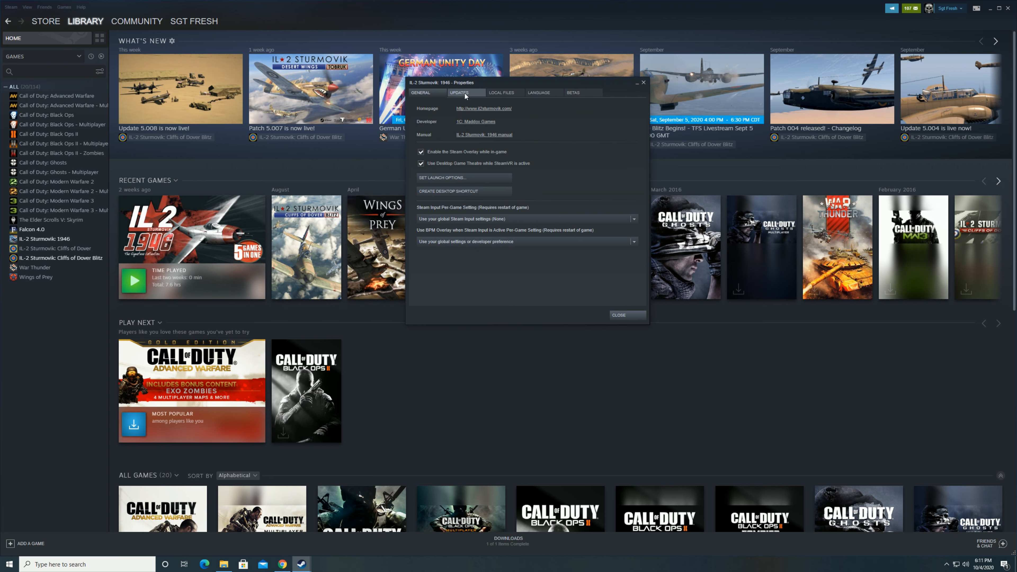
pyautogui.click(572, 92)
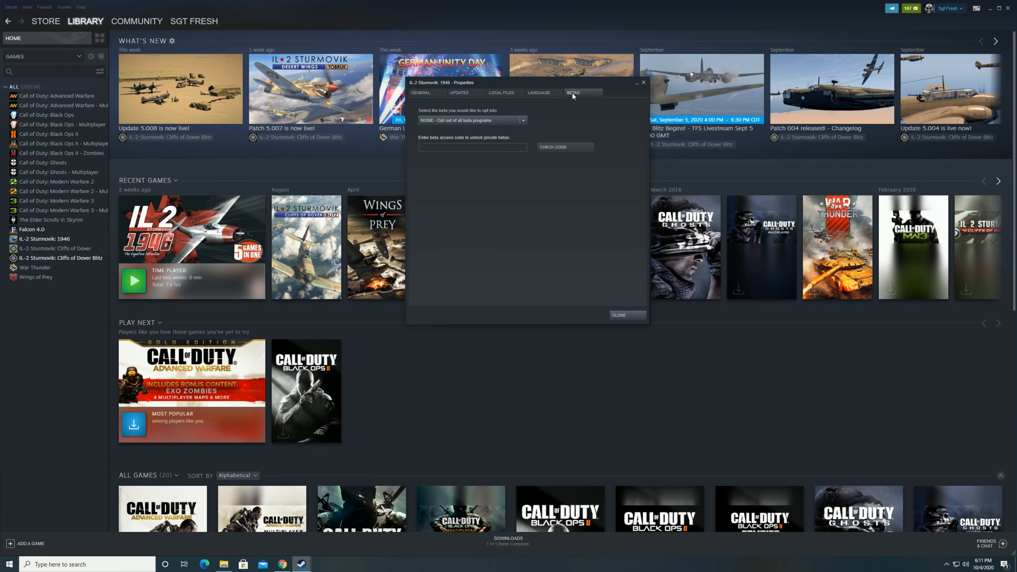
pyautogui.moveTo(520, 121)
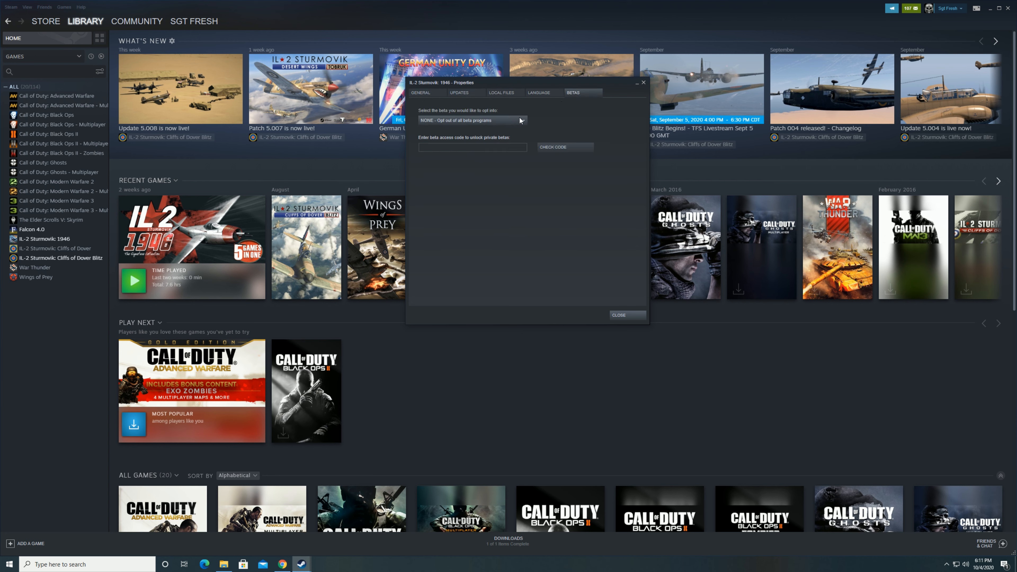
pyautogui.click(522, 120)
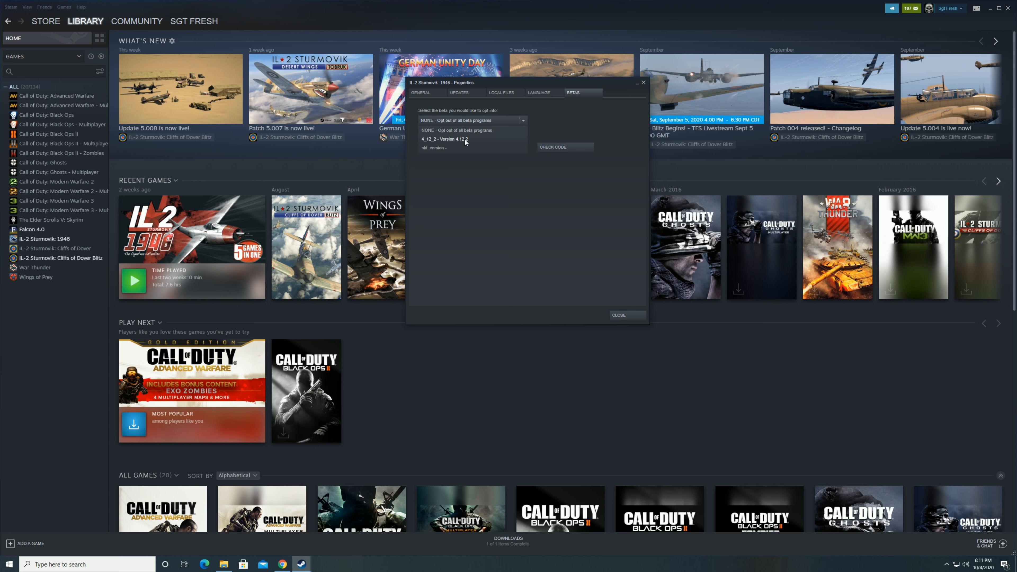
pyautogui.moveTo(430, 140)
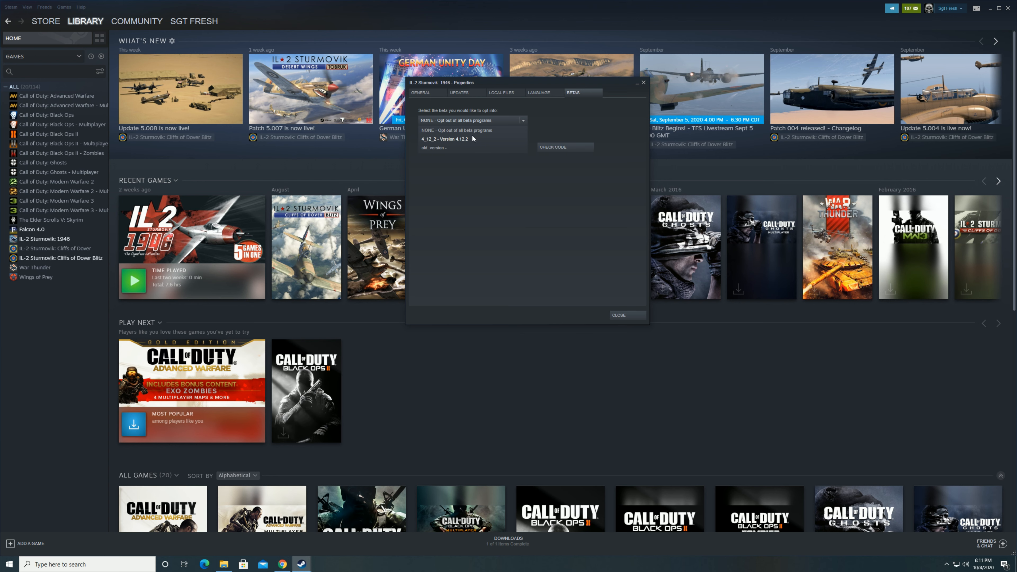
pyautogui.moveTo(469, 143)
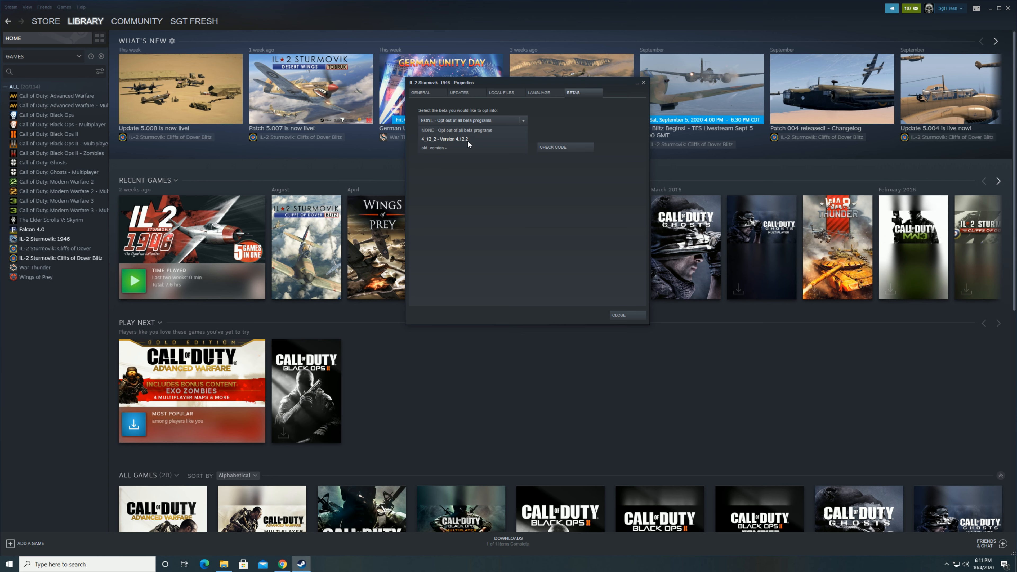
pyautogui.moveTo(470, 144)
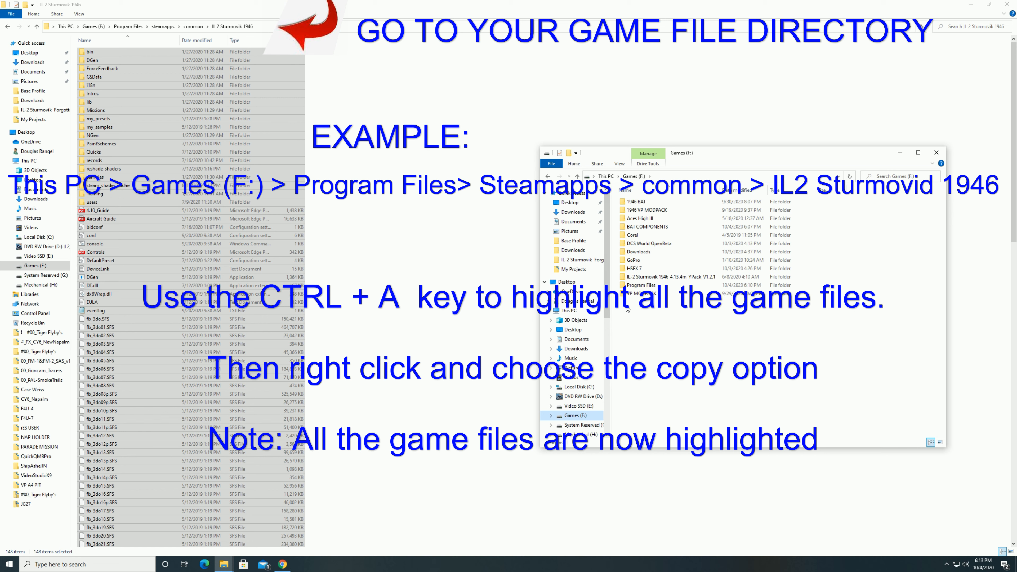
# Create a new folder in the Games (F:) drive root
pyautogui.rightClick(626, 309)
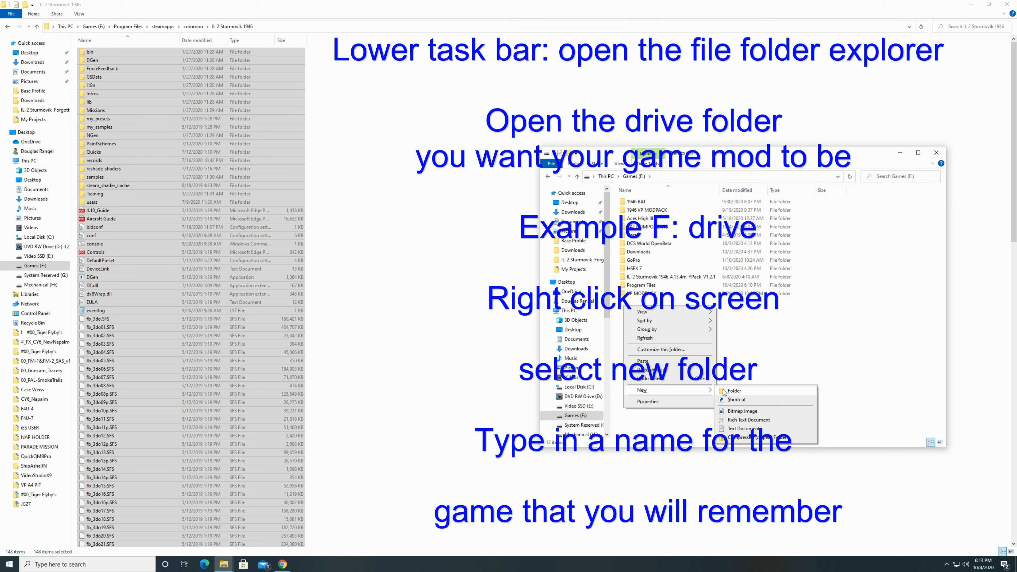
pyautogui.click(733, 390)
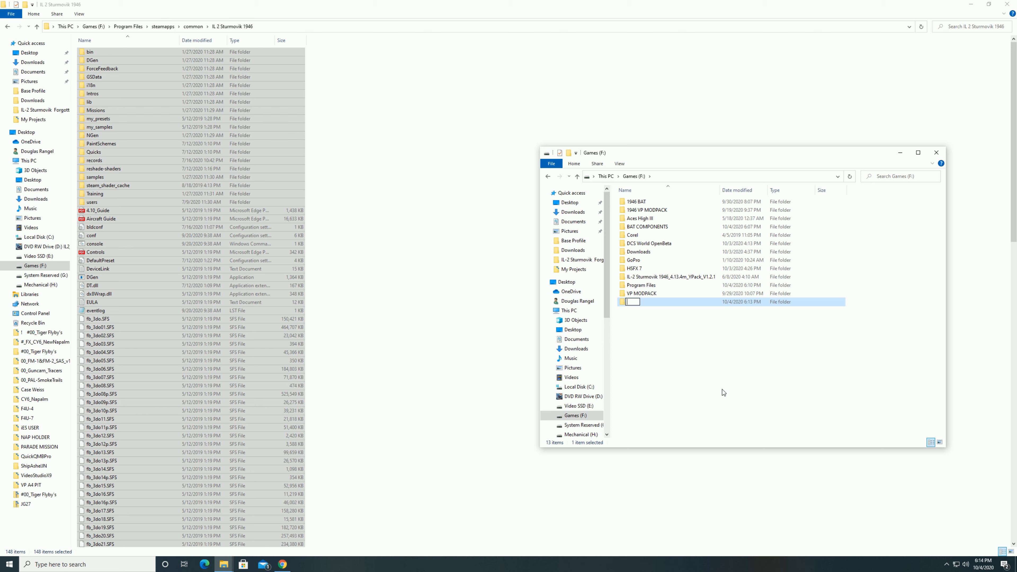
# Name the new folder 'IL2 1946 BAT INSTALL'
pyautogui.write('IP')
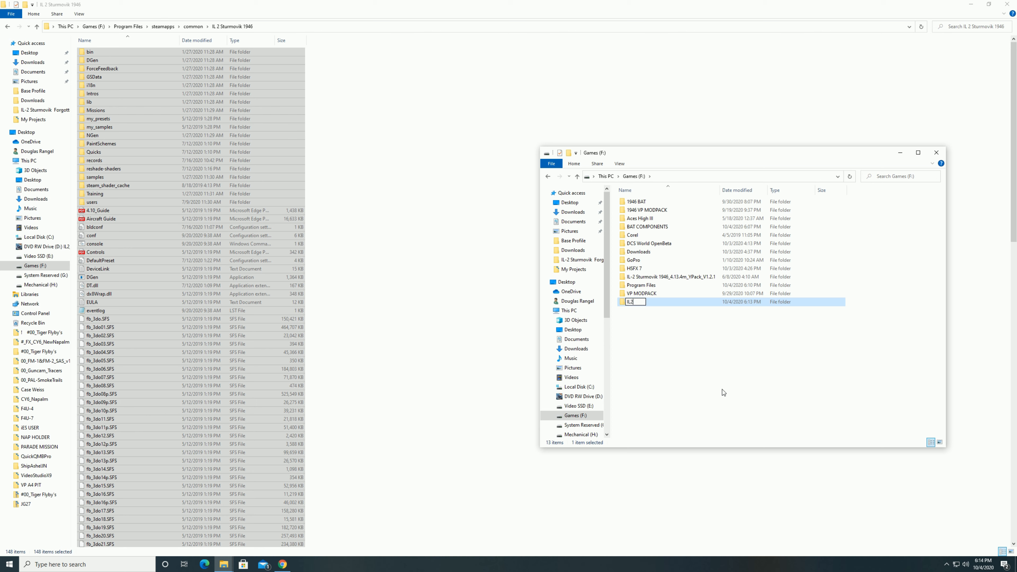
pyautogui.write('IL2 1946 BAT INS')
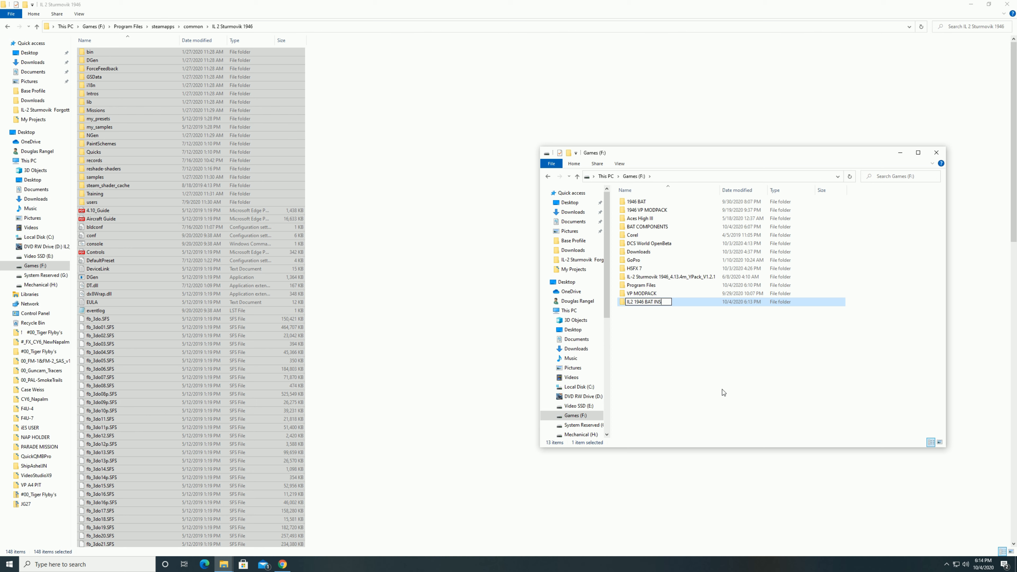
pyautogui.write('ALL')
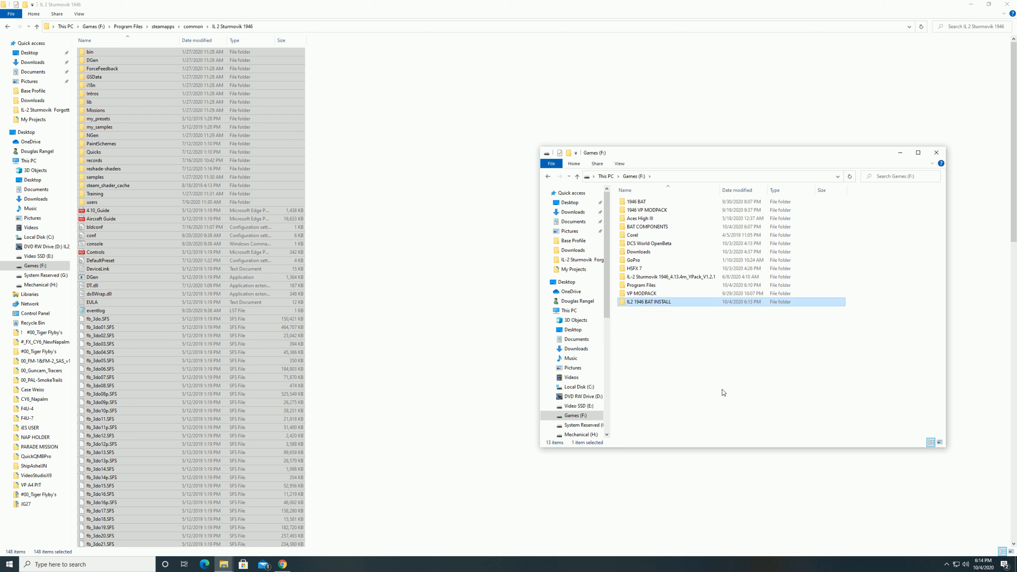
pyautogui.moveTo(630, 301)
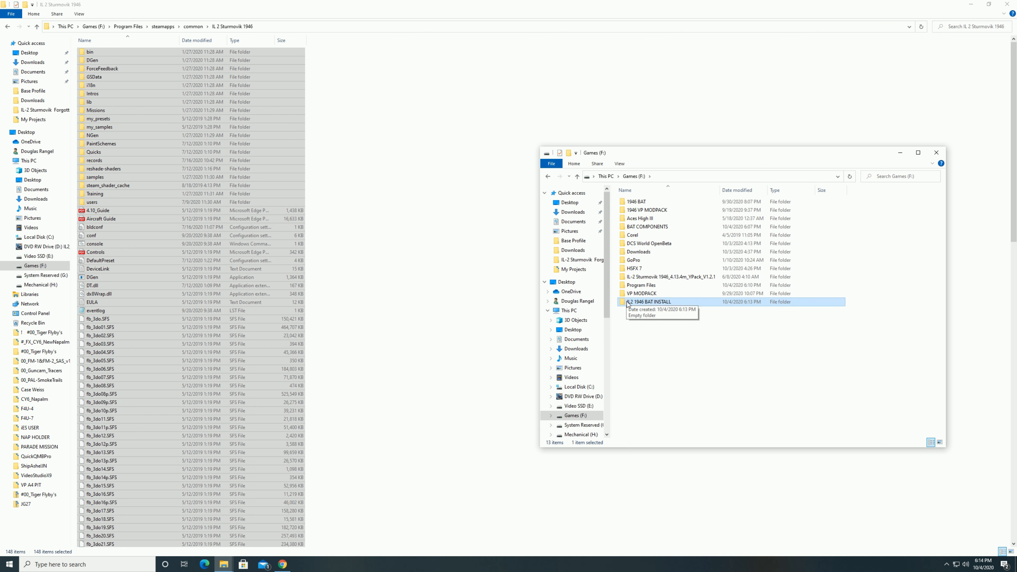
pyautogui.moveTo(914, 164)
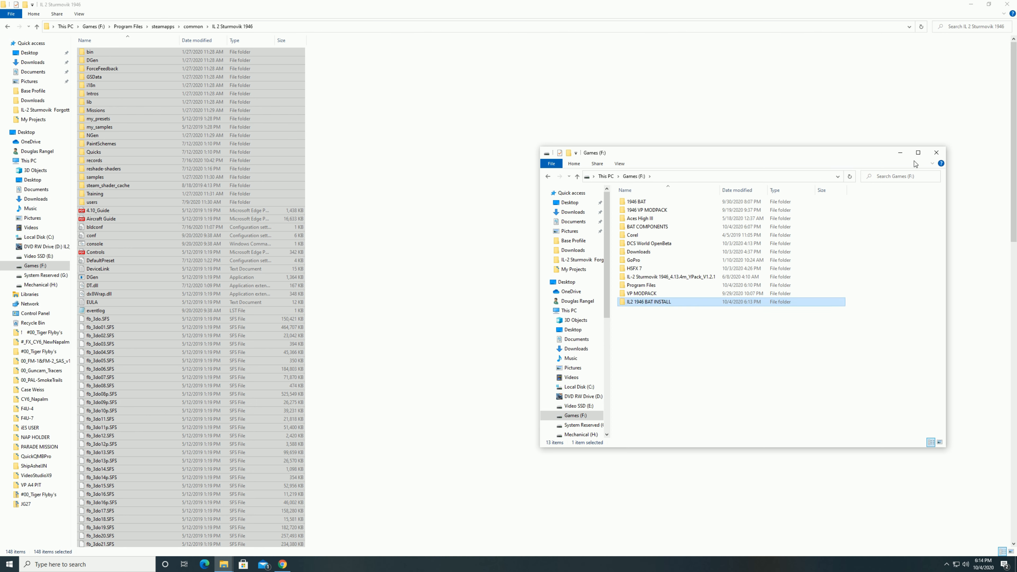
pyautogui.moveTo(639, 307)
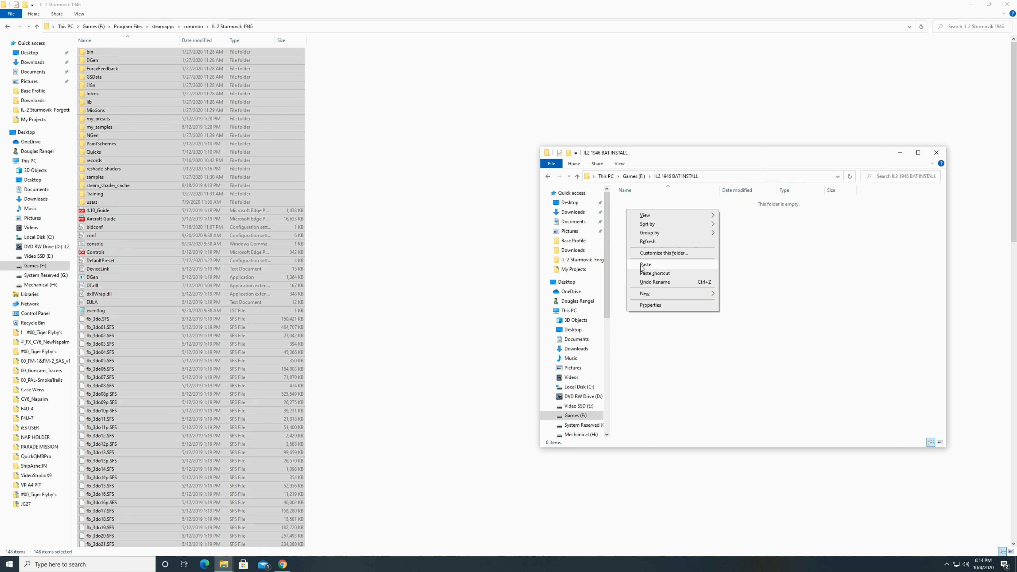
# Paste the copied IL-2 1946 game files into IL2 1946 BAT INSTALL
pyautogui.click(644, 265)
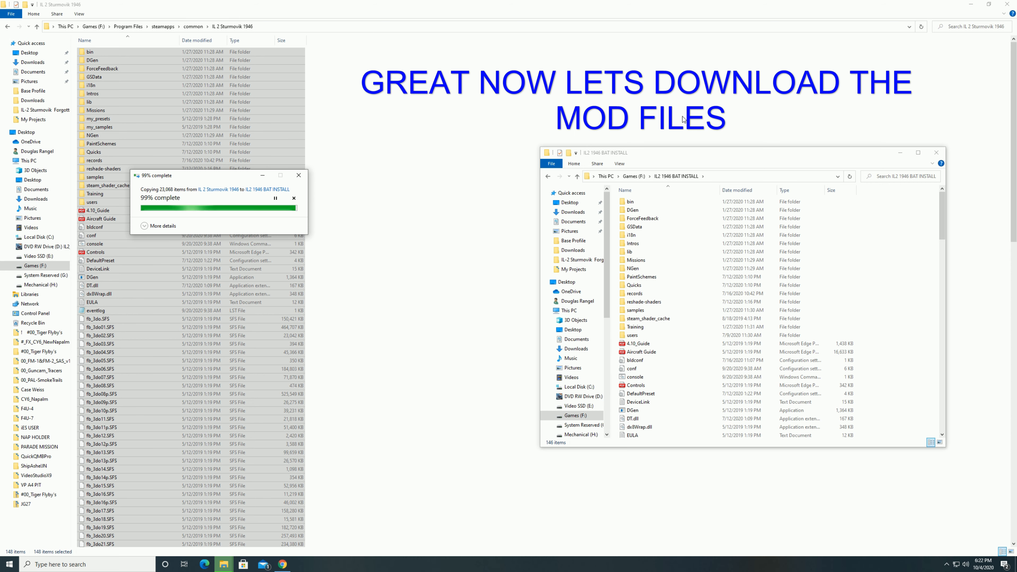
# Save the edited conf settings file in Notepad and close it
pyautogui.click(415, 64)
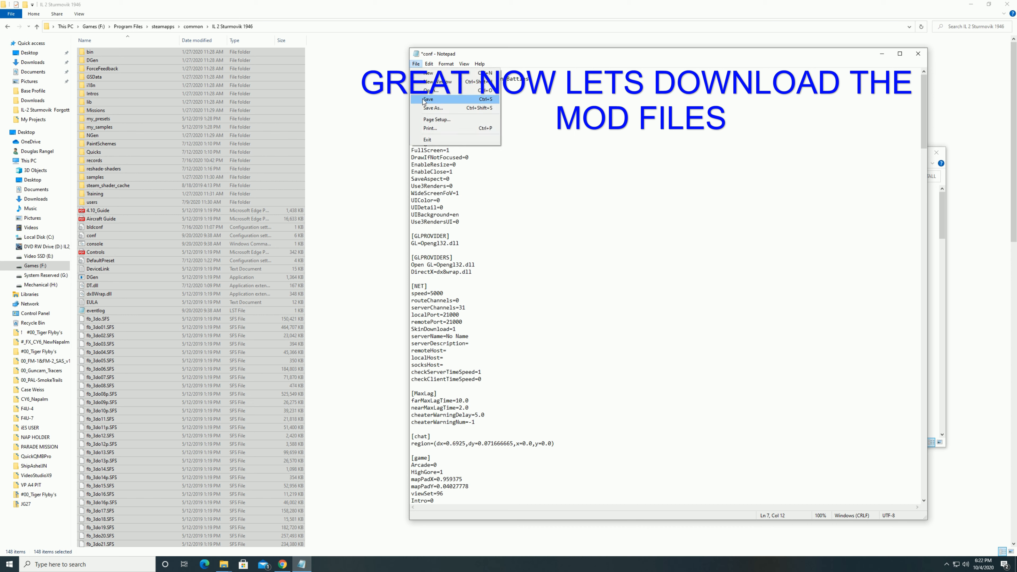
pyautogui.click(427, 99)
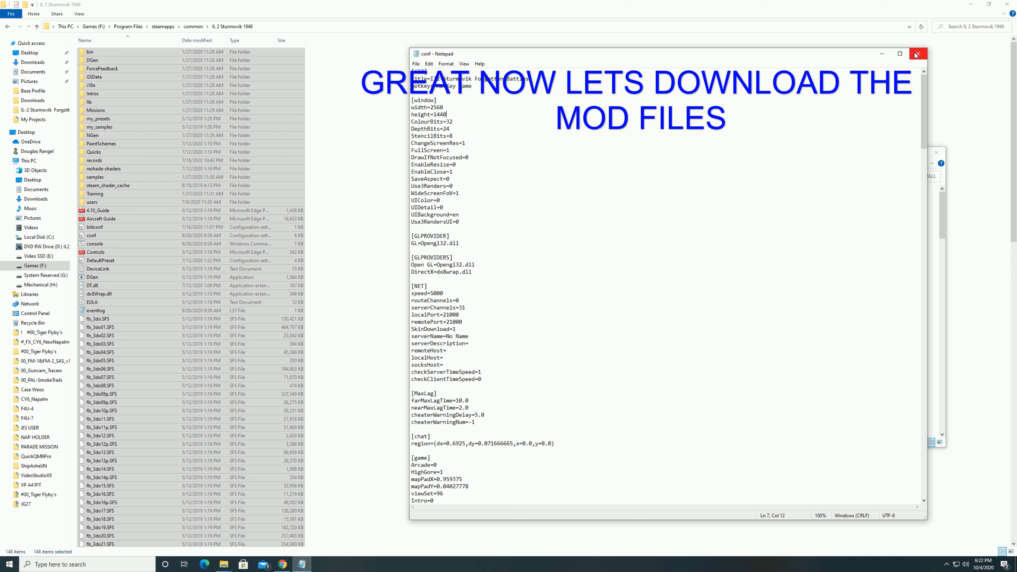
pyautogui.click(916, 54)
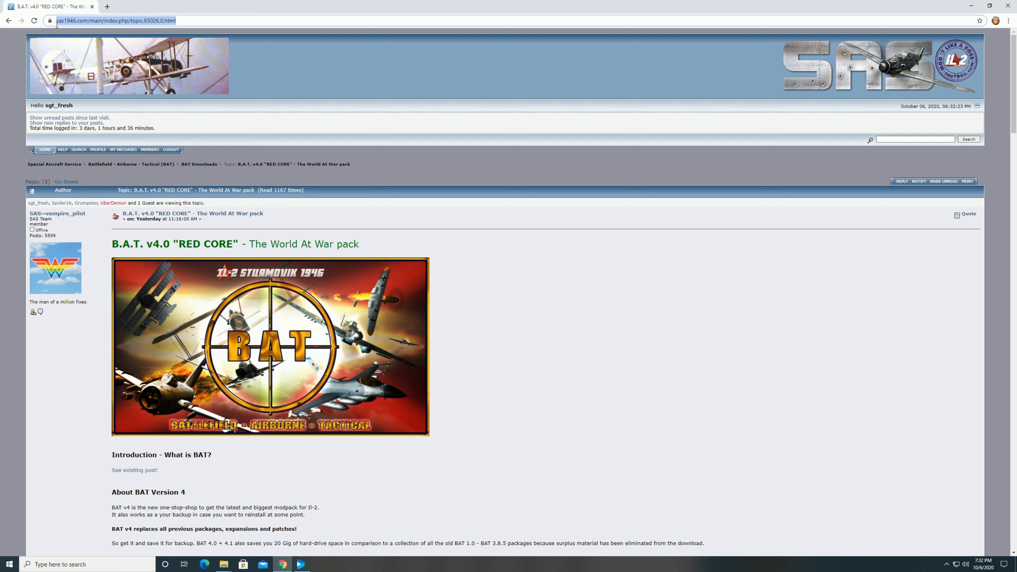
# Scroll the BAT v4.0 thread to the Download and Install sections, highlighting the BAT 4.0 Torrent line
pyautogui.rightClick(104, 20)
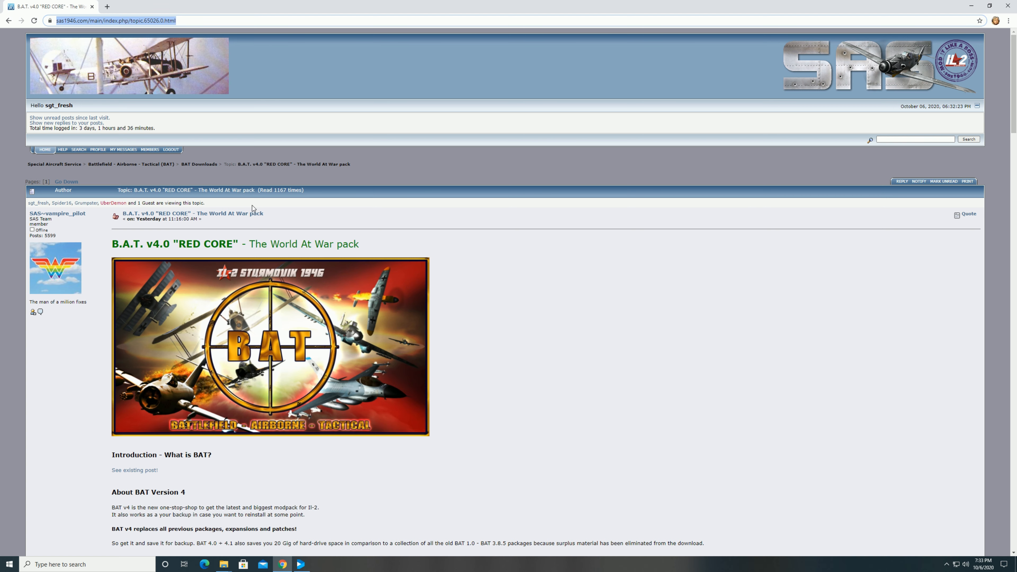
pyautogui.scroll(-3)
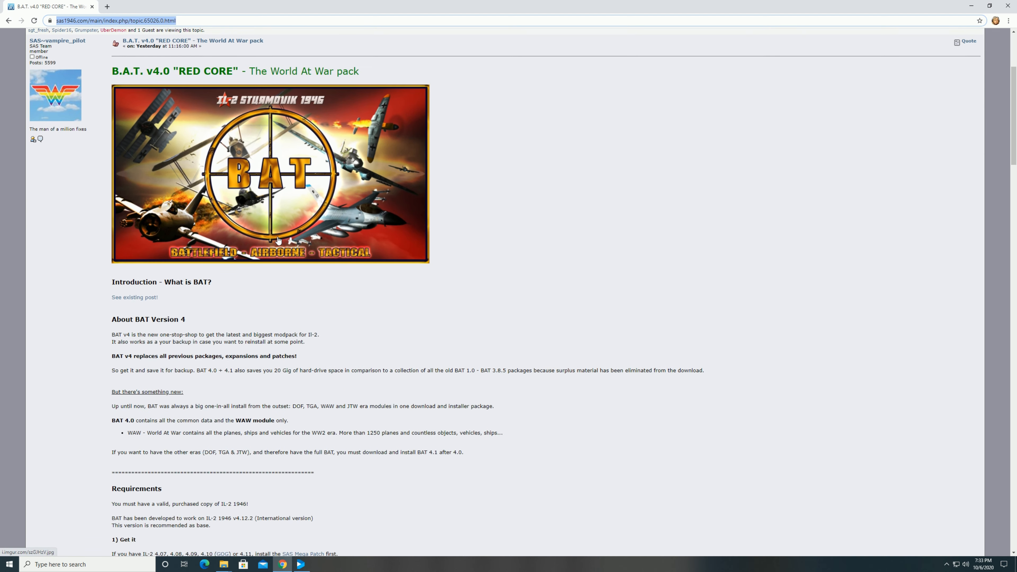
pyautogui.scroll(-3)
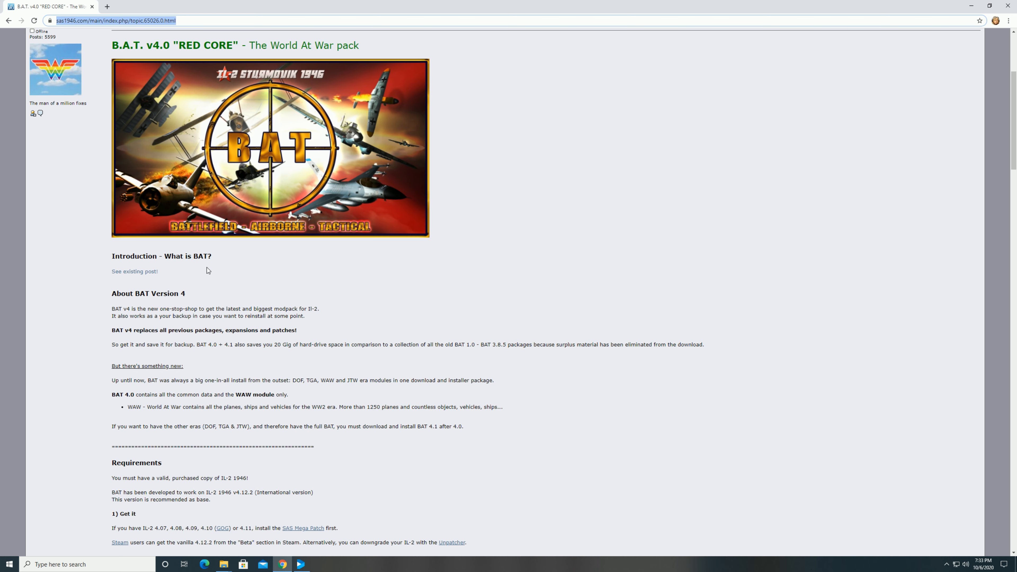
pyautogui.moveTo(243, 330)
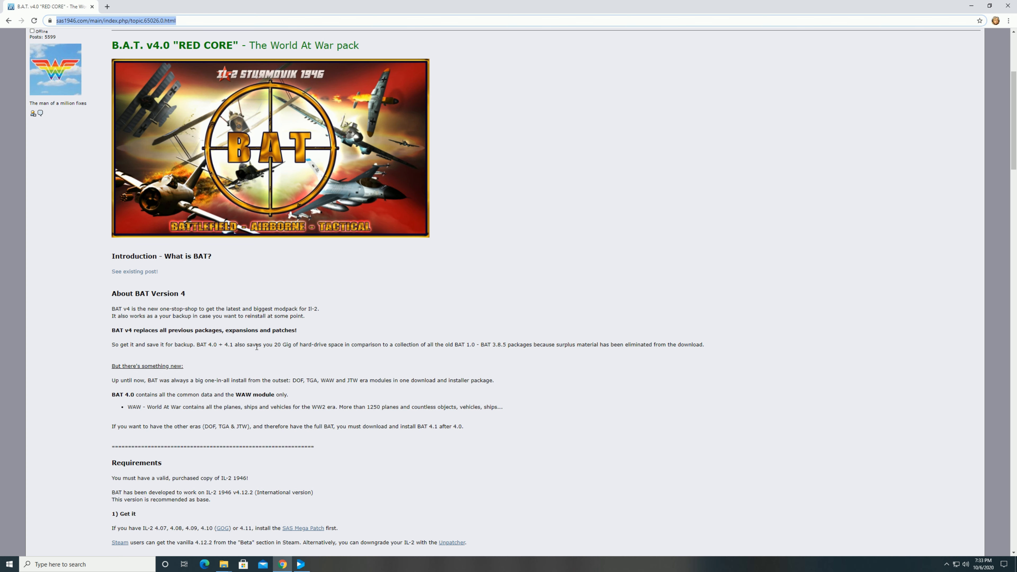
pyautogui.scroll(-3)
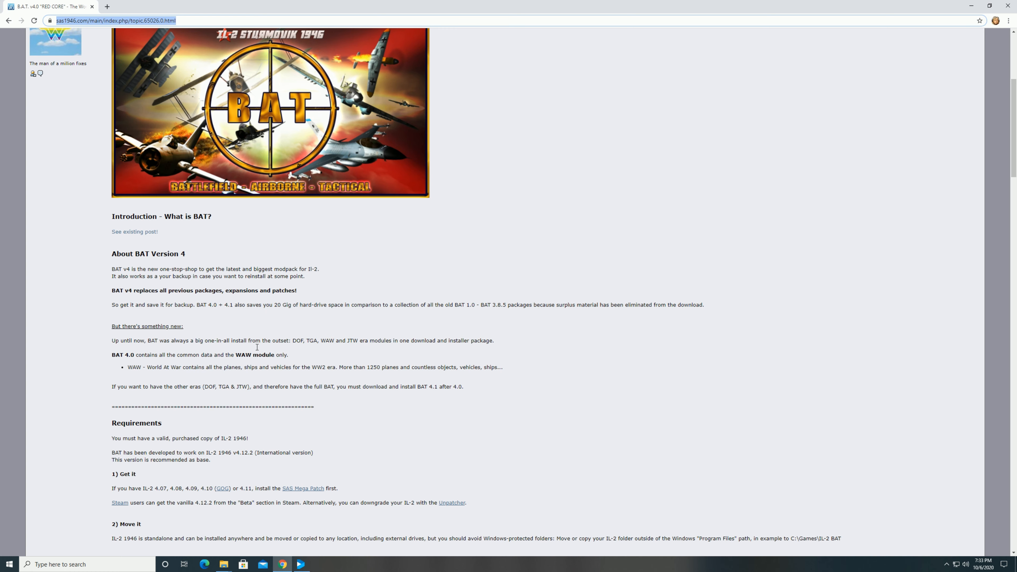
pyautogui.scroll(-3)
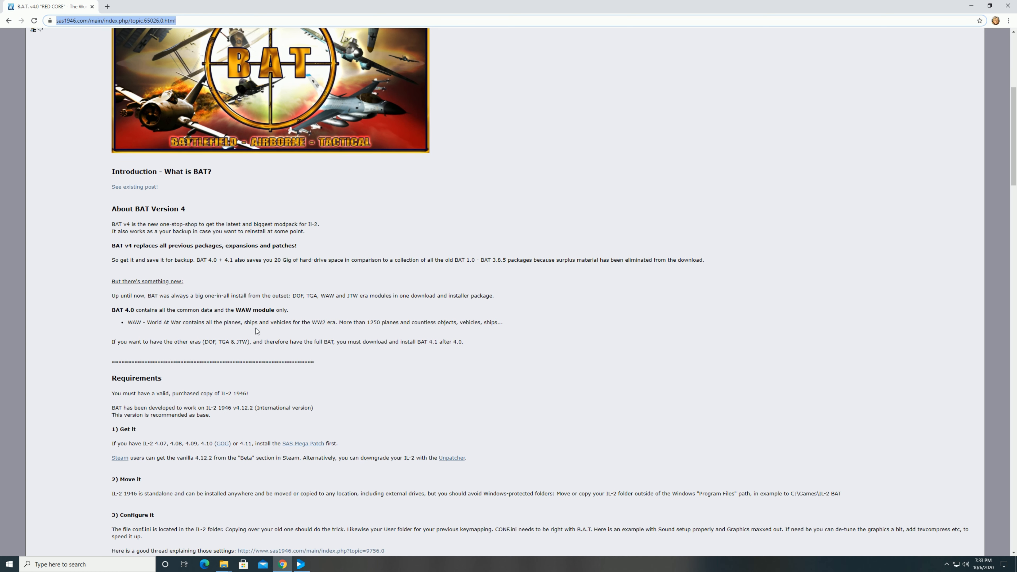
pyautogui.scroll(-3)
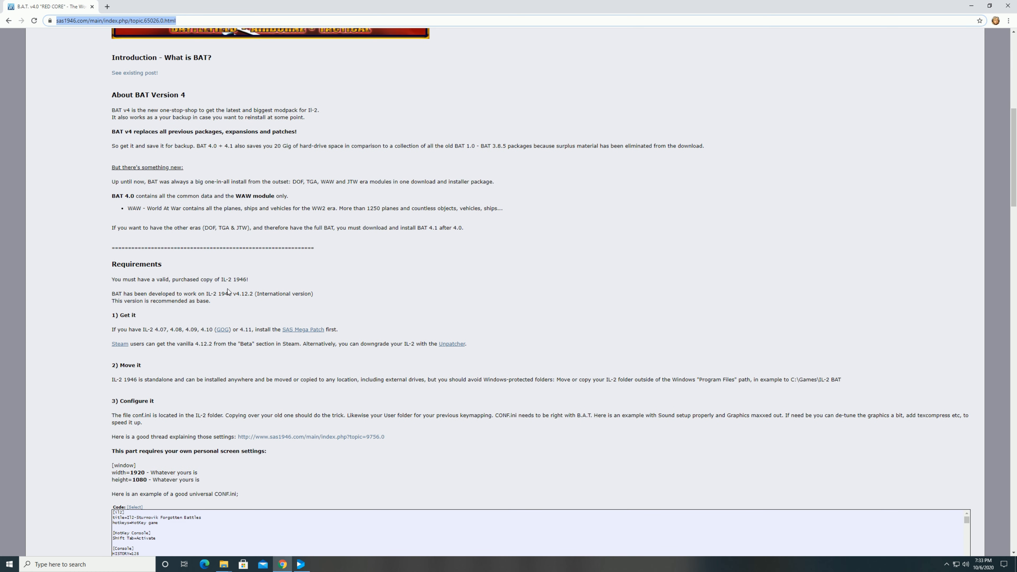
pyautogui.moveTo(239, 301)
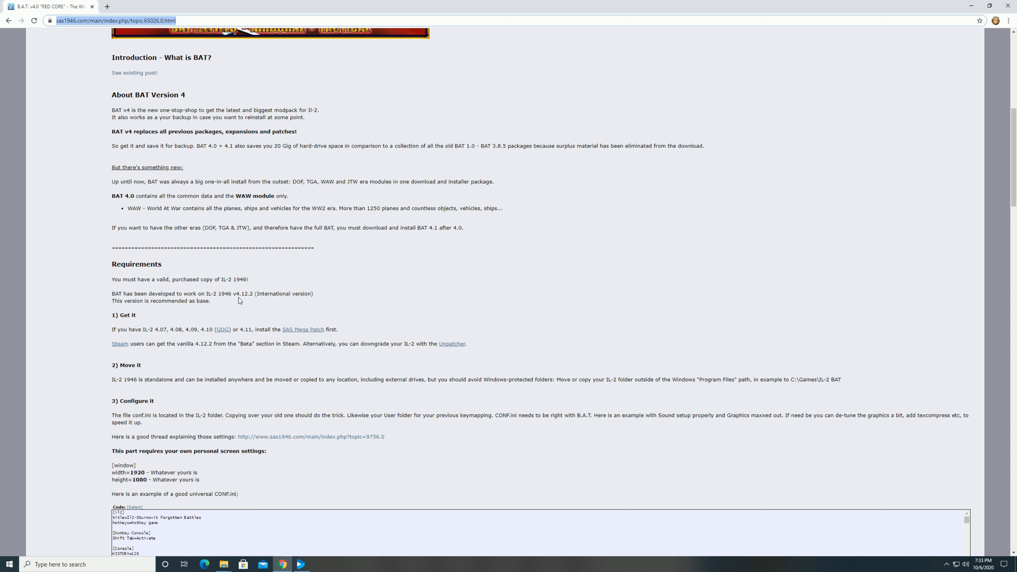
pyautogui.moveTo(112, 296)
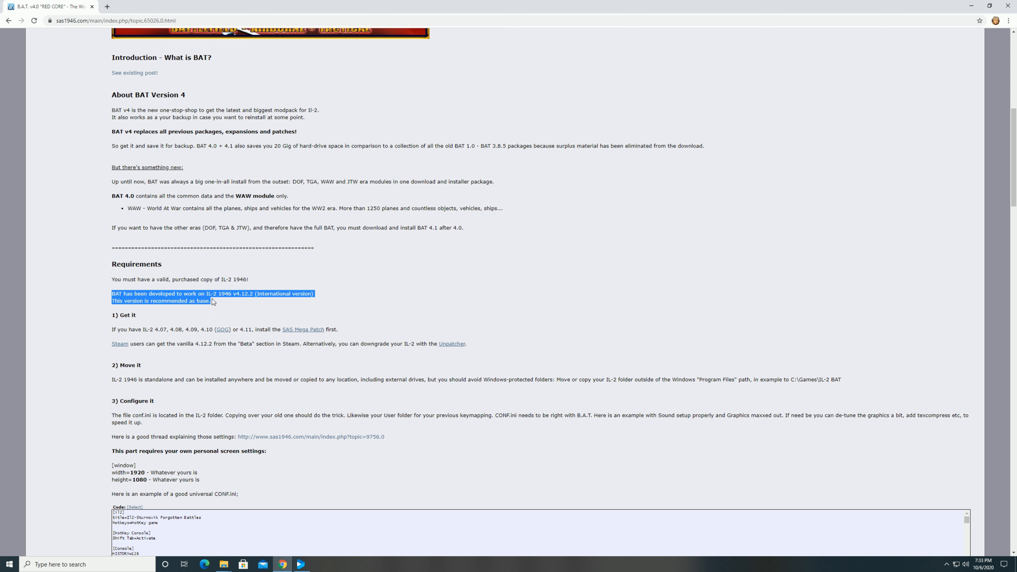
pyautogui.moveTo(239, 327)
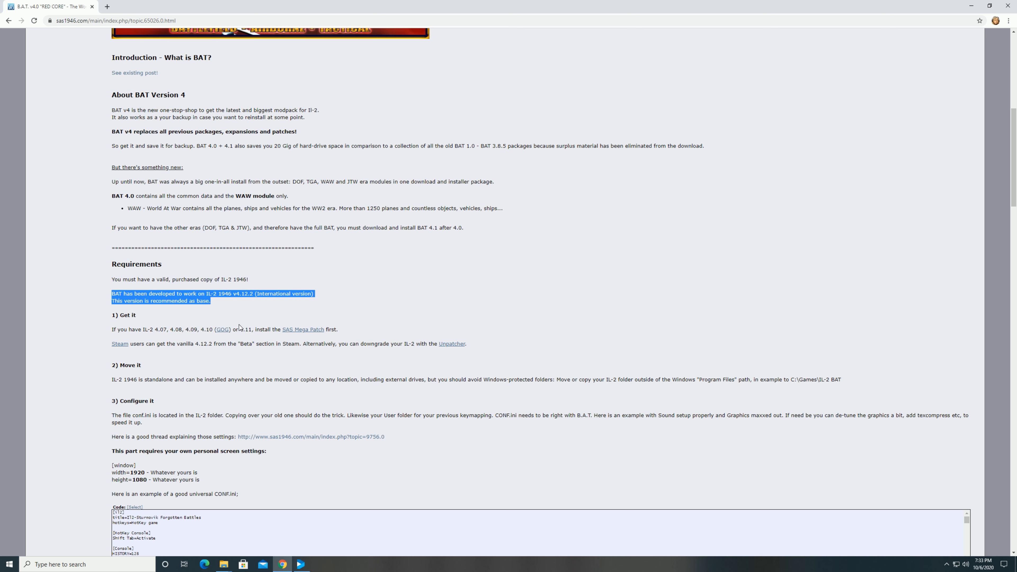
pyautogui.moveTo(281, 329)
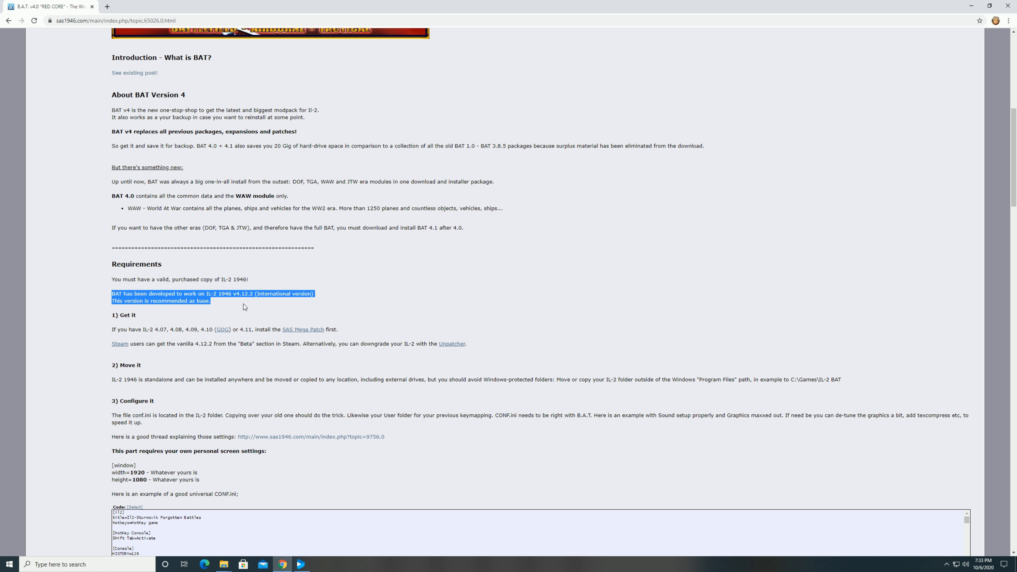
pyautogui.scroll(-3)
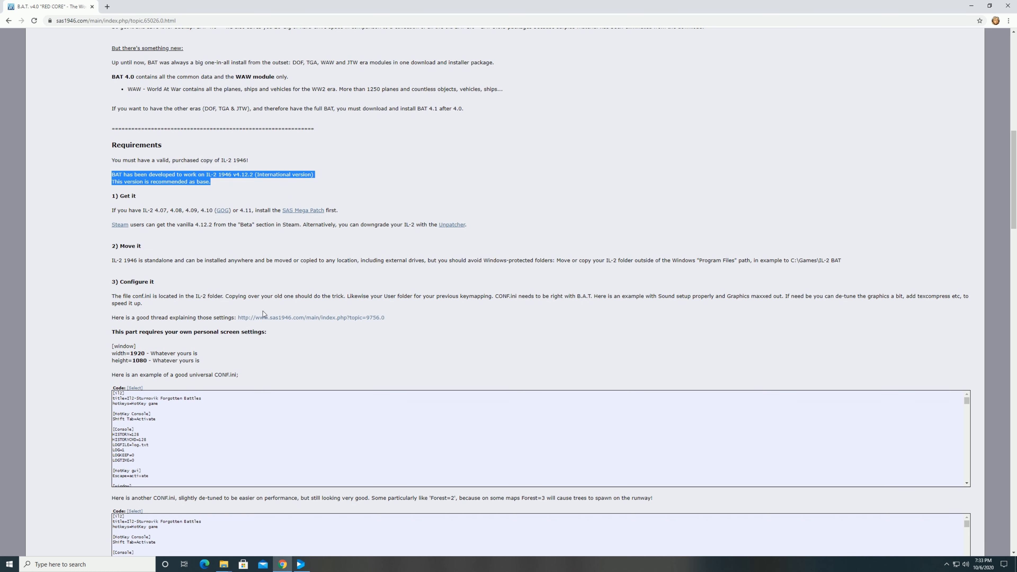
pyautogui.scroll(-3)
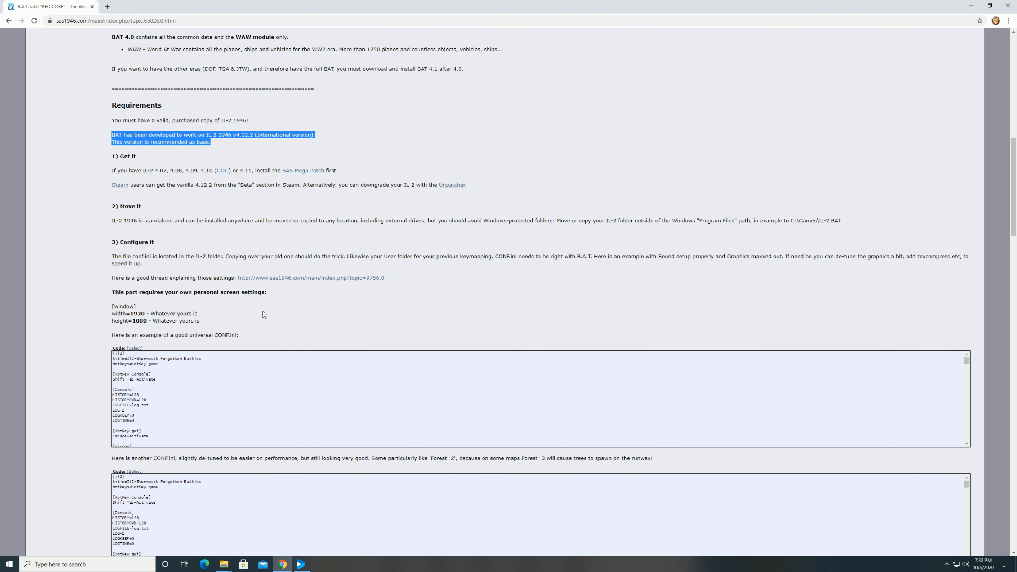
pyautogui.scroll(-3)
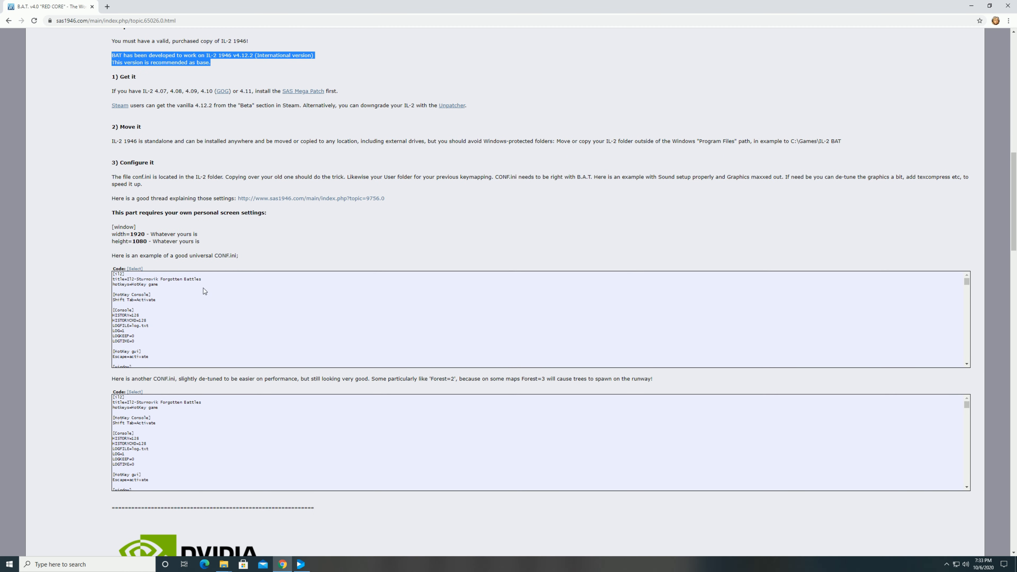
pyautogui.moveTo(272, 260)
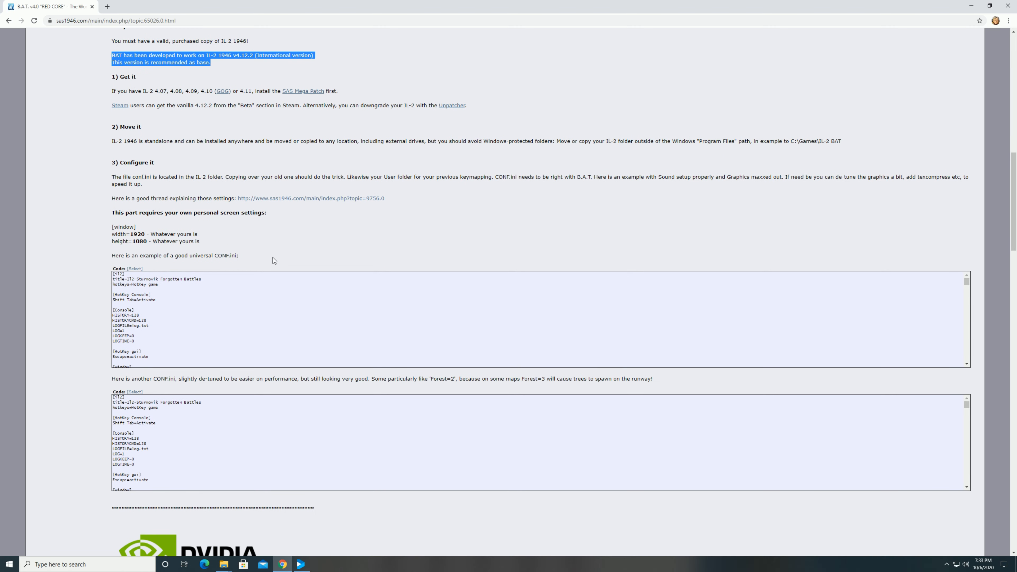
pyautogui.scroll(3)
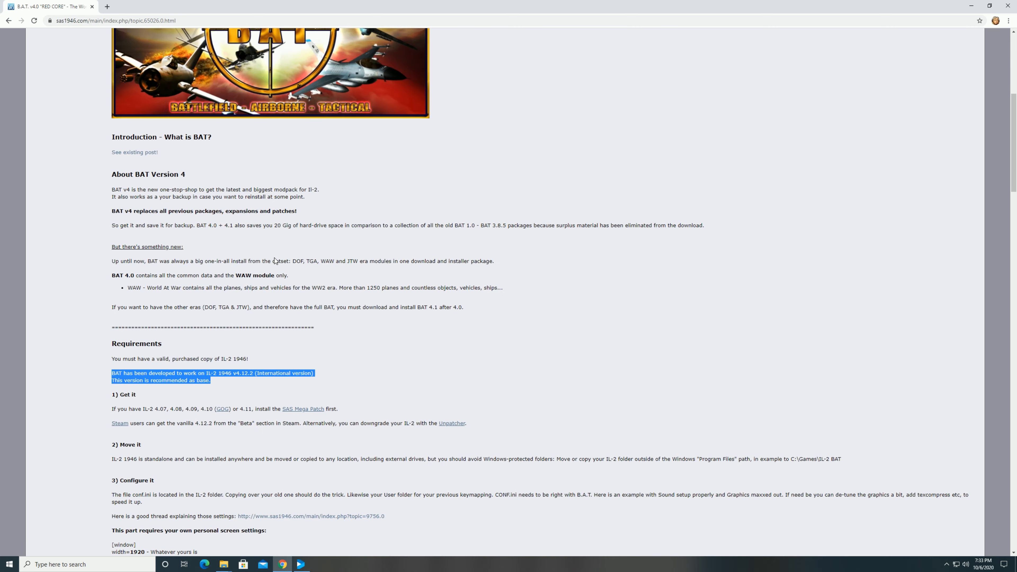
pyautogui.scroll(-3)
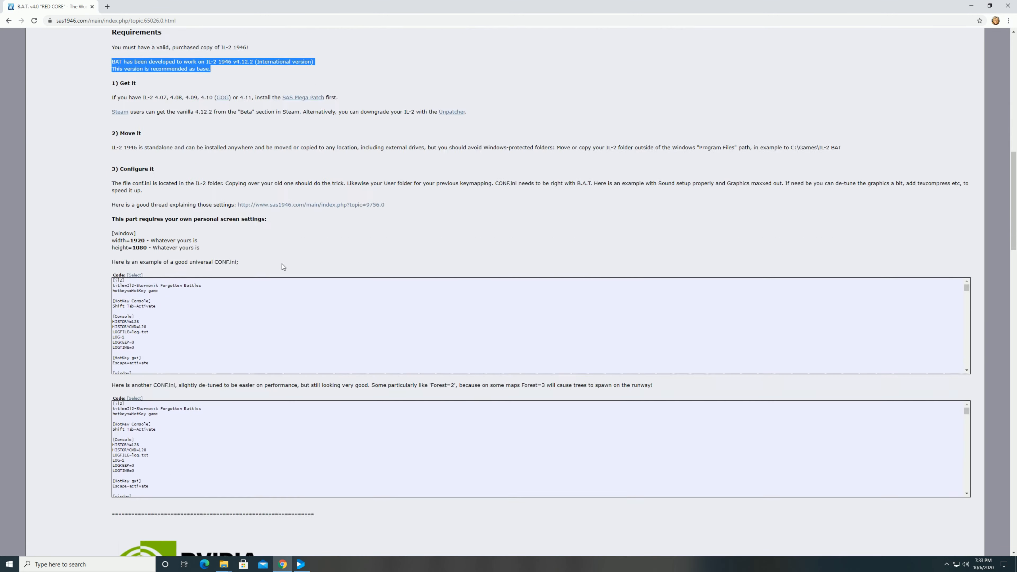
pyautogui.scroll(-3)
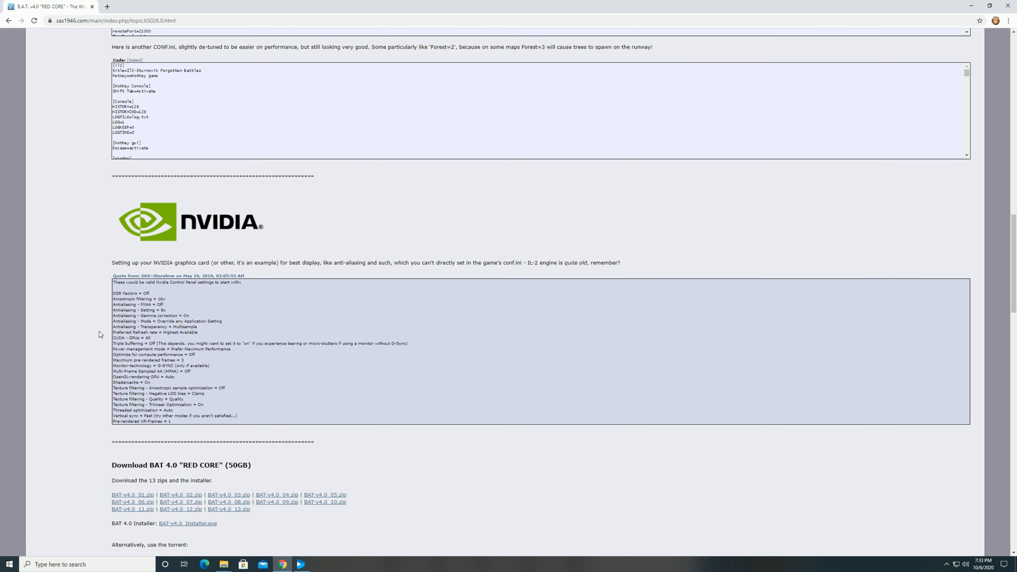
pyautogui.scroll(-3)
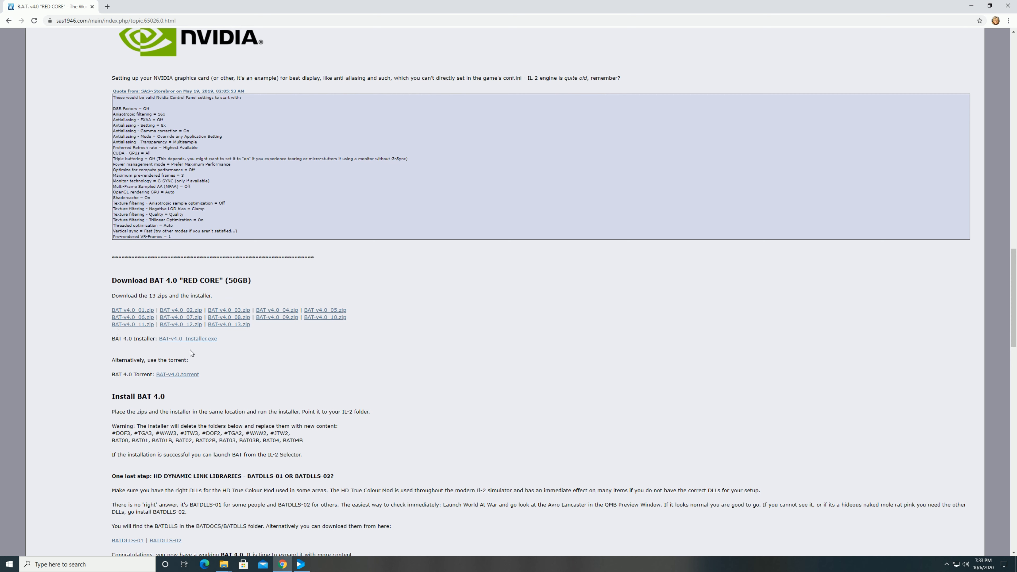
pyautogui.moveTo(195, 339)
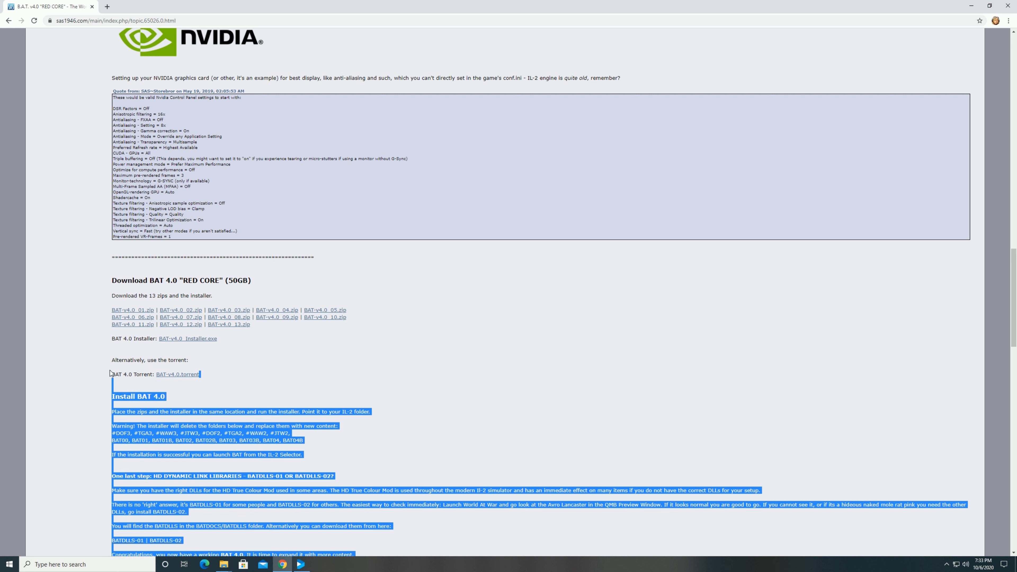
pyautogui.click(211, 382)
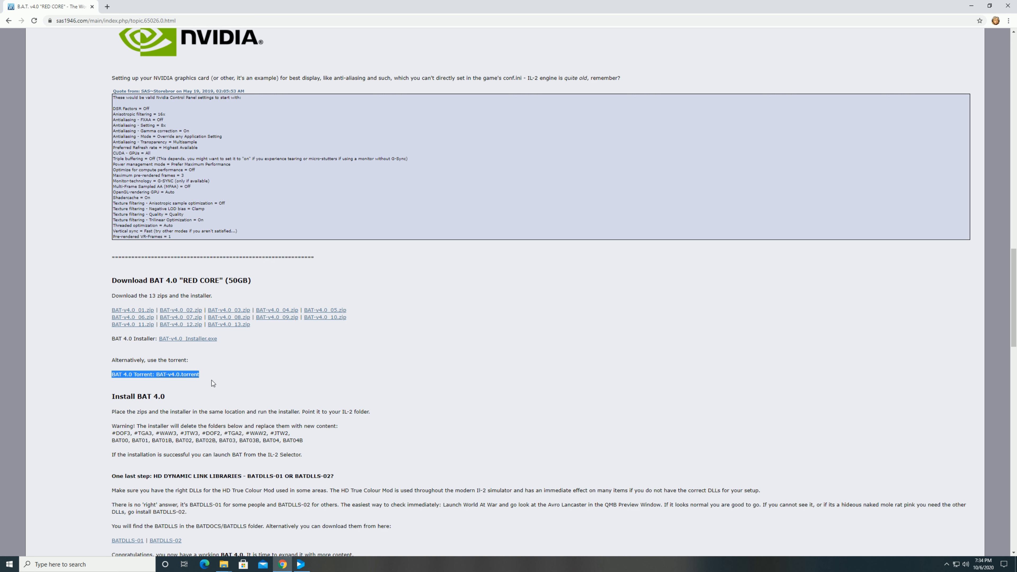
pyautogui.moveTo(222, 393)
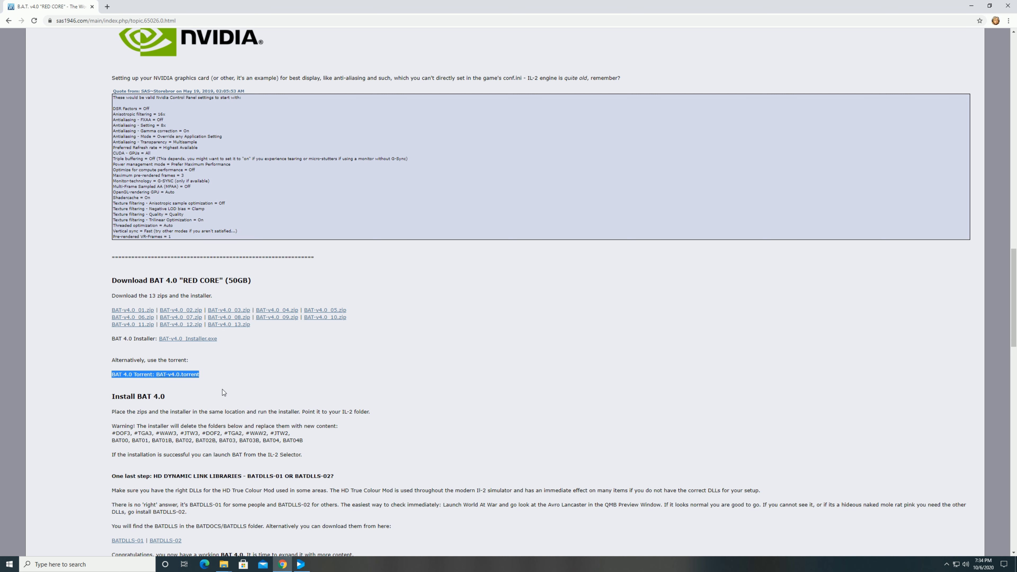
pyautogui.moveTo(285, 401)
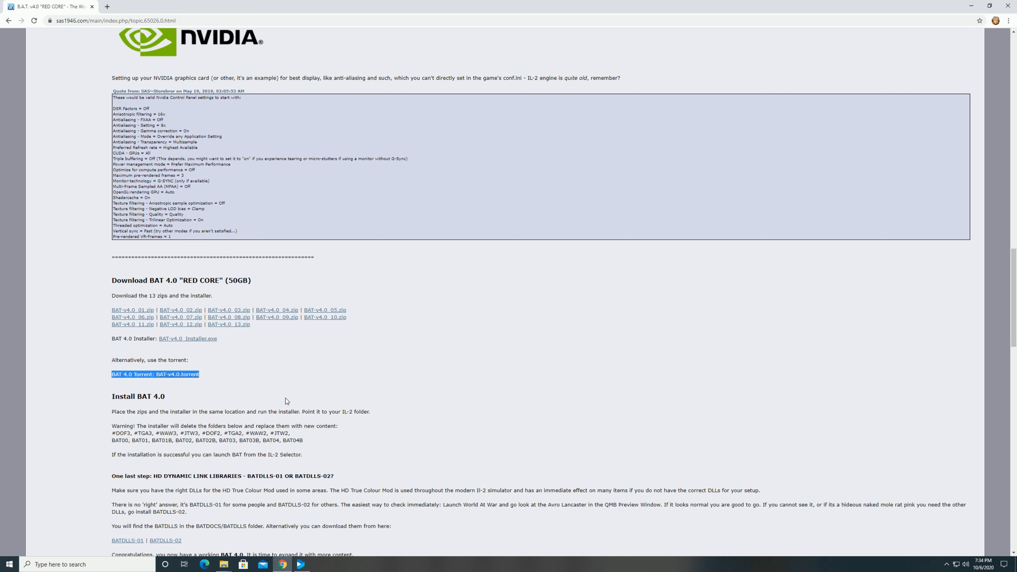
pyautogui.scroll(-3)
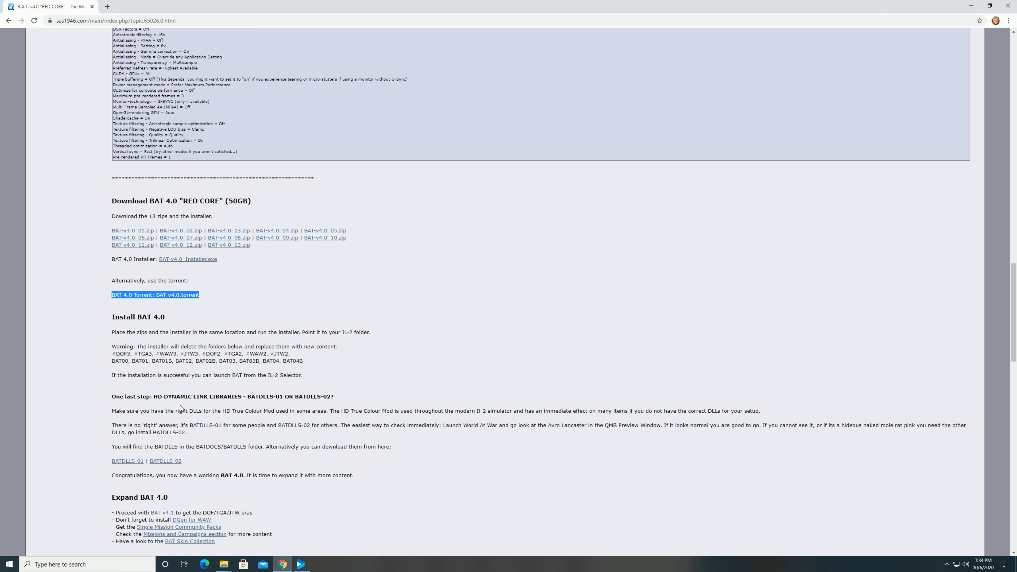
pyautogui.moveTo(200, 473)
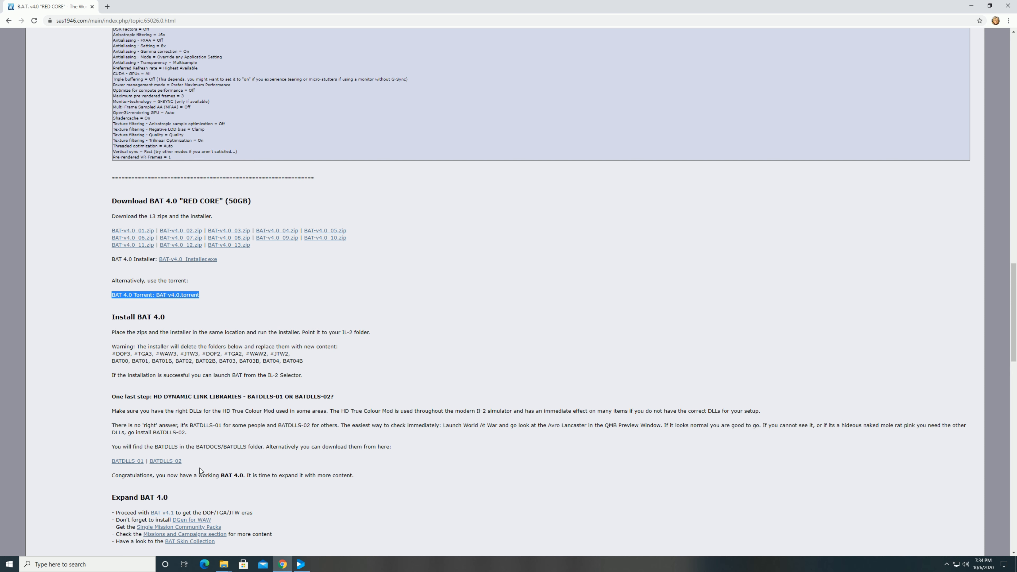
pyautogui.scroll(-3)
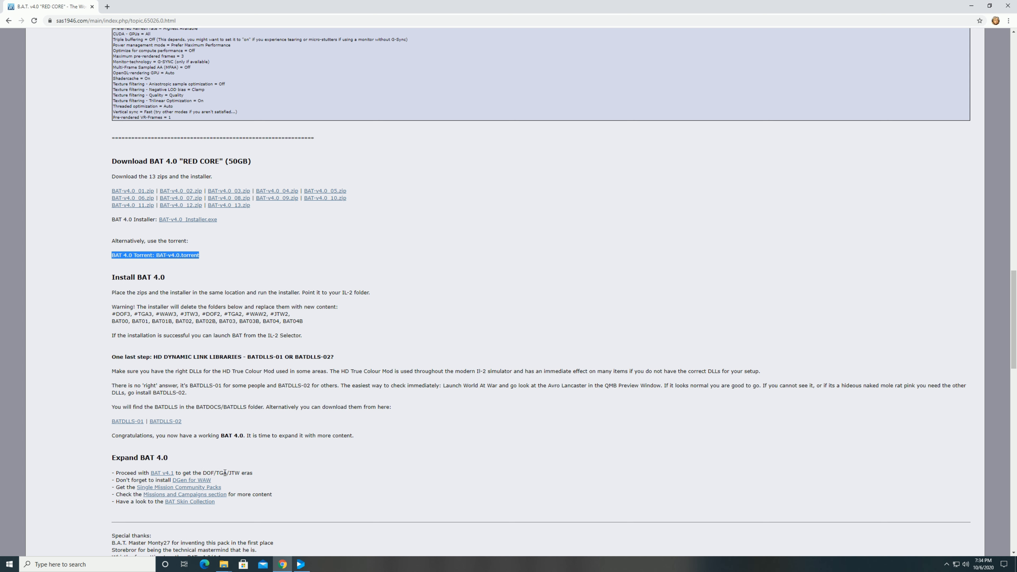
pyautogui.scroll(3)
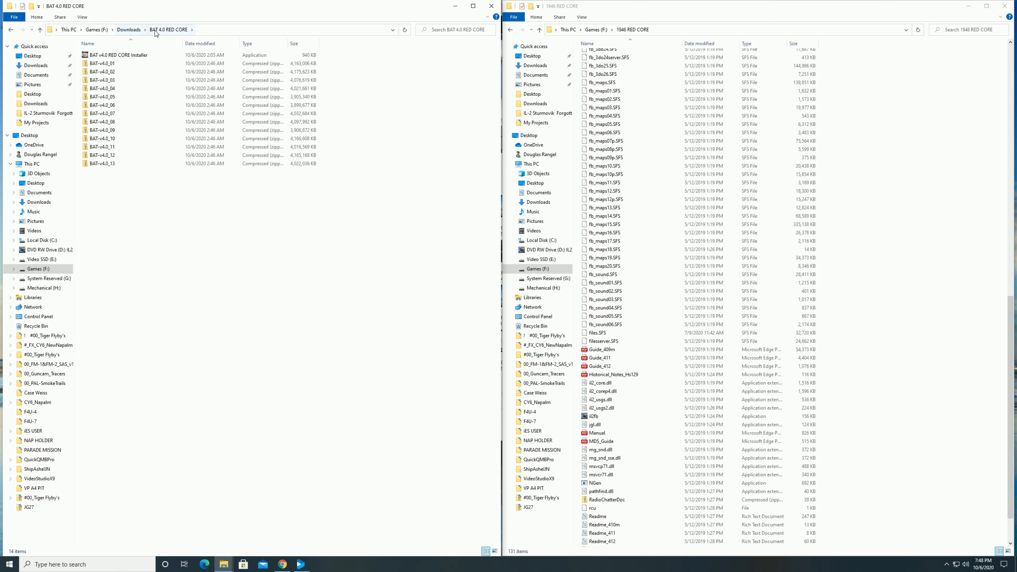
pyautogui.moveTo(166, 39)
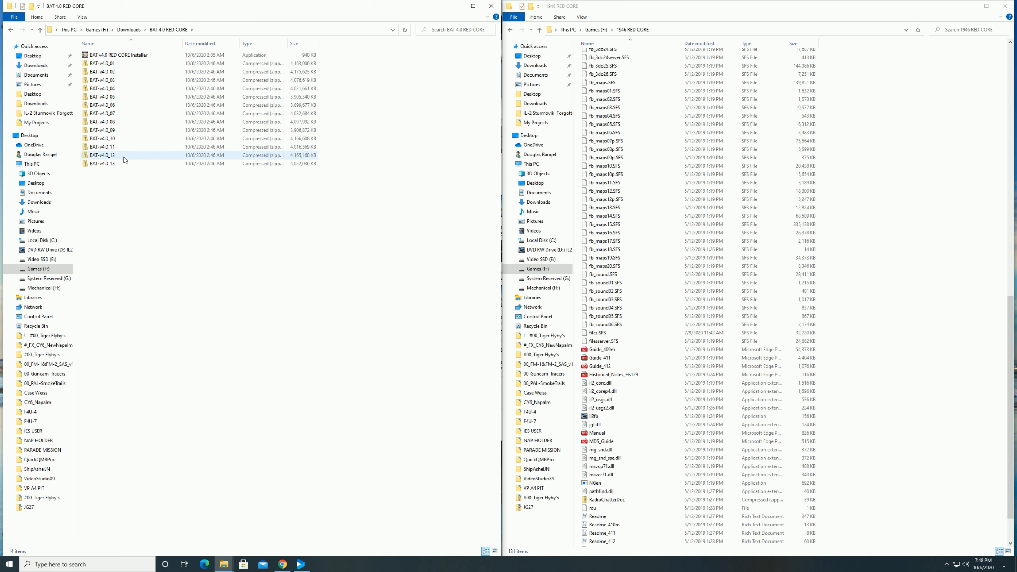
# Launch the BAT v4.0 RED CORE Installer and run it anyway past SmartScreen
pyautogui.click(118, 55)
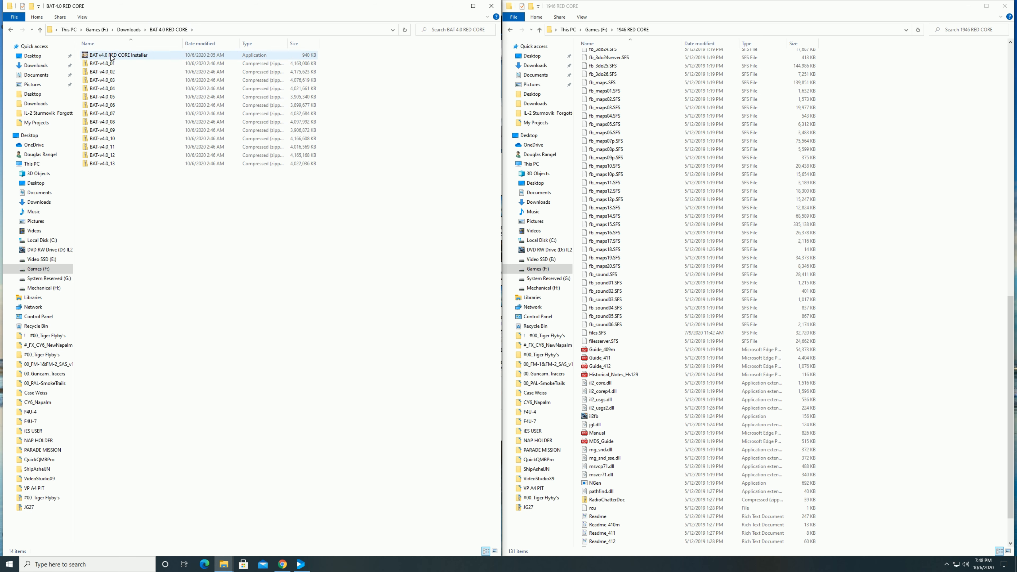
pyautogui.click(118, 54)
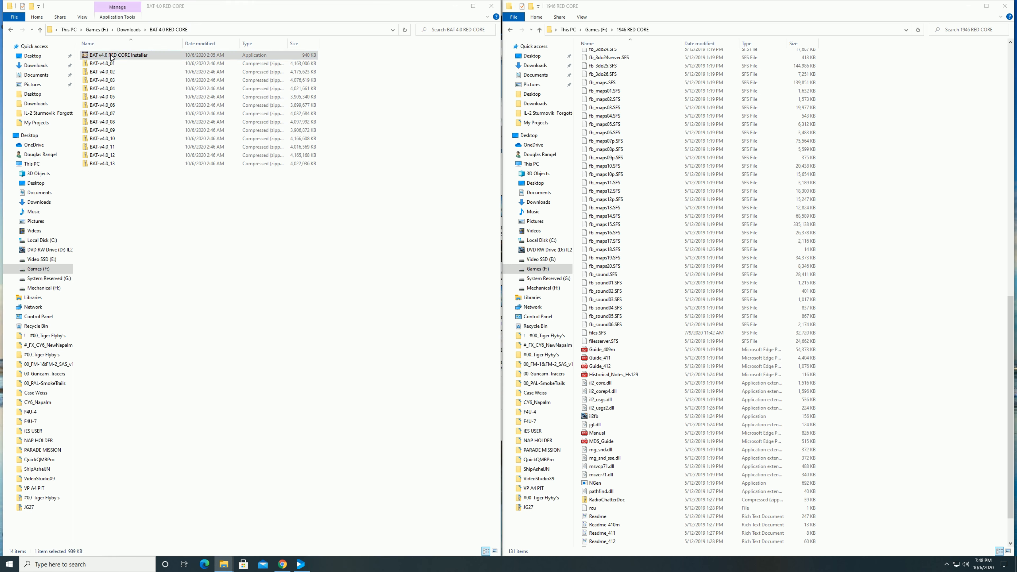
pyautogui.doubleClick(119, 54)
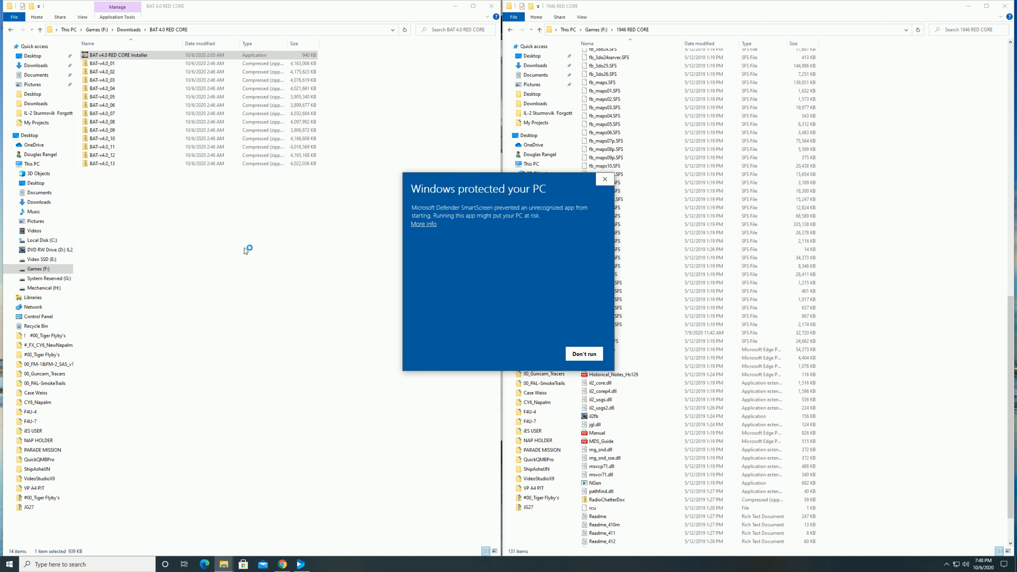
pyautogui.moveTo(432, 227)
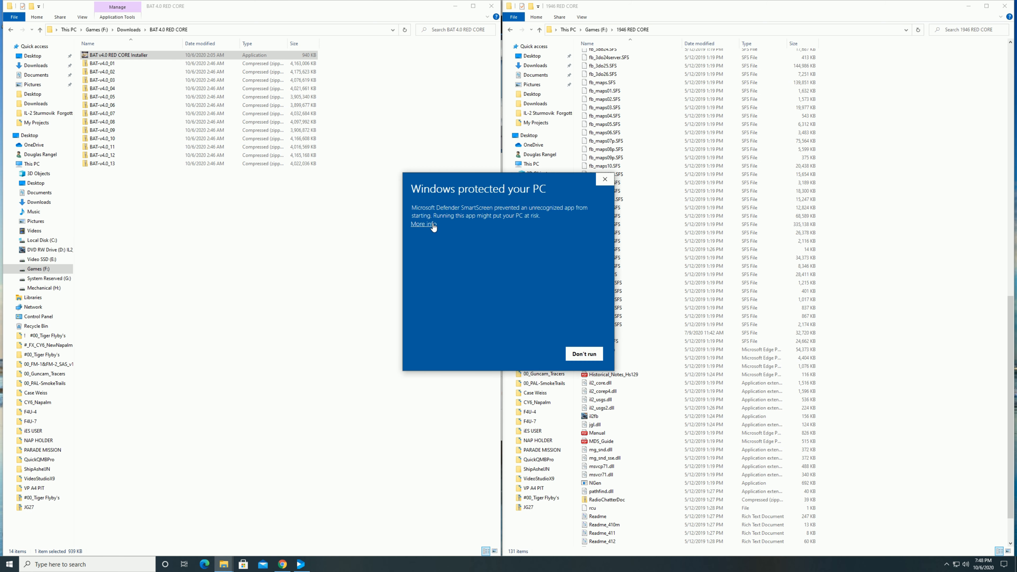
pyautogui.click(583, 354)
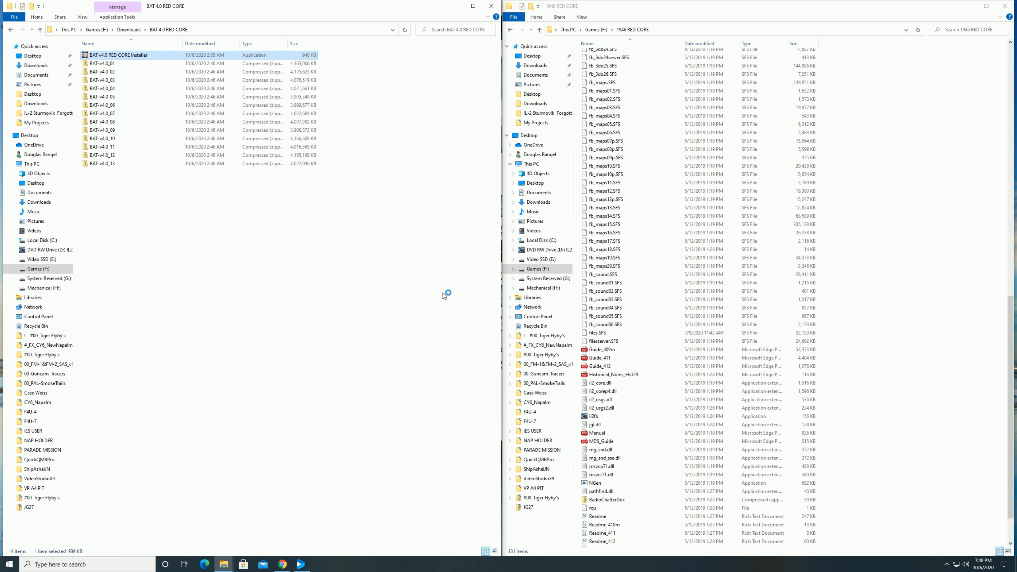
pyautogui.doubleClick(120, 54)
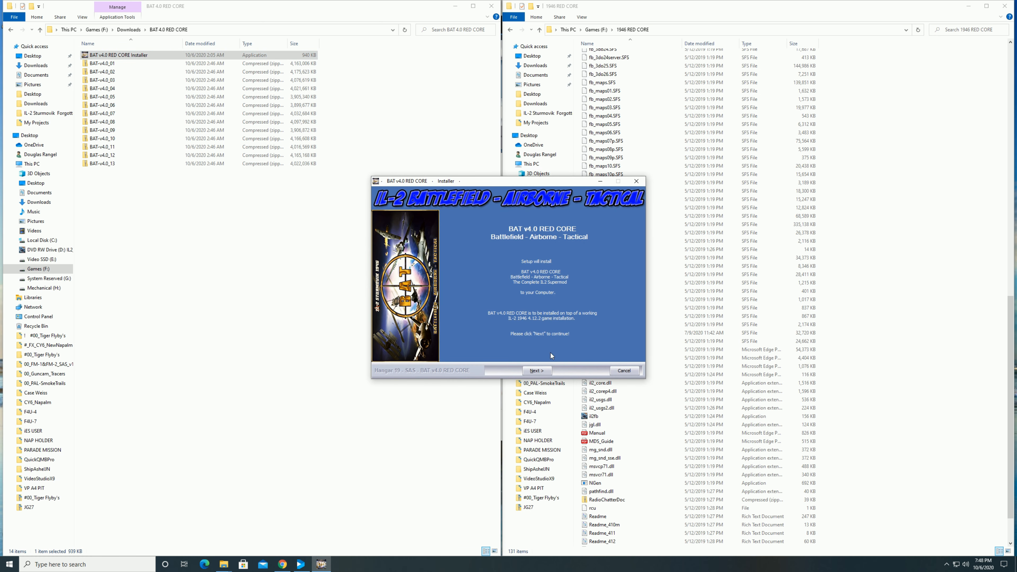
# Agree to the license and review the BAT Installer Information to reach the destination page
pyautogui.click(535, 370)
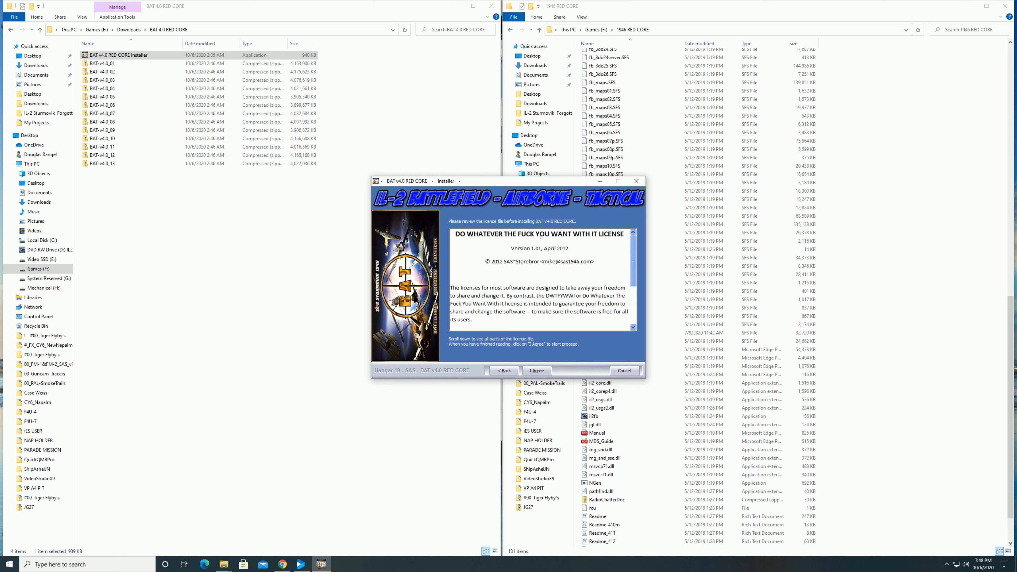
pyautogui.click(537, 370)
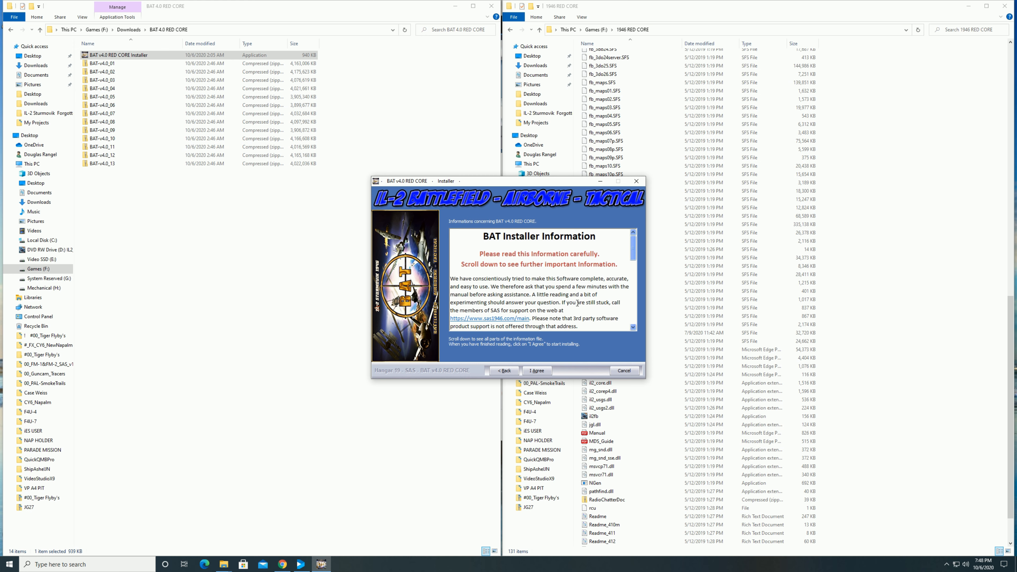
pyautogui.scroll(-3)
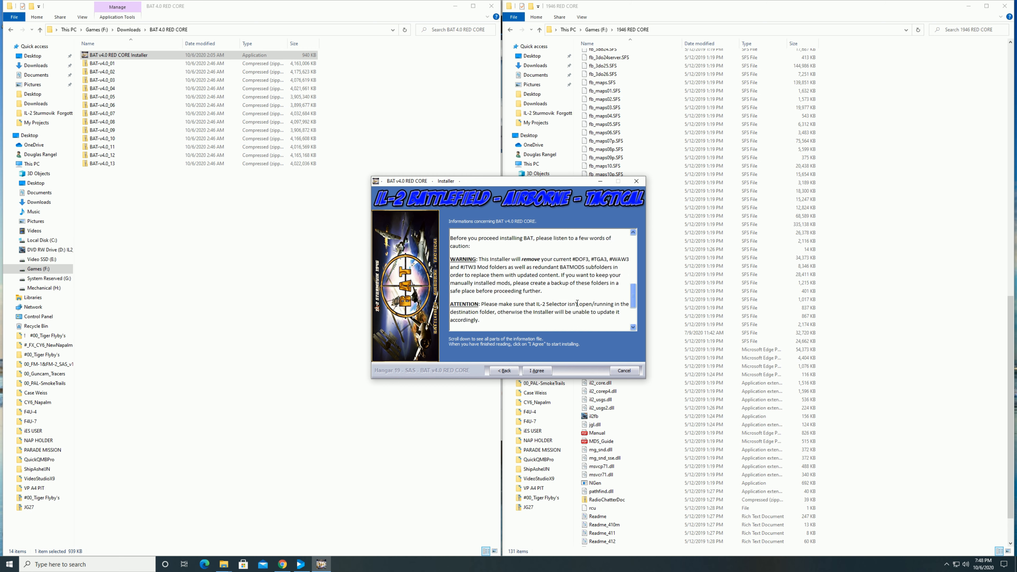
pyautogui.scroll(3)
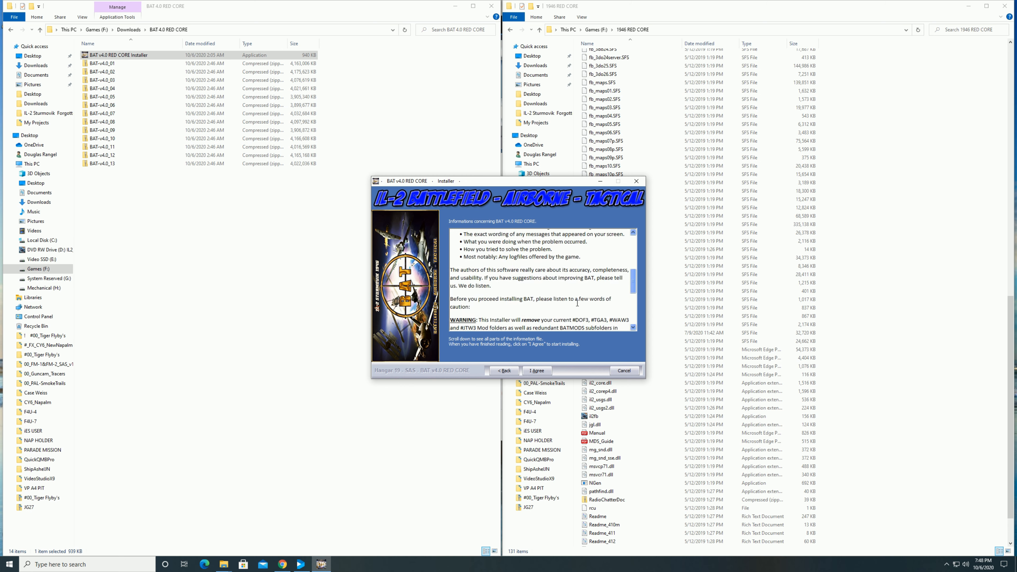
pyautogui.scroll(-3)
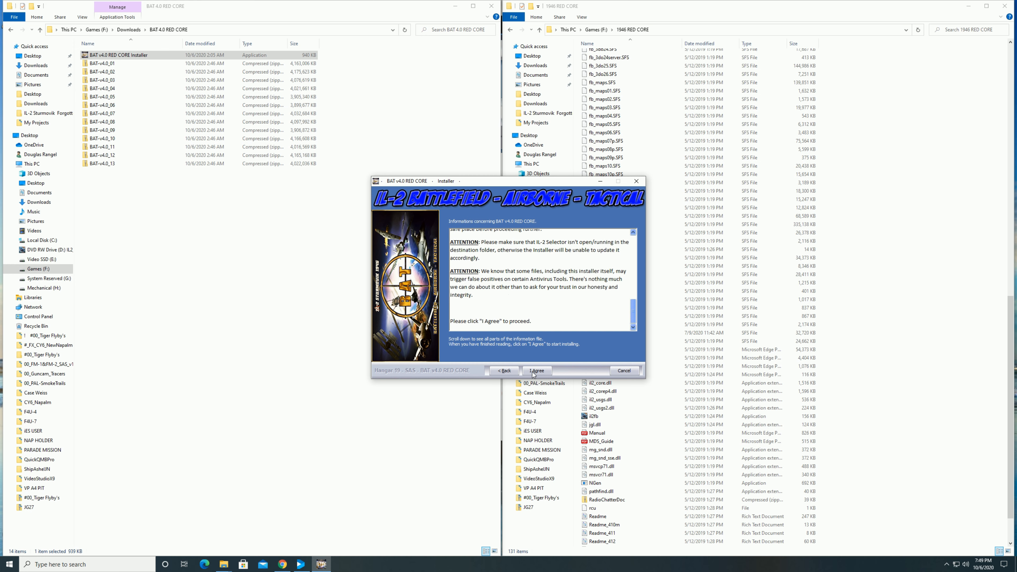
pyautogui.click(535, 370)
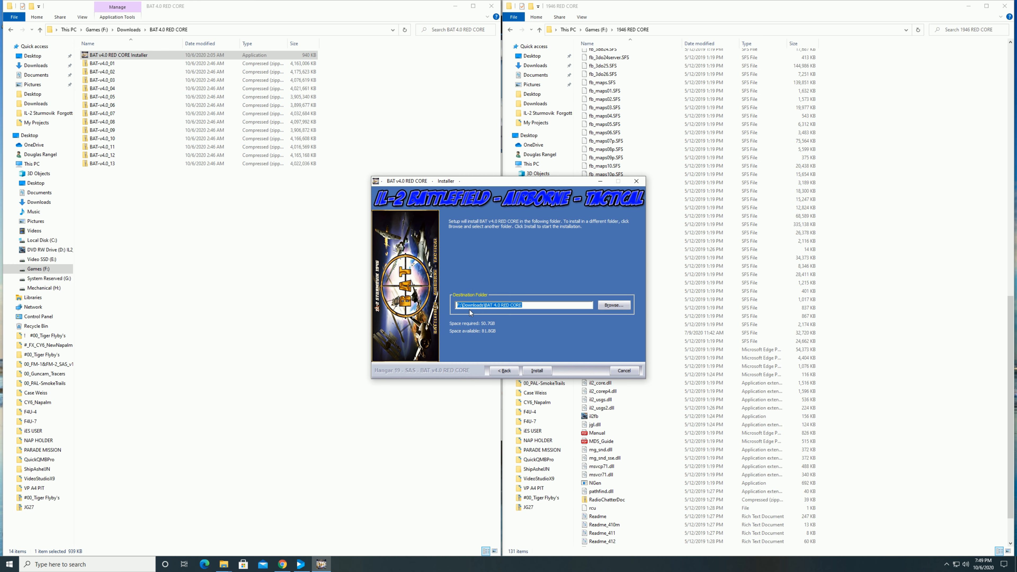
pyautogui.moveTo(592, 35)
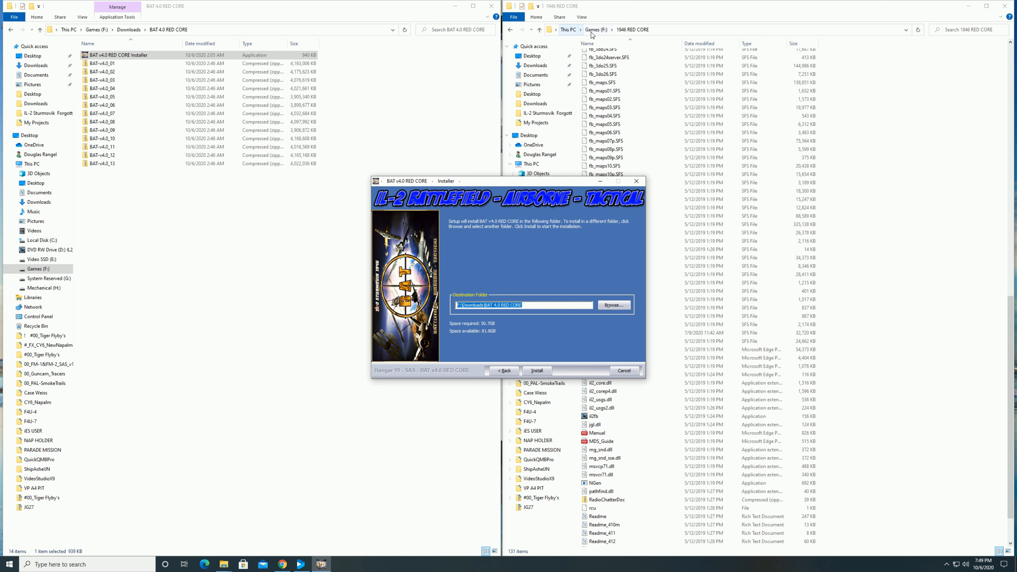
pyautogui.moveTo(587, 298)
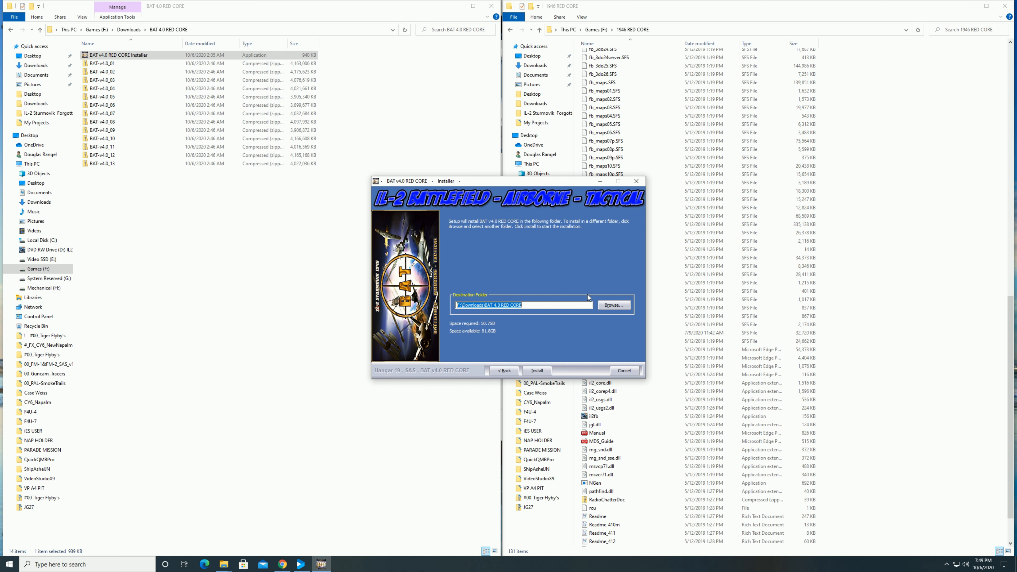
# Browse to F:\1946 RED CORE as the destination and start the install
pyautogui.click(612, 305)
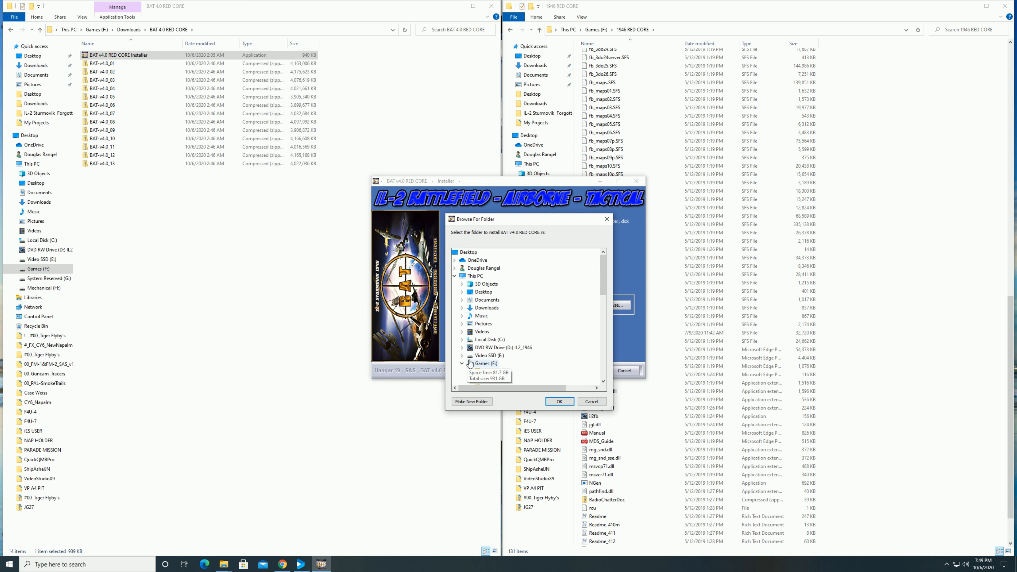
pyautogui.click(462, 363)
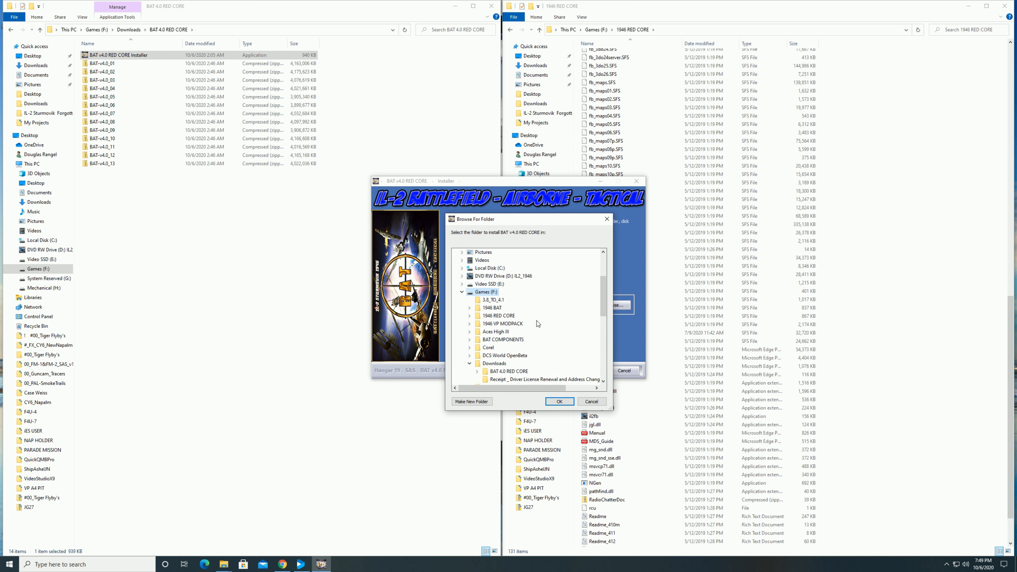
pyautogui.moveTo(471, 320)
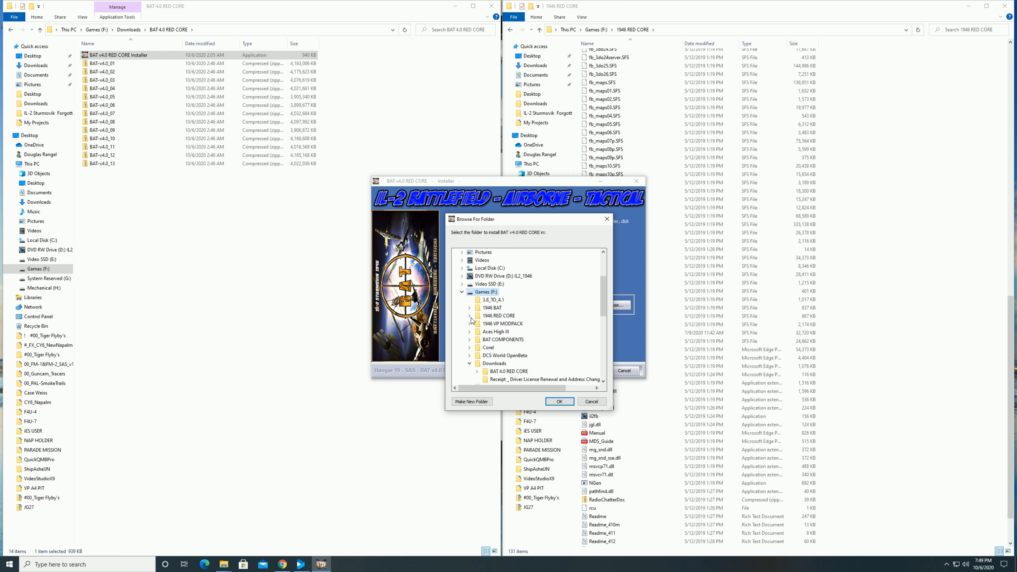
pyautogui.click(470, 316)
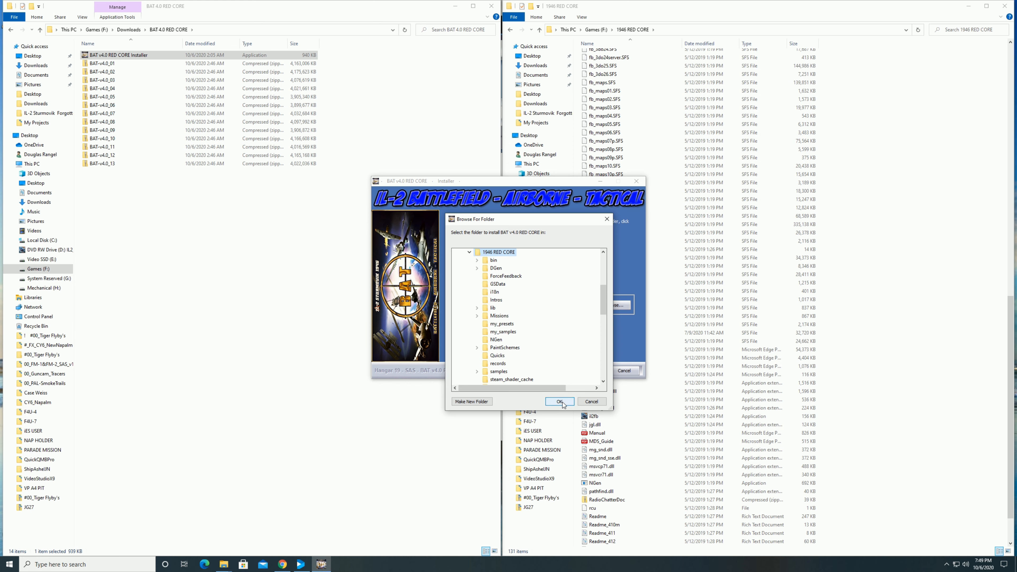
pyautogui.click(558, 401)
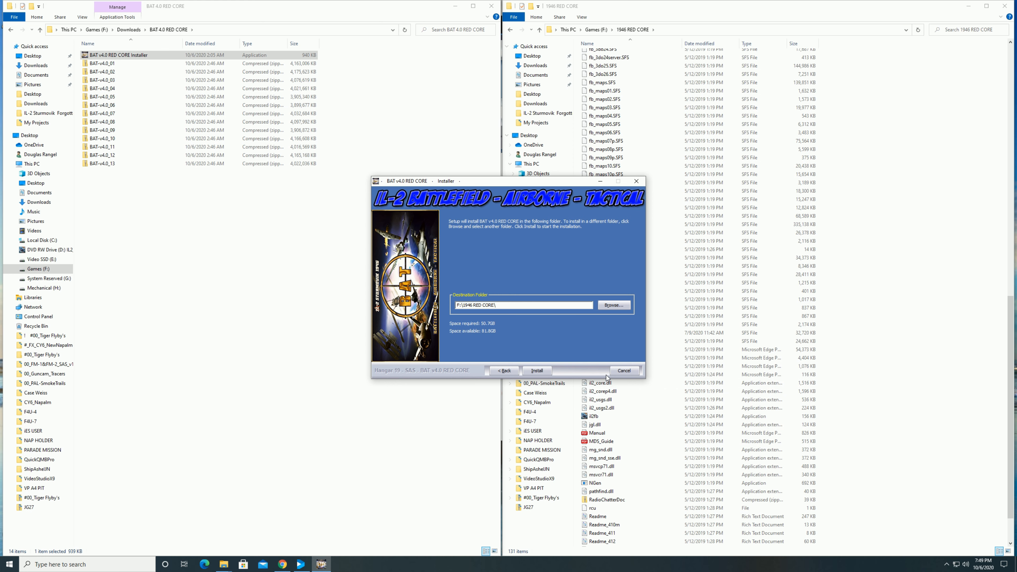
pyautogui.click(537, 370)
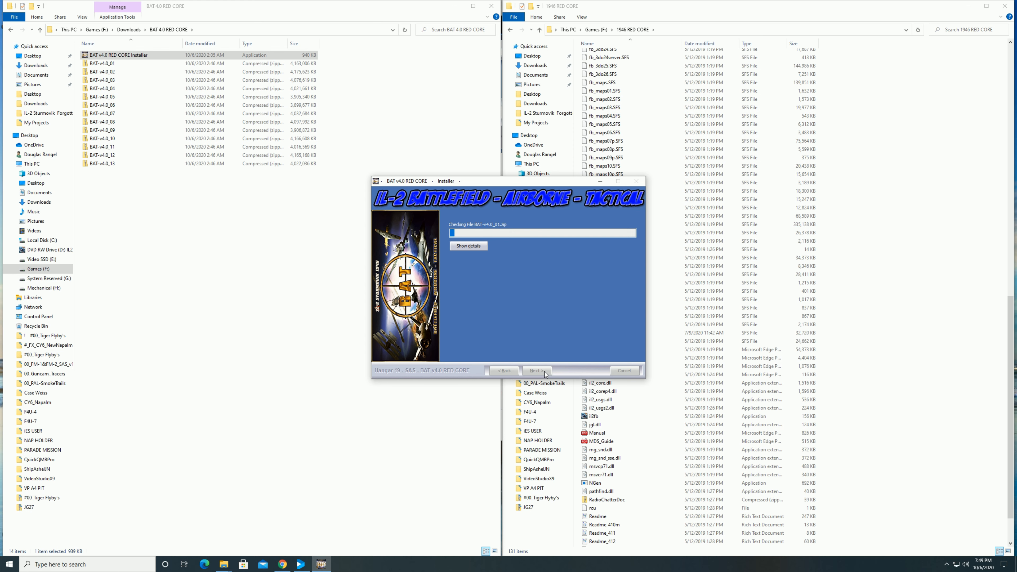
# Let extraction complete and finish setup, closing the installer
pyautogui.click(535, 370)
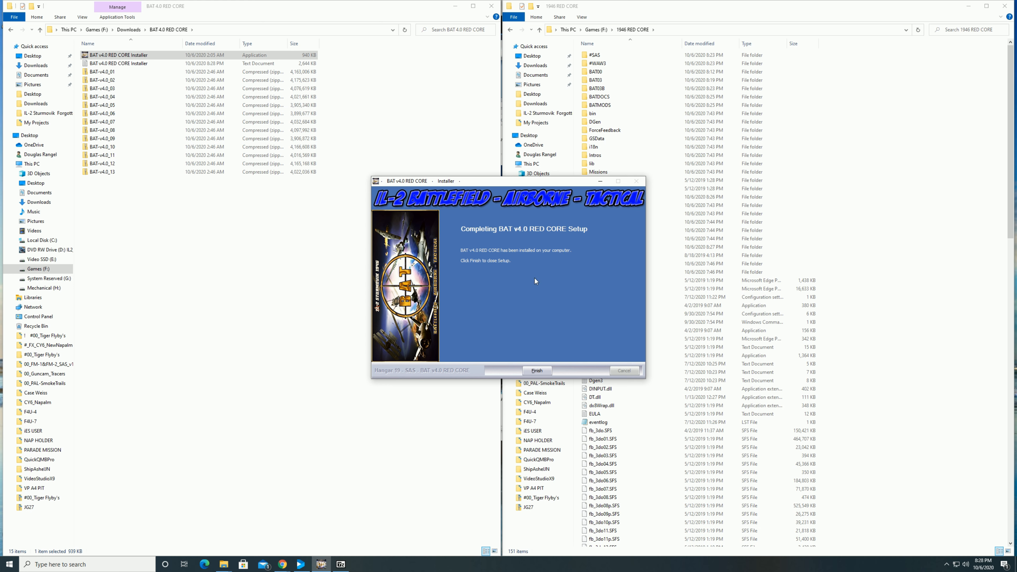
pyautogui.moveTo(521, 267)
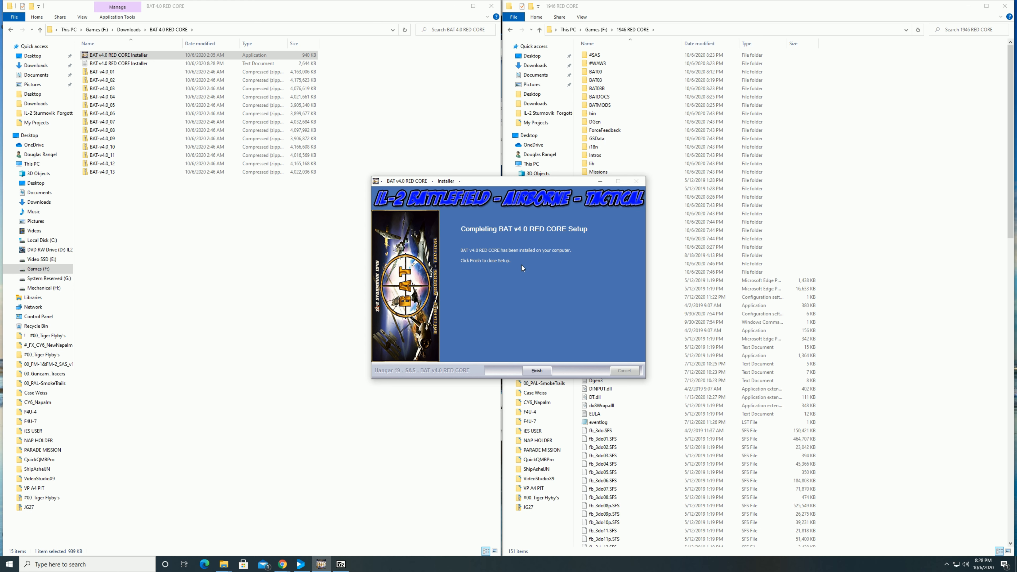
pyautogui.moveTo(538, 379)
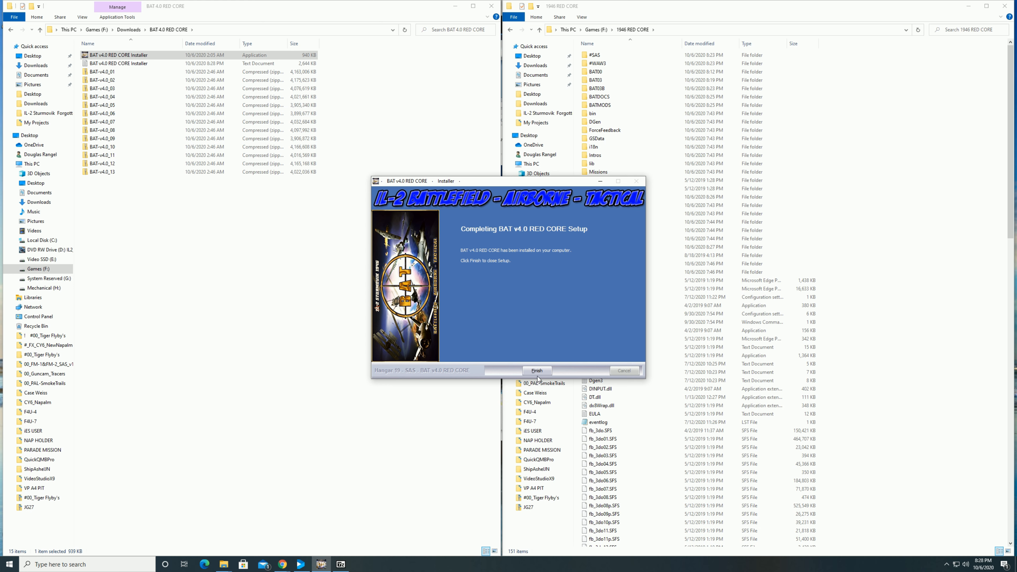
pyautogui.click(536, 370)
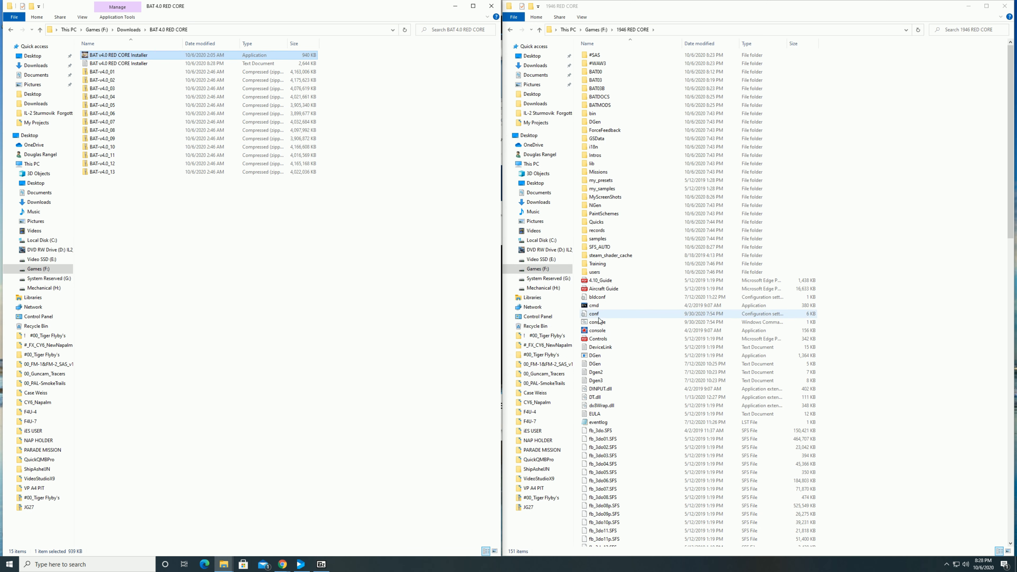
# Edit the conf file's [window] width and height to 2560 by 1440 and save it
pyautogui.click(593, 314)
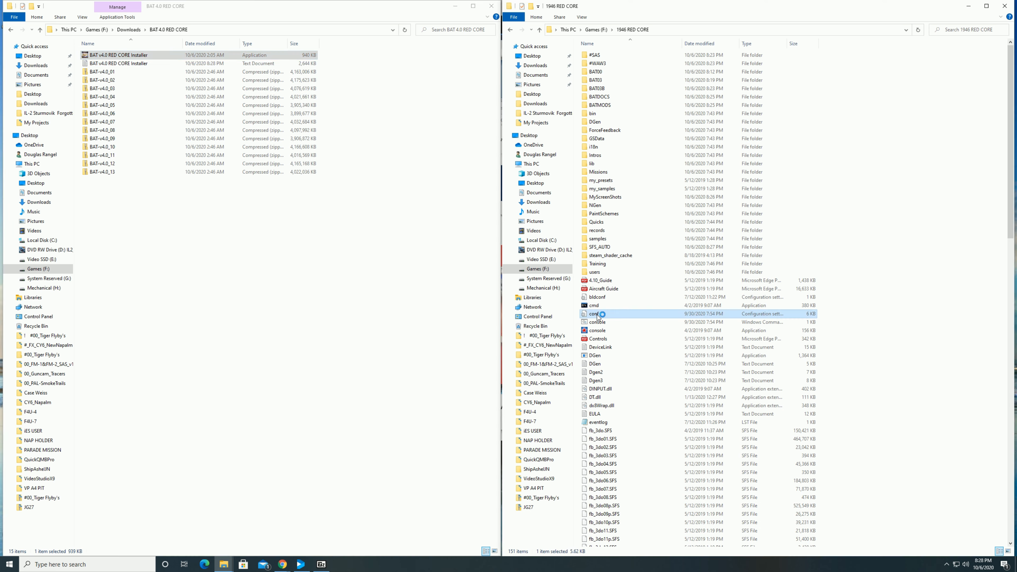
pyautogui.doubleClick(594, 314)
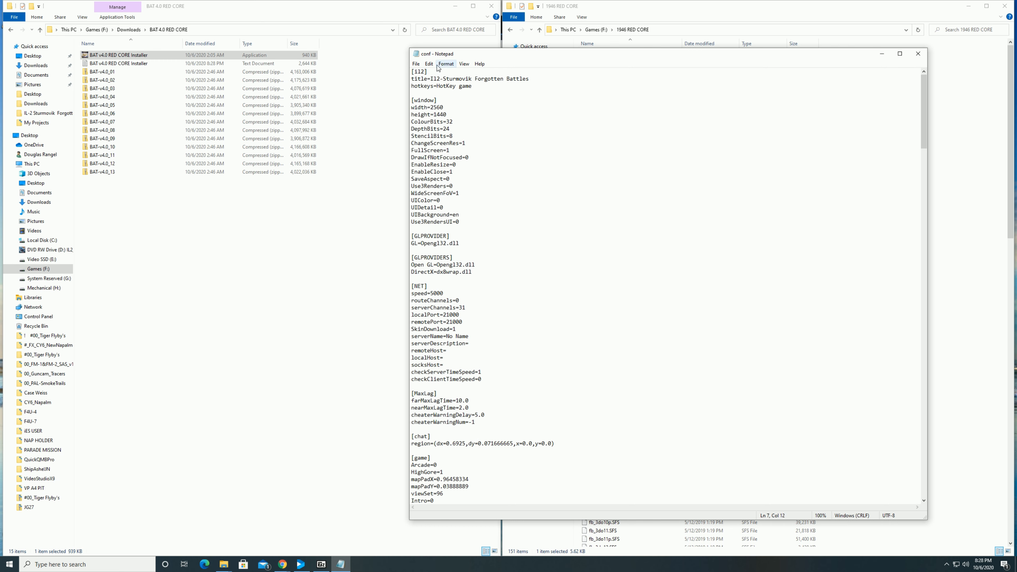
pyautogui.click(416, 63)
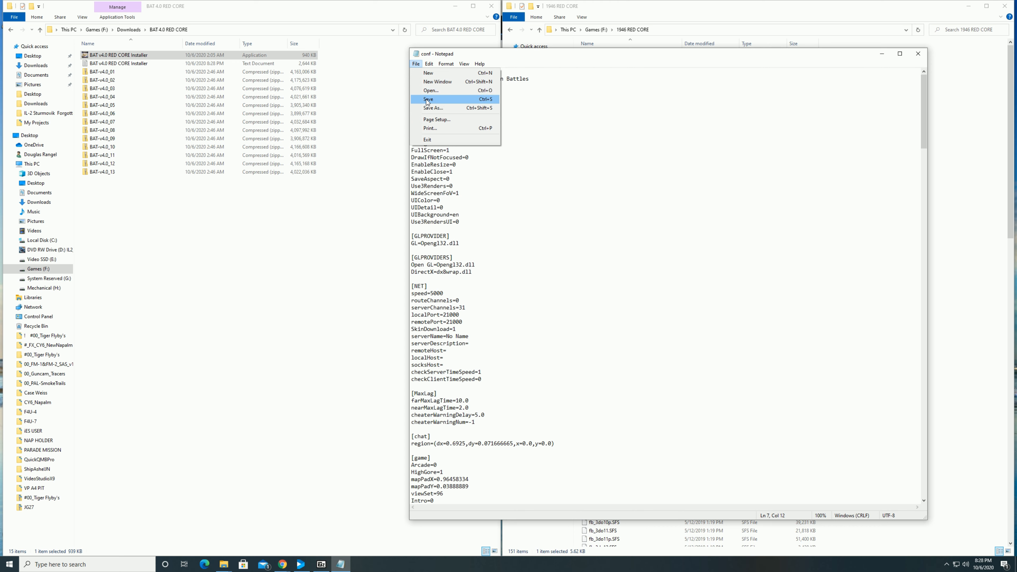
pyautogui.click(428, 98)
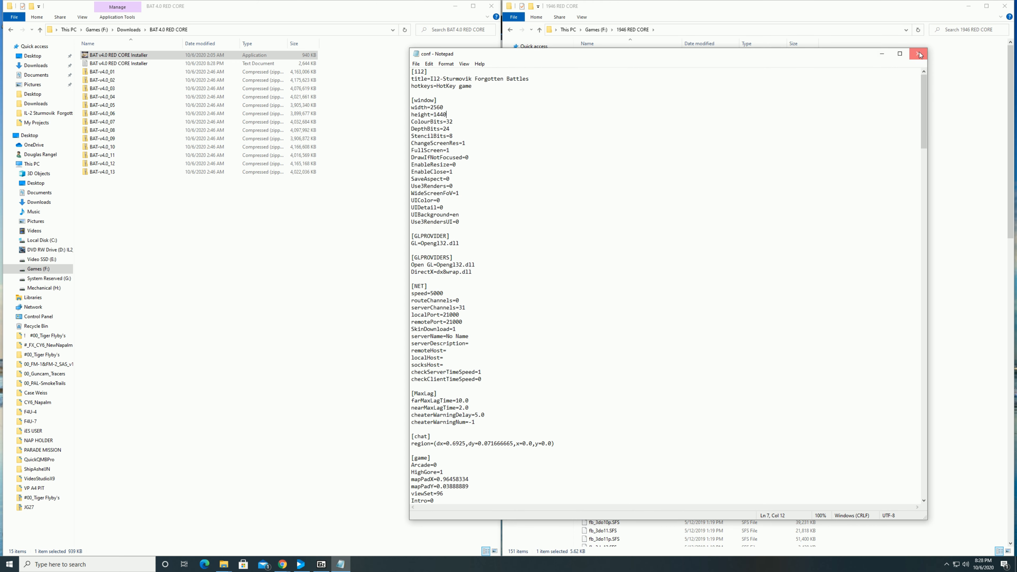
# Close Notepad and launch JSGME from the 1946 RED CORE folder
pyautogui.click(917, 53)
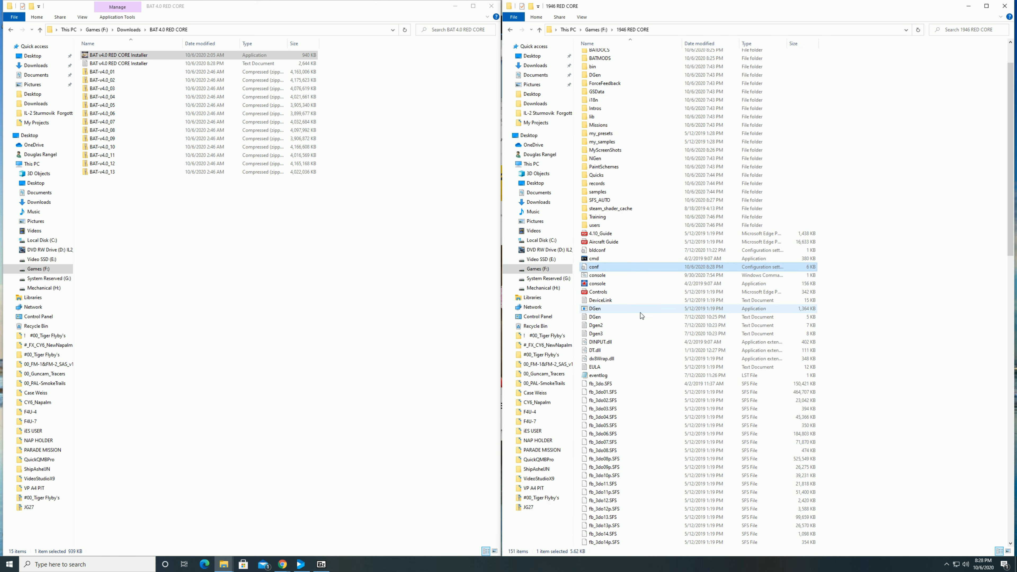
pyautogui.scroll(-3)
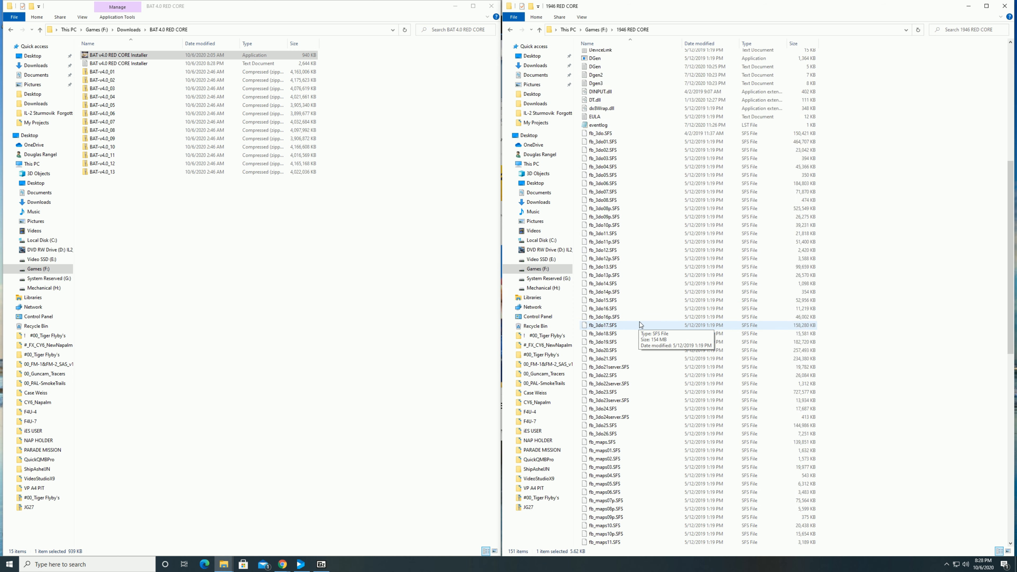
pyautogui.scroll(-3)
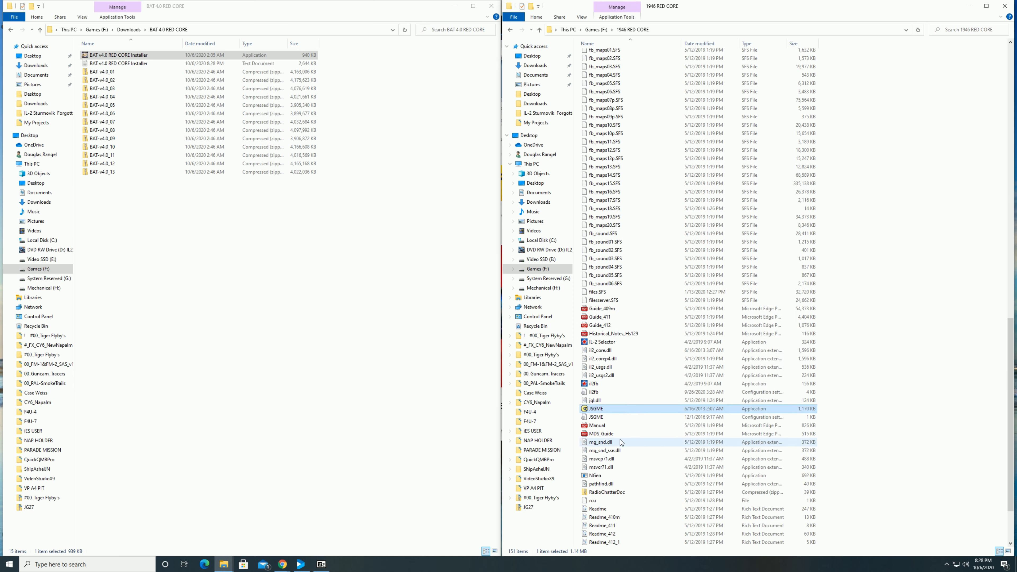
pyautogui.scroll(-3)
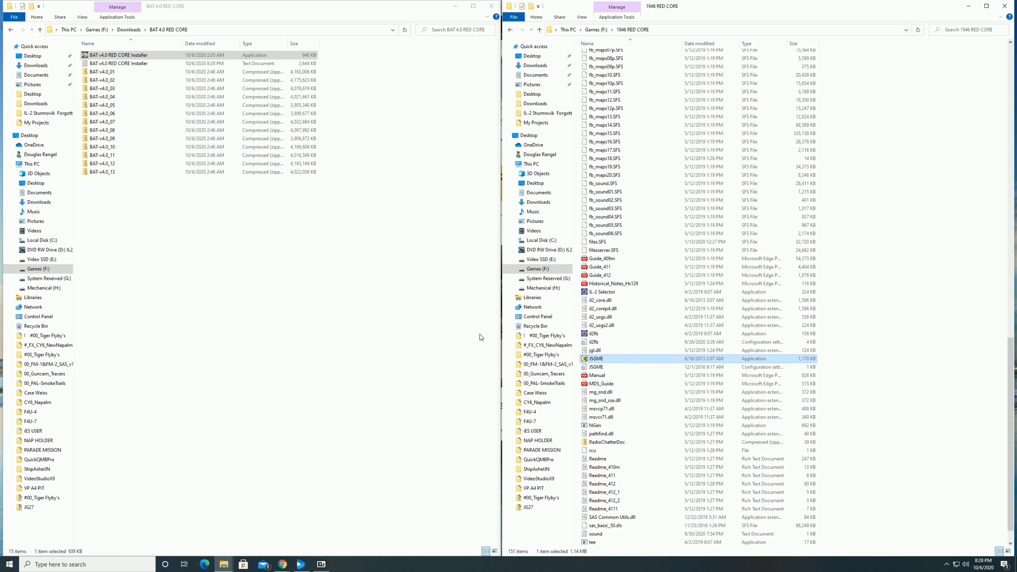
pyautogui.doubleClick(595, 359)
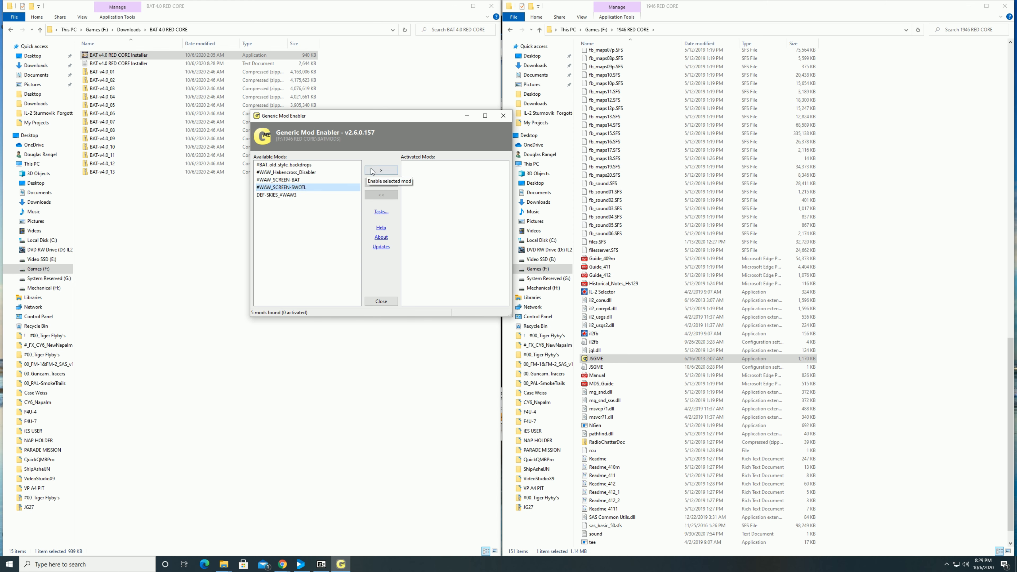
# Enable the #WAW_SCREEN-SWOTL mod, close the enabler and select the IL-2 Selector launcher
pyautogui.click(381, 170)
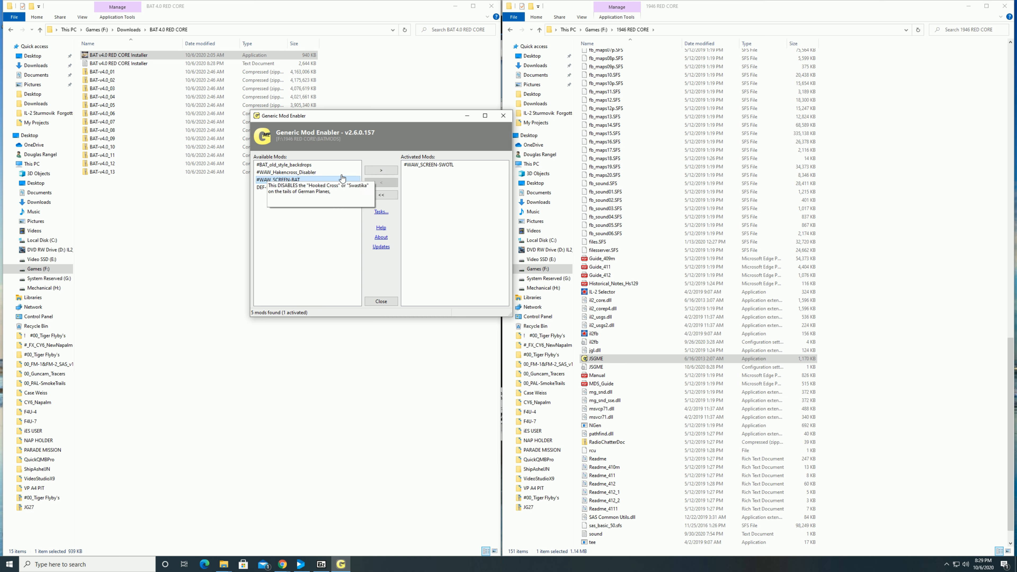
pyautogui.click(381, 170)
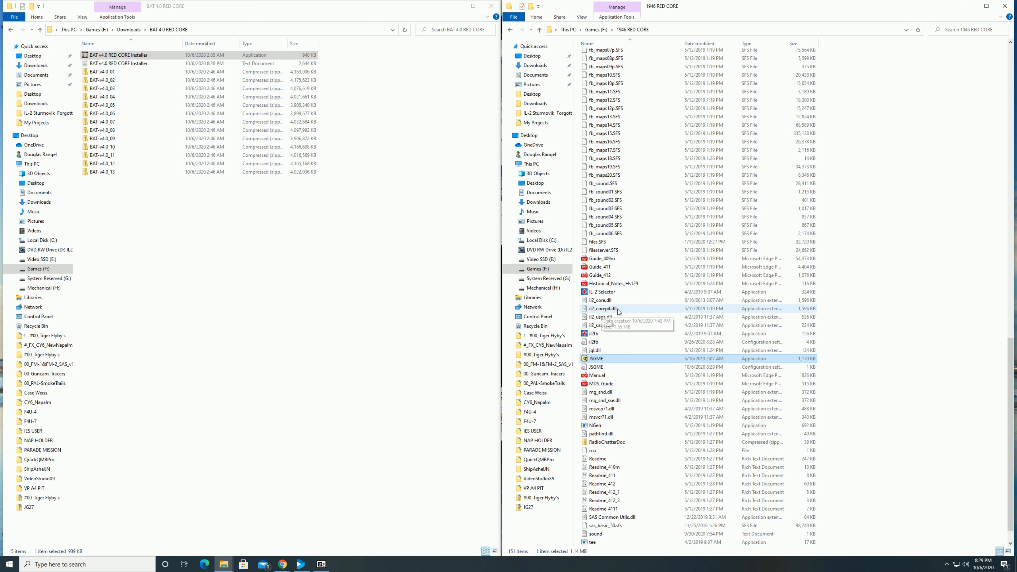
pyautogui.click(600, 291)
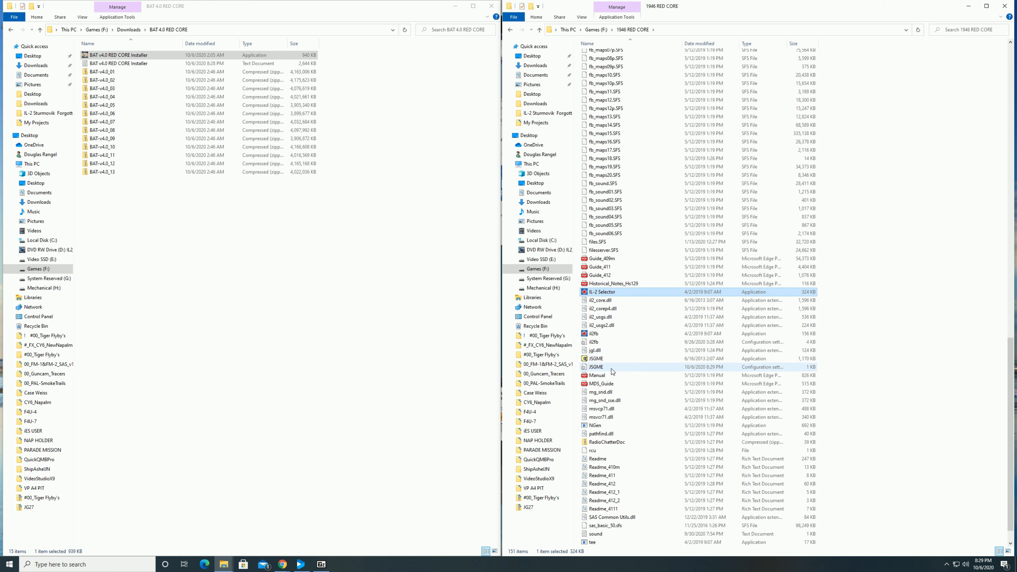
pyautogui.moveTo(606, 292)
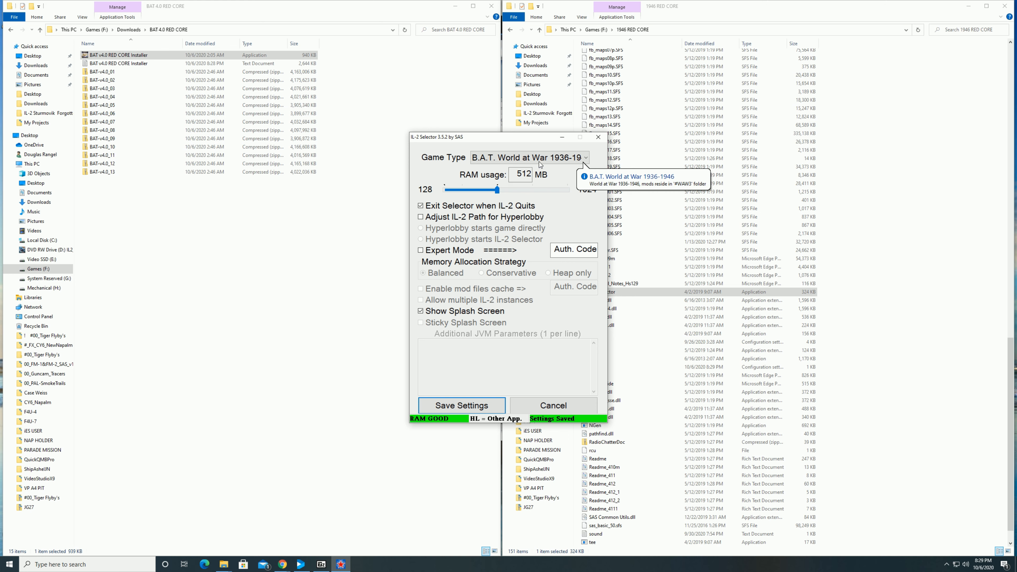
# Choose B.A.T. World at War 1936-1946 with 1024 MB RAM and save the Selector settings
pyautogui.click(584, 158)
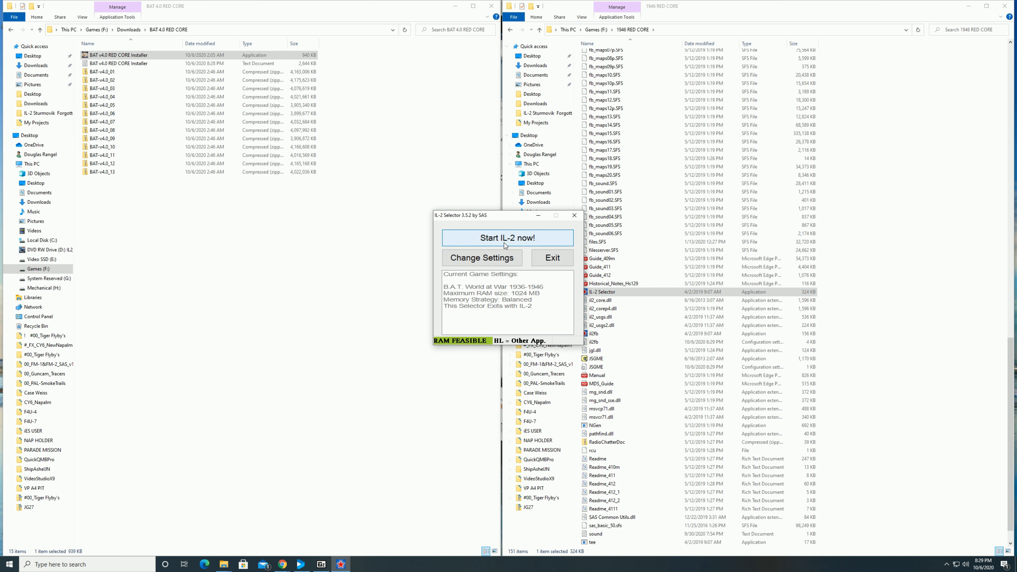
pyautogui.moveTo(572, 216)
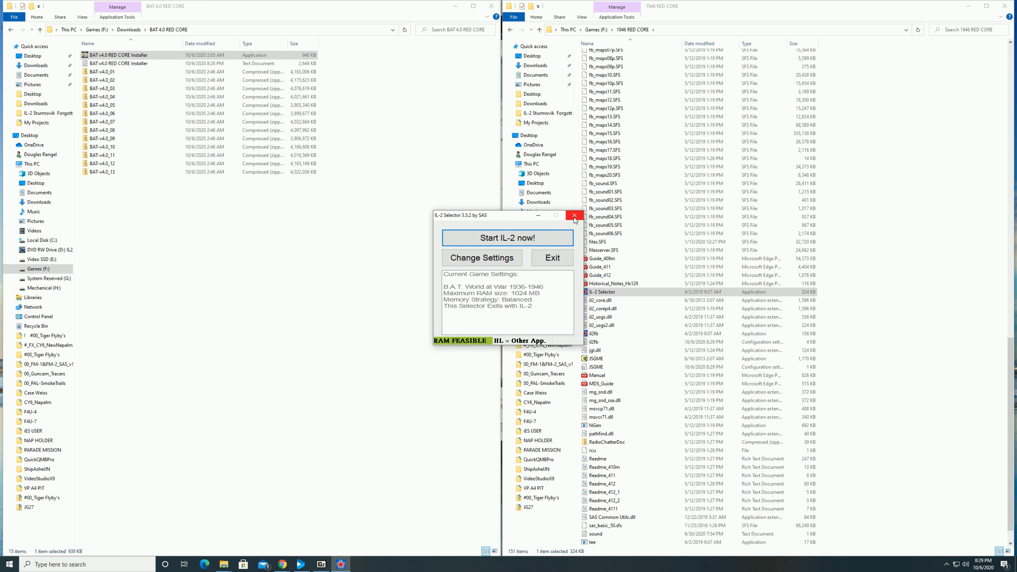
# Close IL-2 Selector and start the game from the il2fb application
pyautogui.click(573, 215)
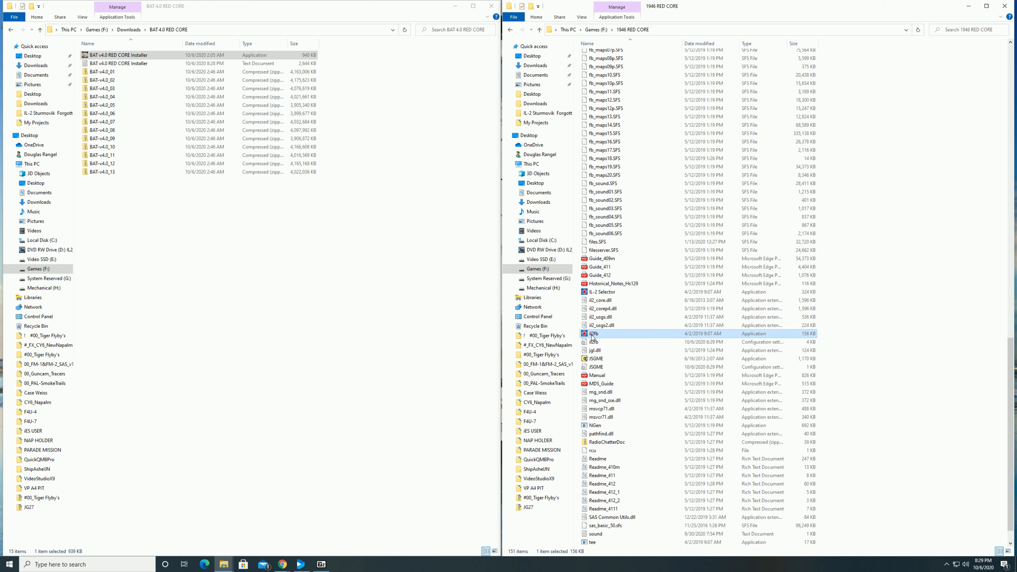
pyautogui.moveTo(599, 334)
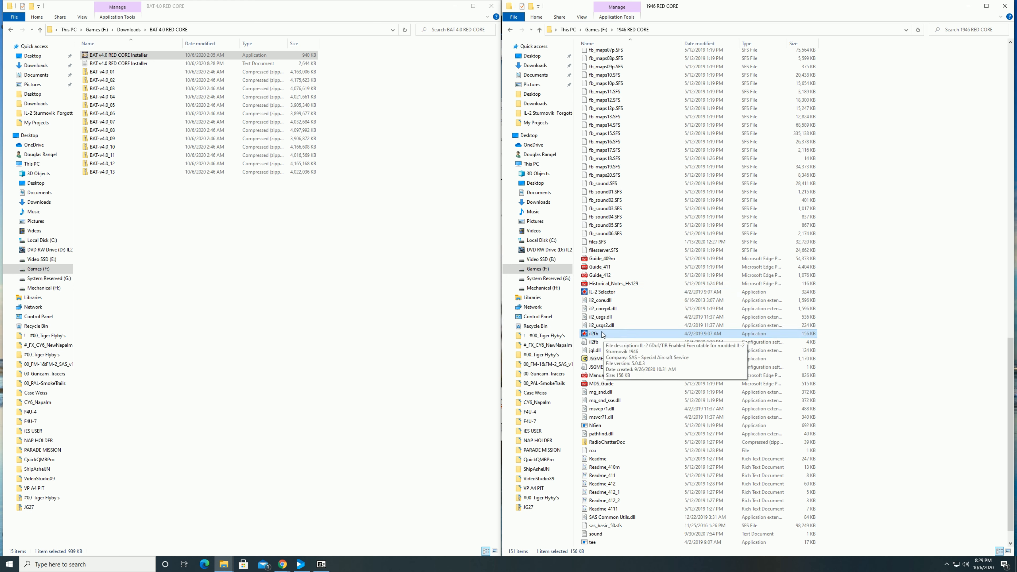
pyautogui.rightClick(594, 333)
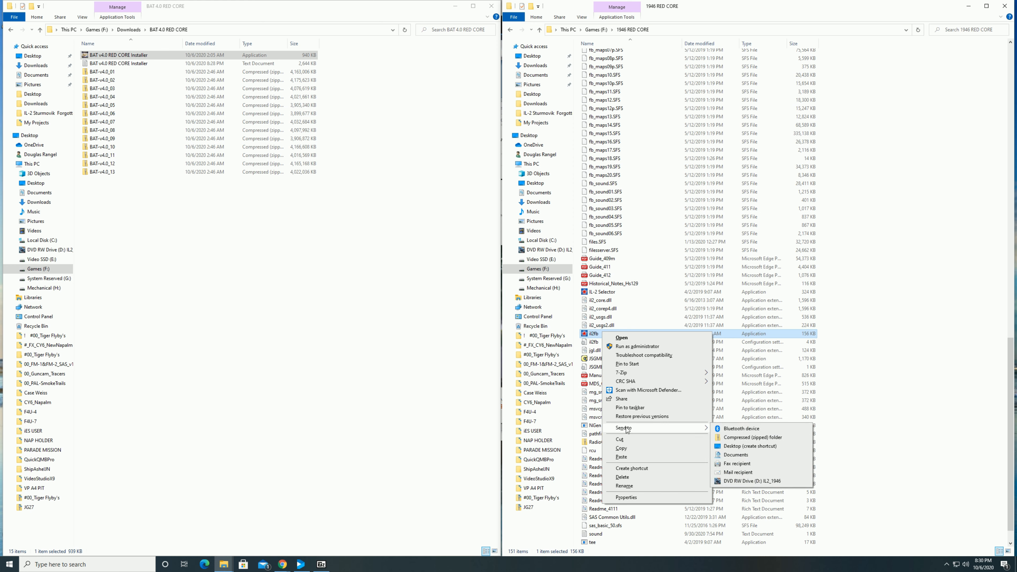
pyautogui.moveTo(750, 445)
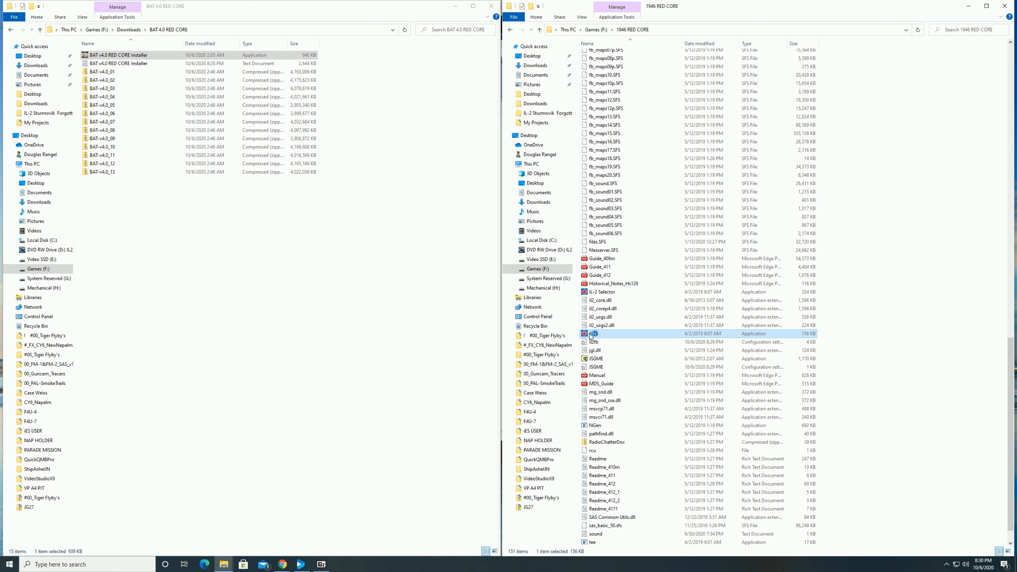
pyautogui.doubleClick(595, 333)
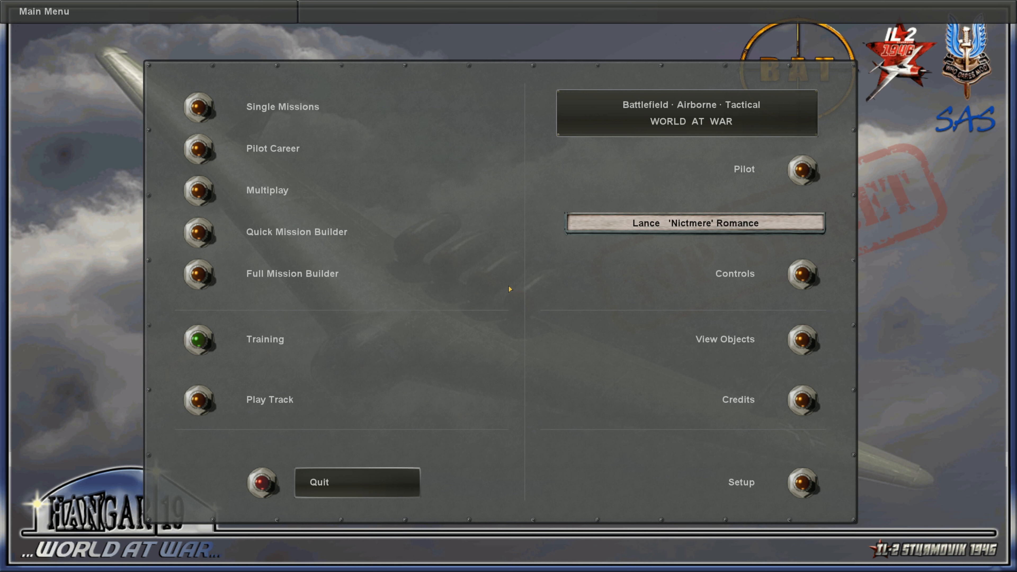
pyautogui.moveTo(394, 248)
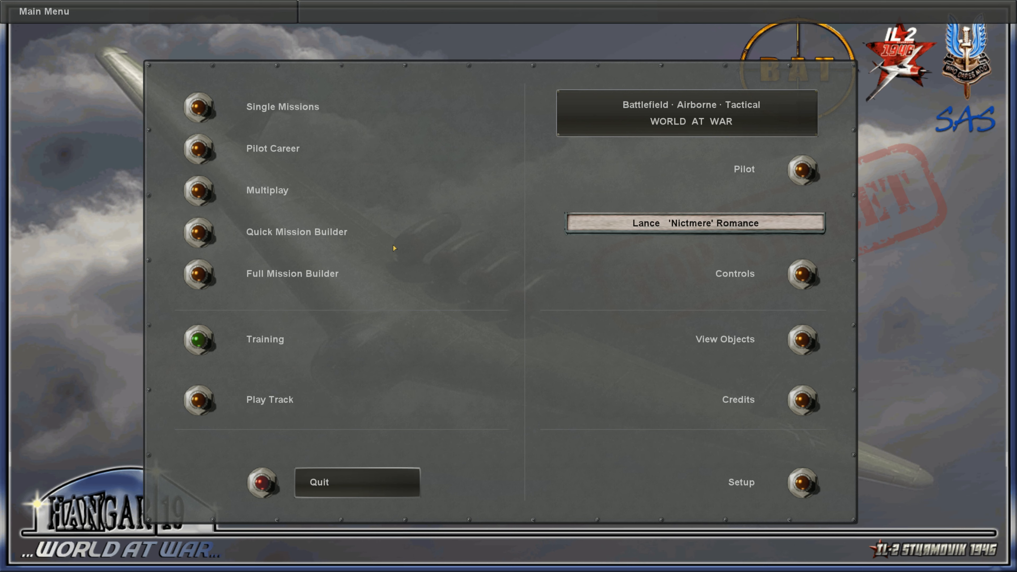
pyautogui.moveTo(283, 348)
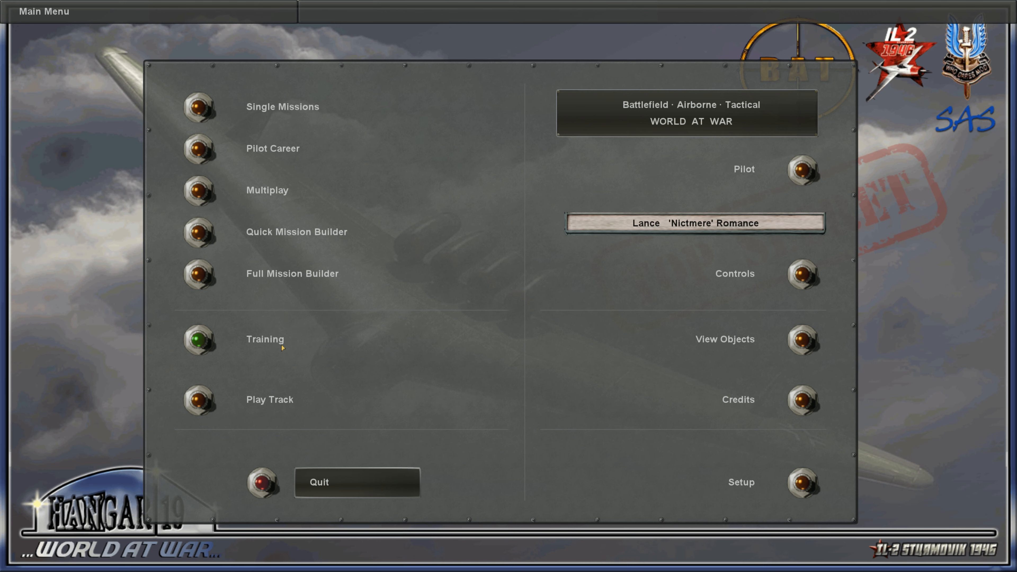
pyautogui.moveTo(219, 168)
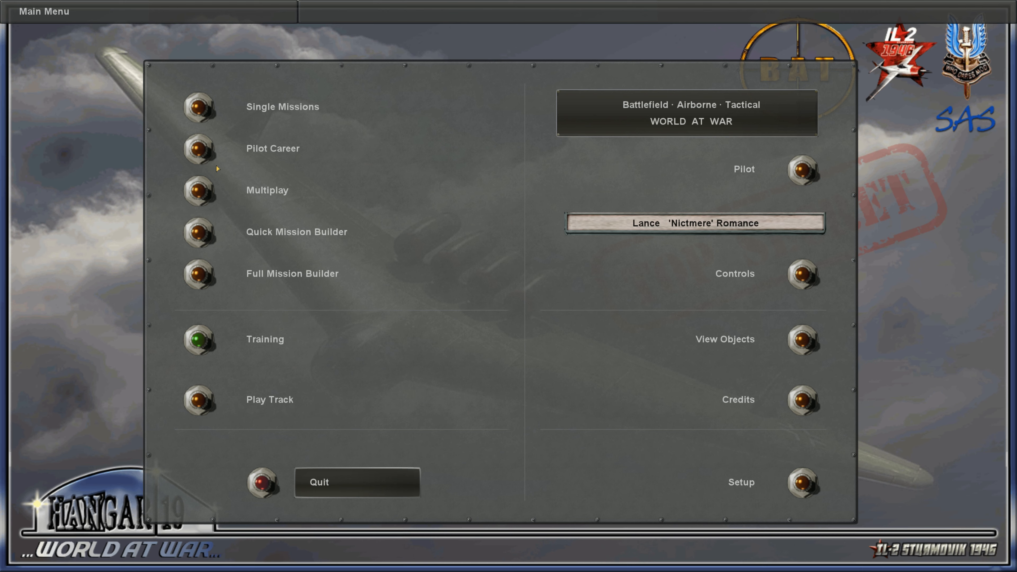
# Enter the Quick Mission Builder from the main menu
pyautogui.click(295, 231)
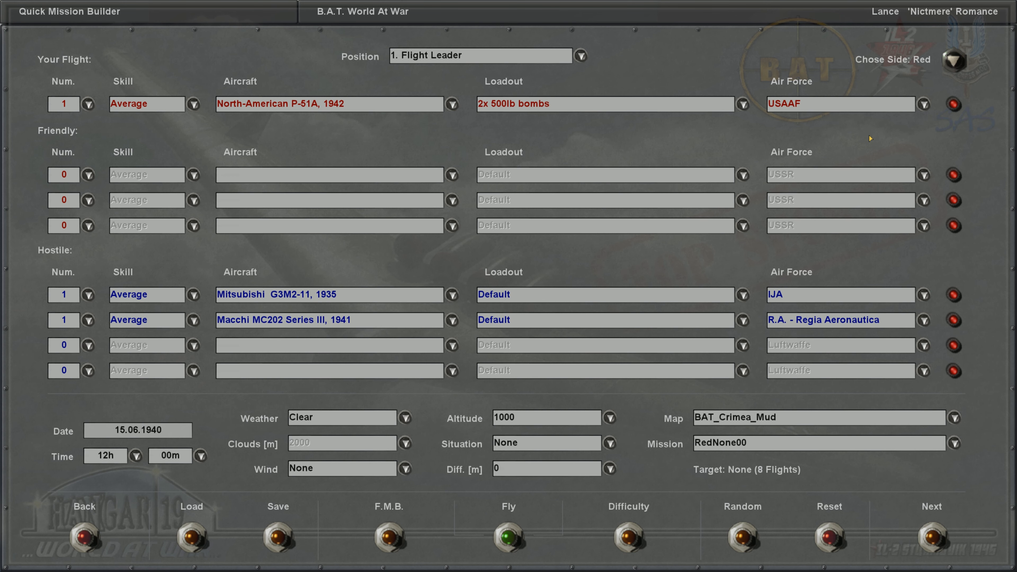
pyautogui.moveTo(529, 256)
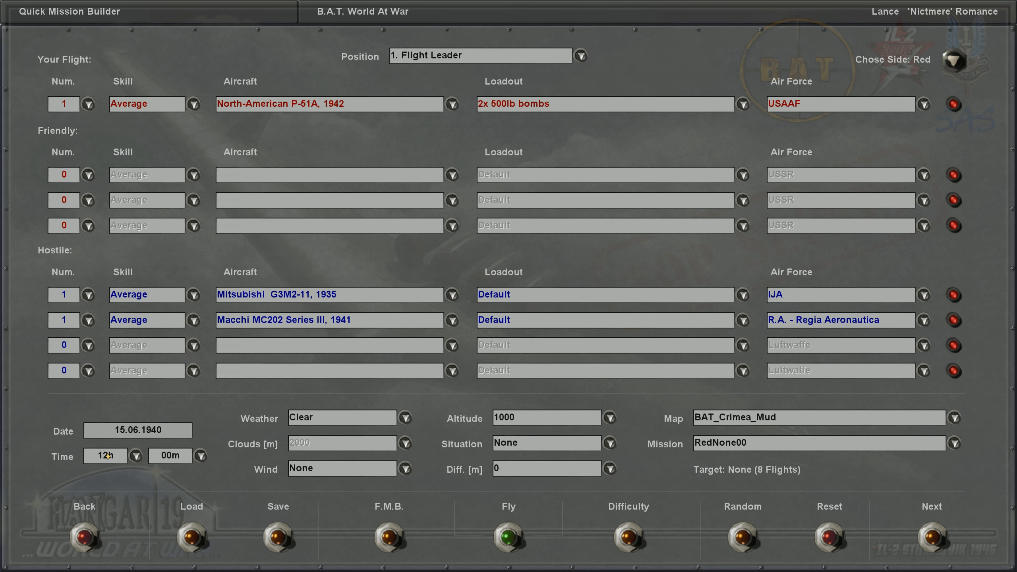
pyautogui.moveTo(273, 371)
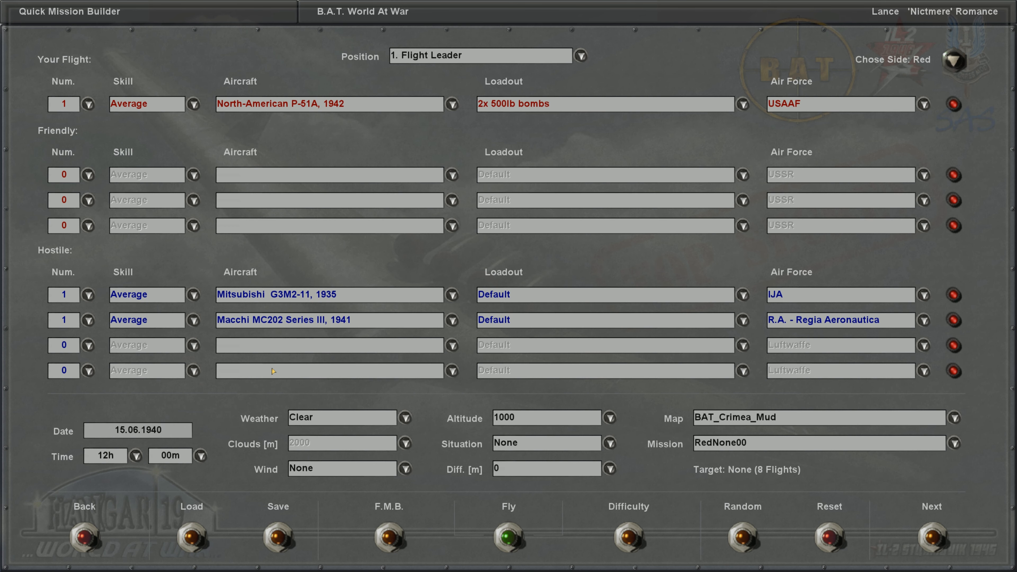
# Launch the Full Mission Builder via the F.M.B. button
pyautogui.click(83, 528)
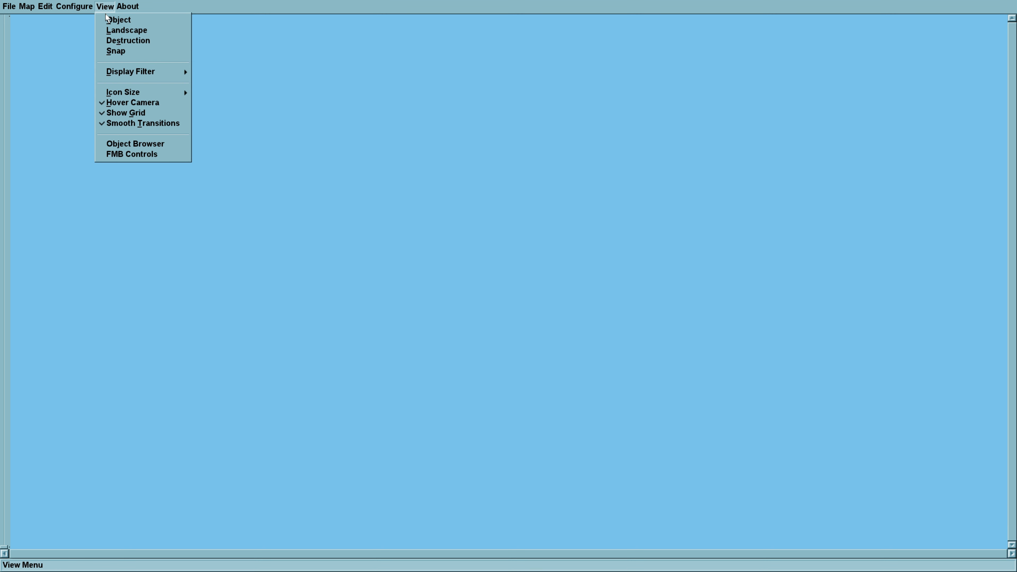
# Bring up the View > Object viewer and set its category to Ships
pyautogui.click(119, 19)
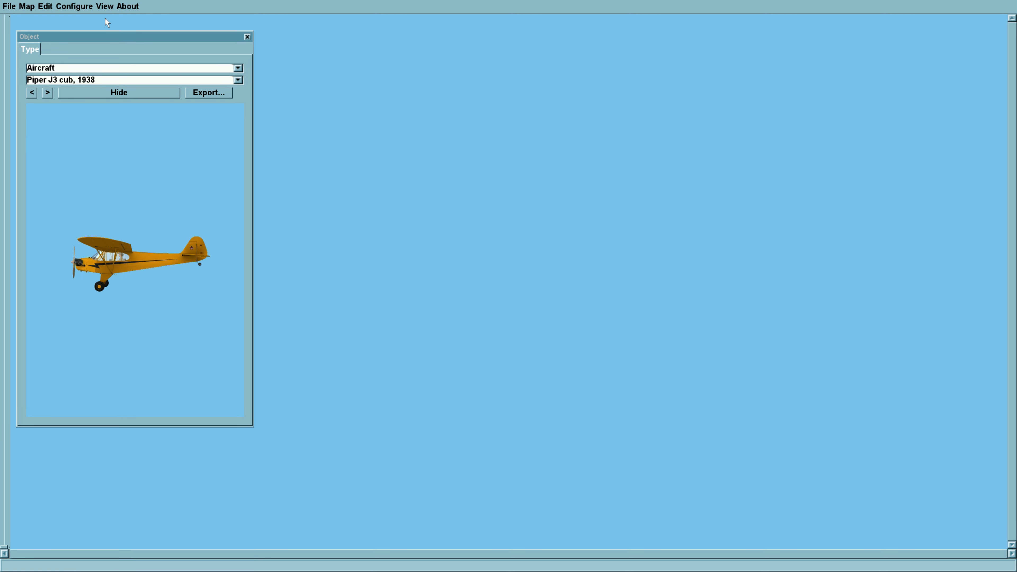
pyautogui.moveTo(223, 261)
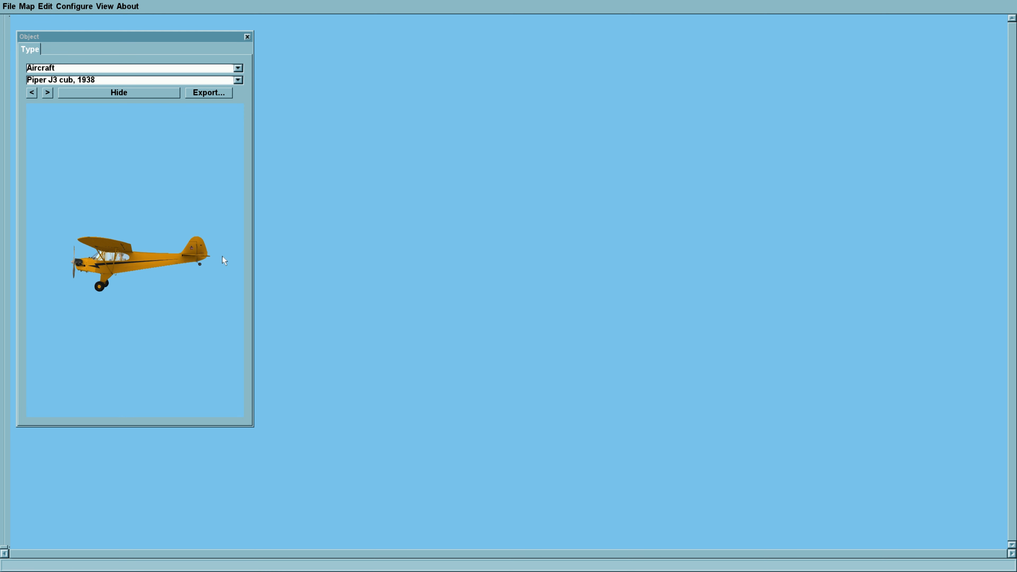
pyautogui.click(129, 36)
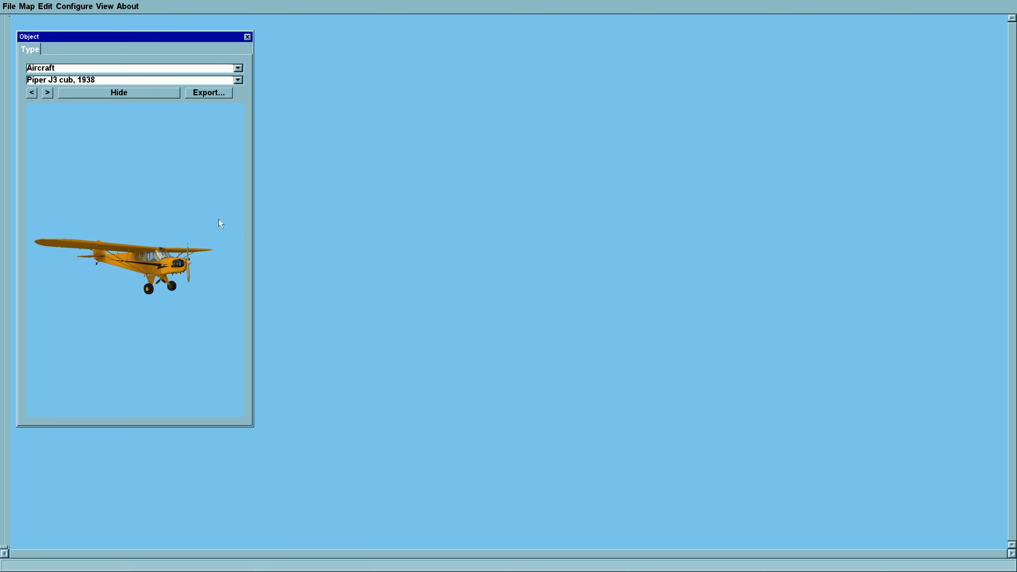
pyautogui.click(237, 68)
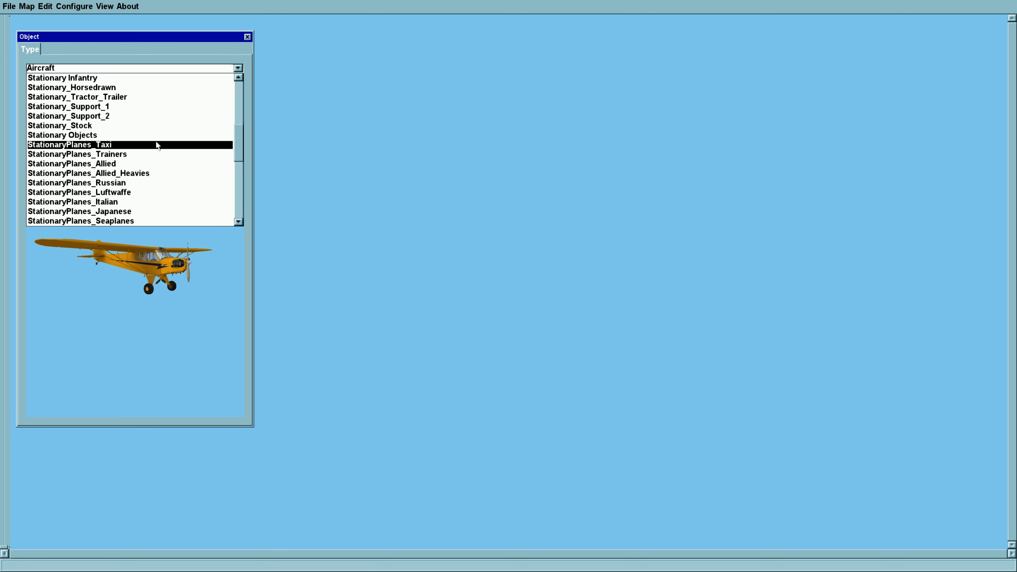
pyautogui.scroll(3)
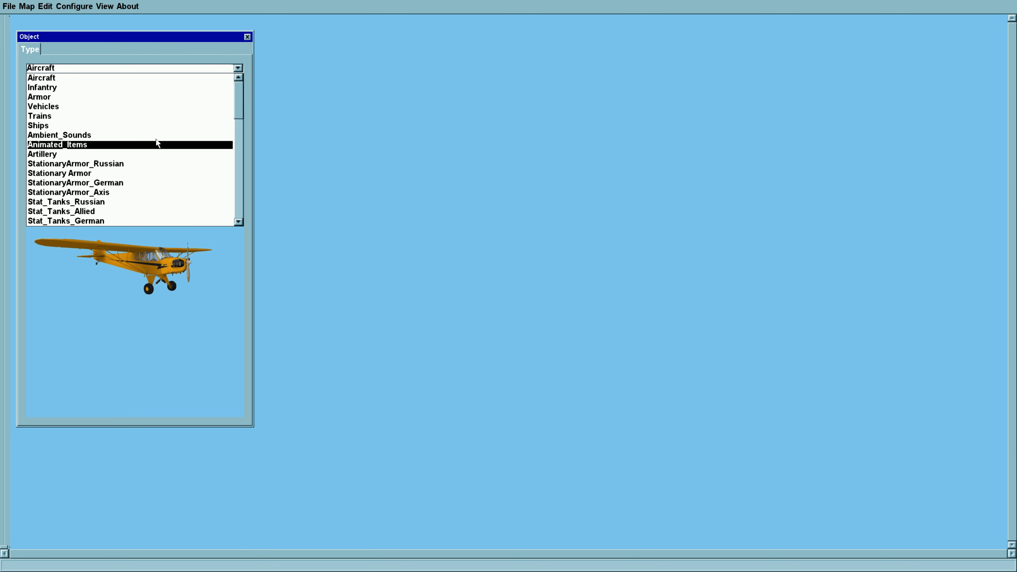
pyautogui.click(38, 125)
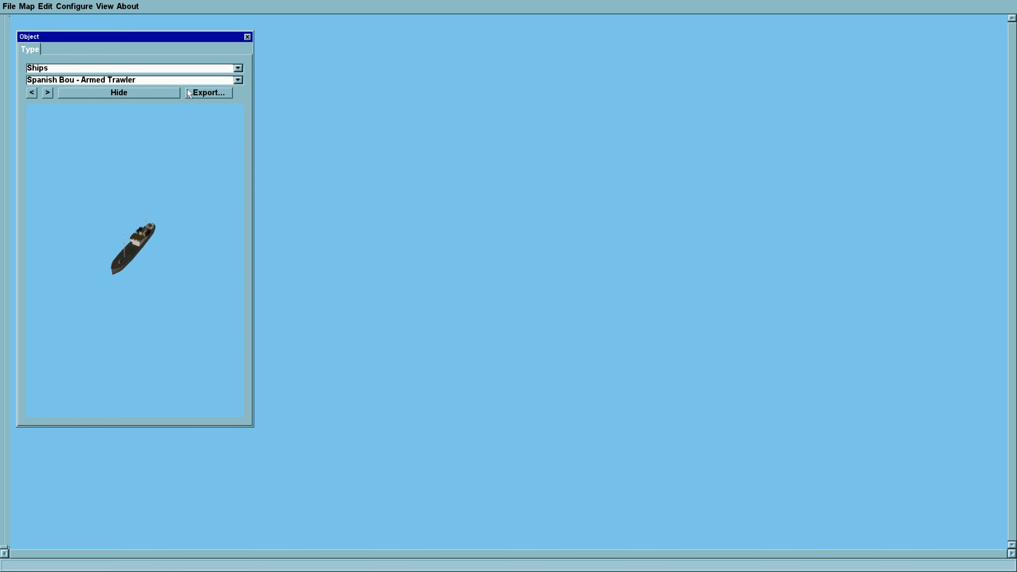
# Preview the Scharnhorst 1939, IJN Hosho CVL /1936 and IJN Ryuho CVL /1943
pyautogui.click(238, 79)
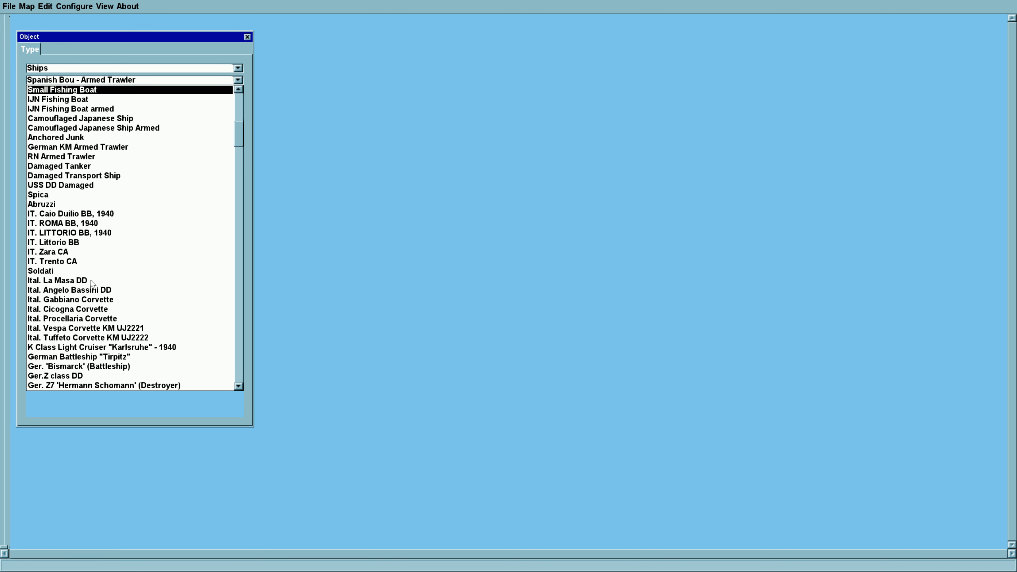
pyautogui.scroll(-3)
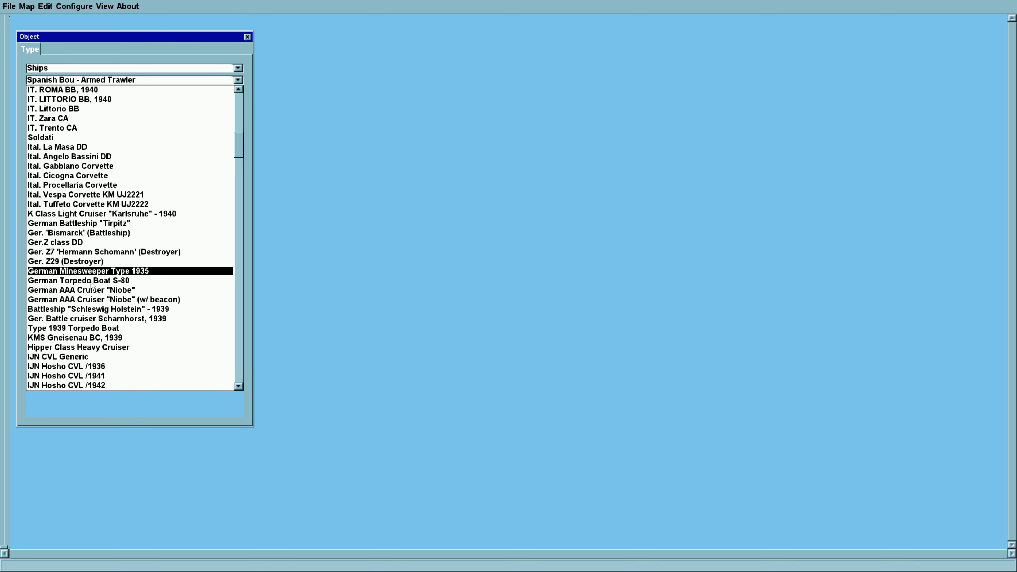
pyautogui.scroll(-3)
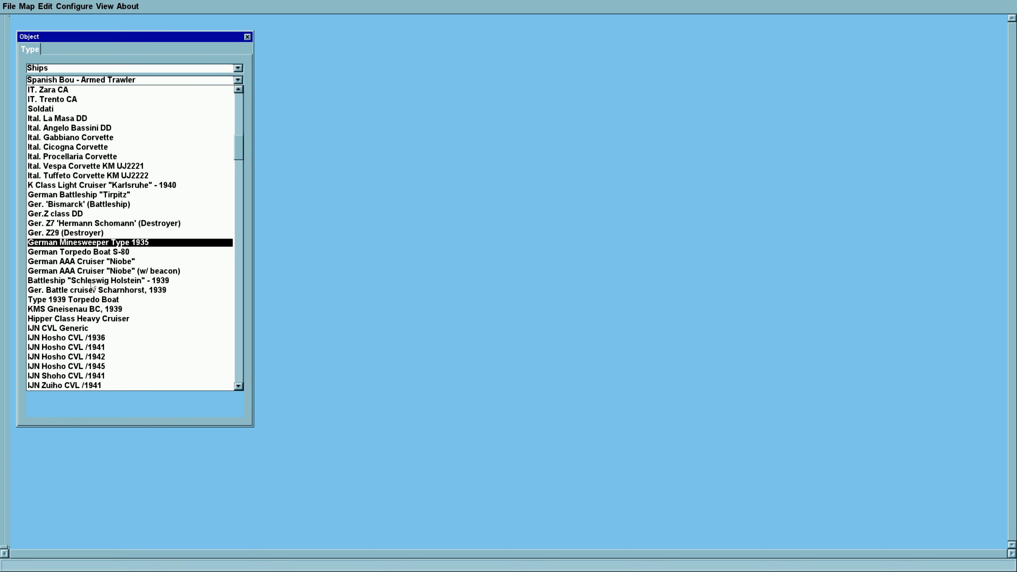
pyautogui.click(97, 290)
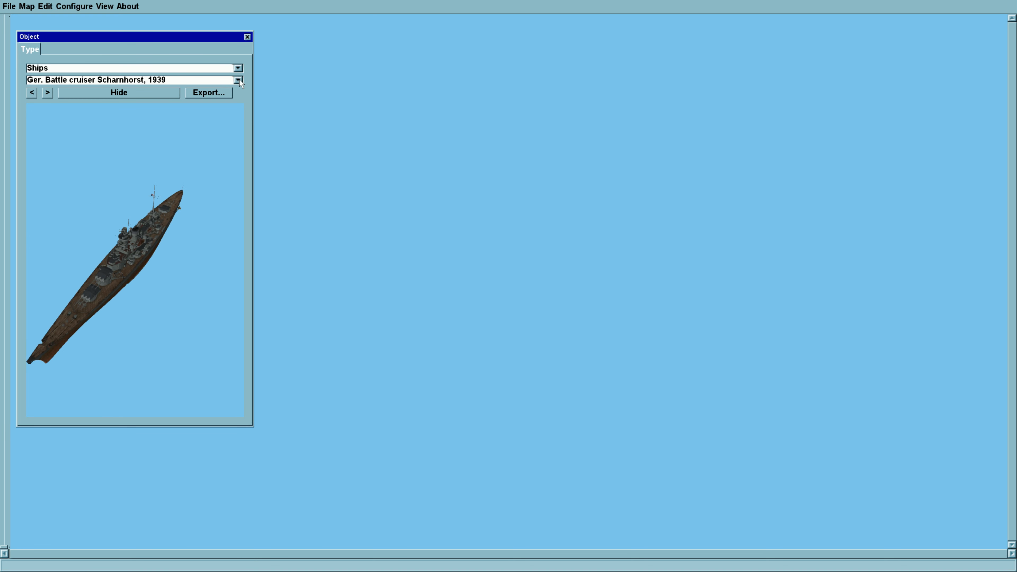
pyautogui.click(238, 80)
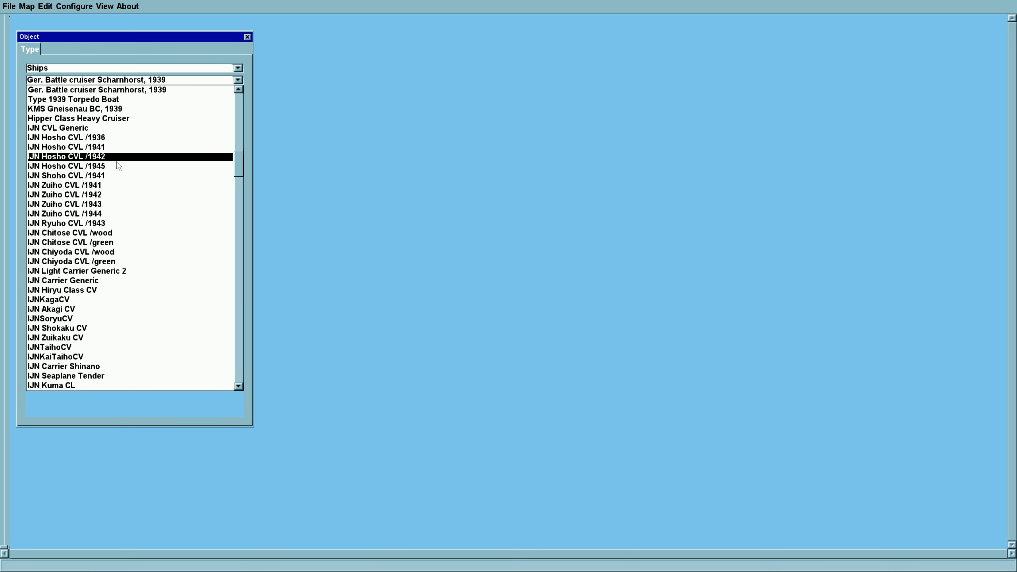
pyautogui.click(66, 136)
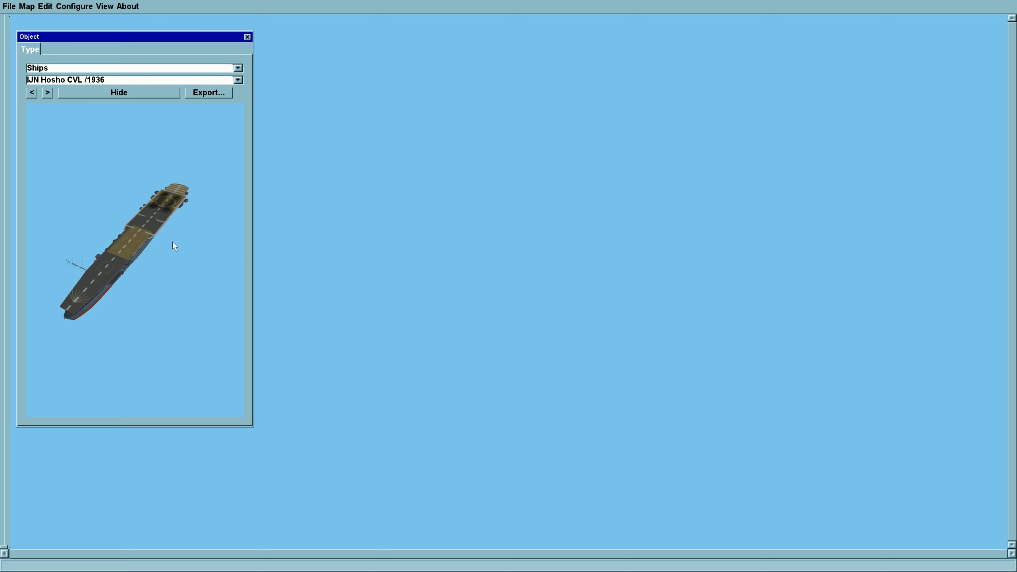
pyautogui.click(237, 80)
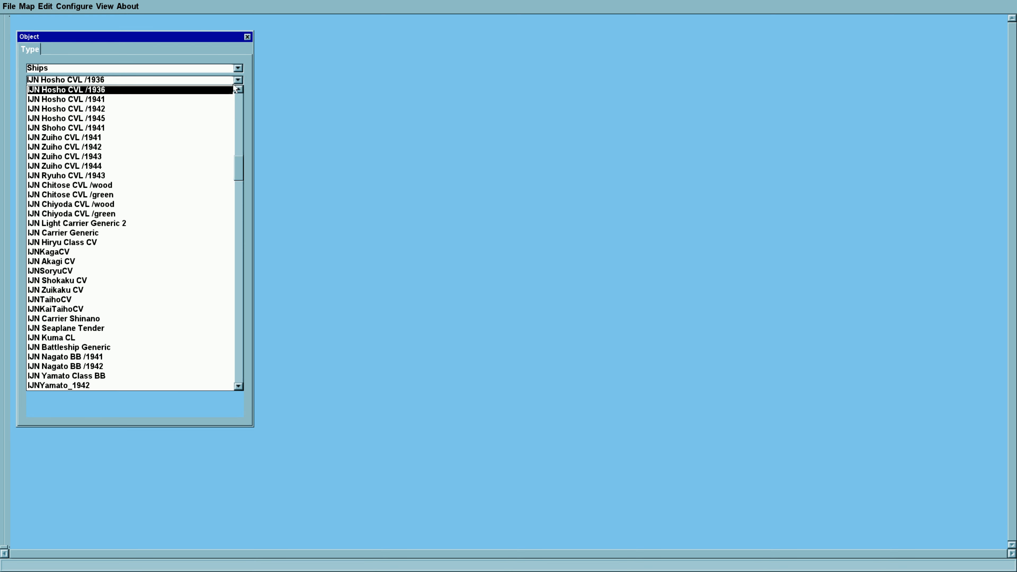
pyautogui.click(66, 176)
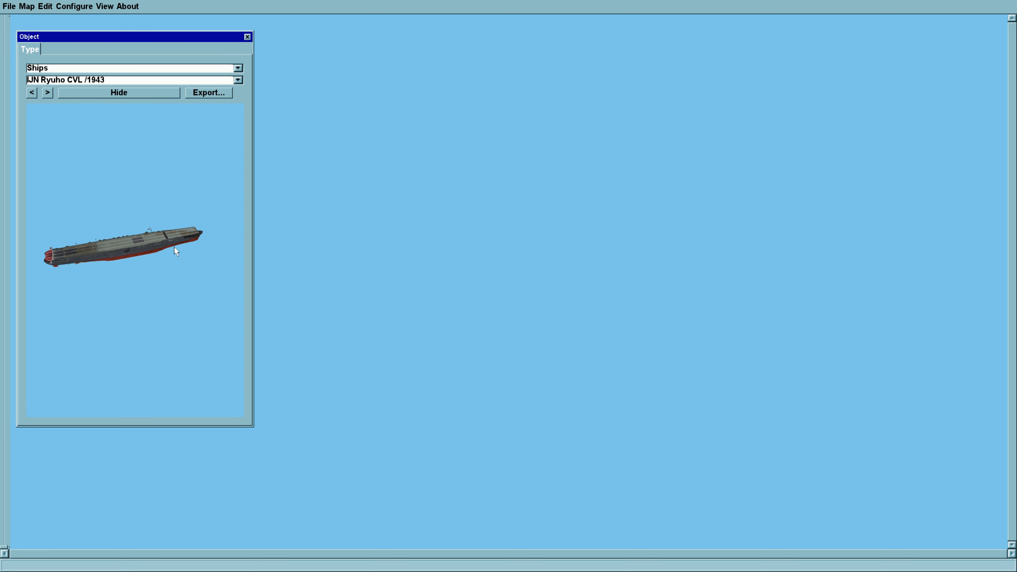
# Preview the IJN Kongo BB battleship and move on to the USS Ranger CV4
pyautogui.click(238, 80)
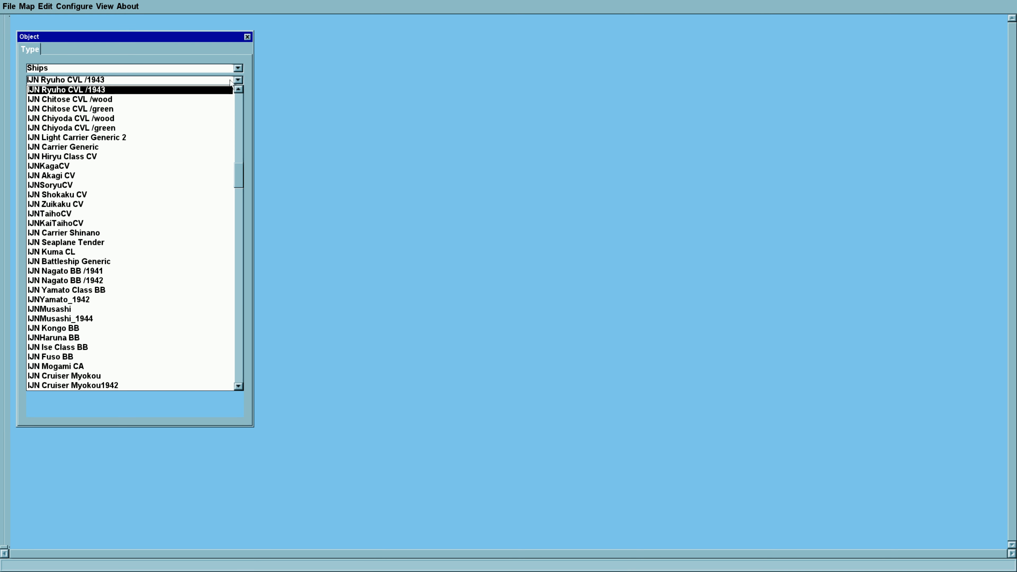
pyautogui.click(62, 146)
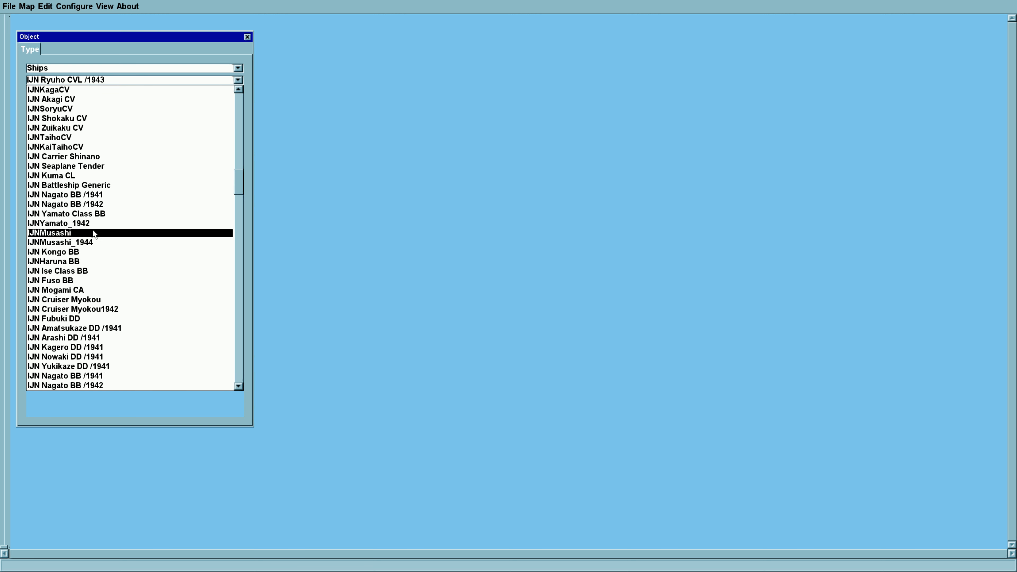
pyautogui.click(53, 251)
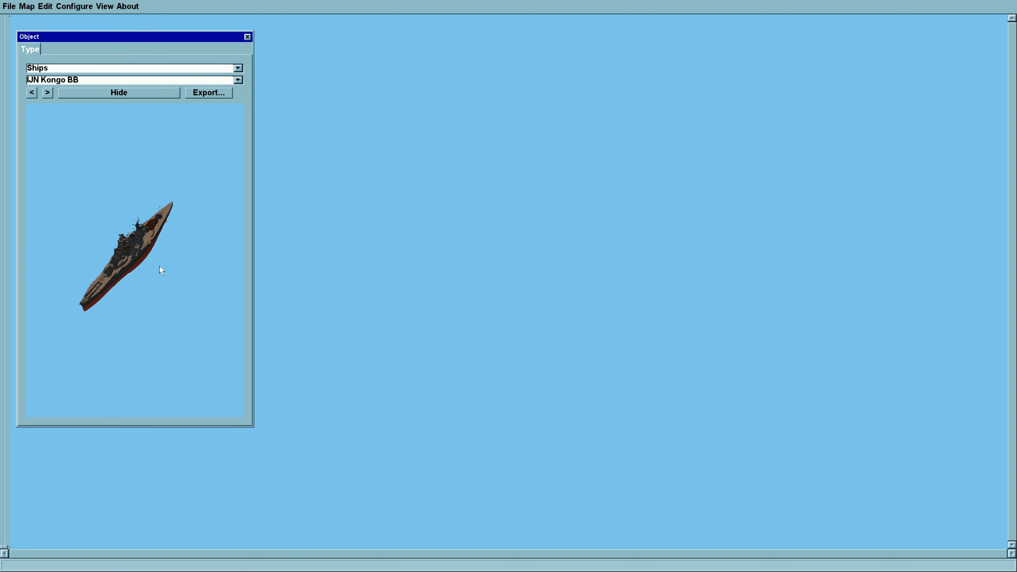
pyautogui.moveTo(208, 150)
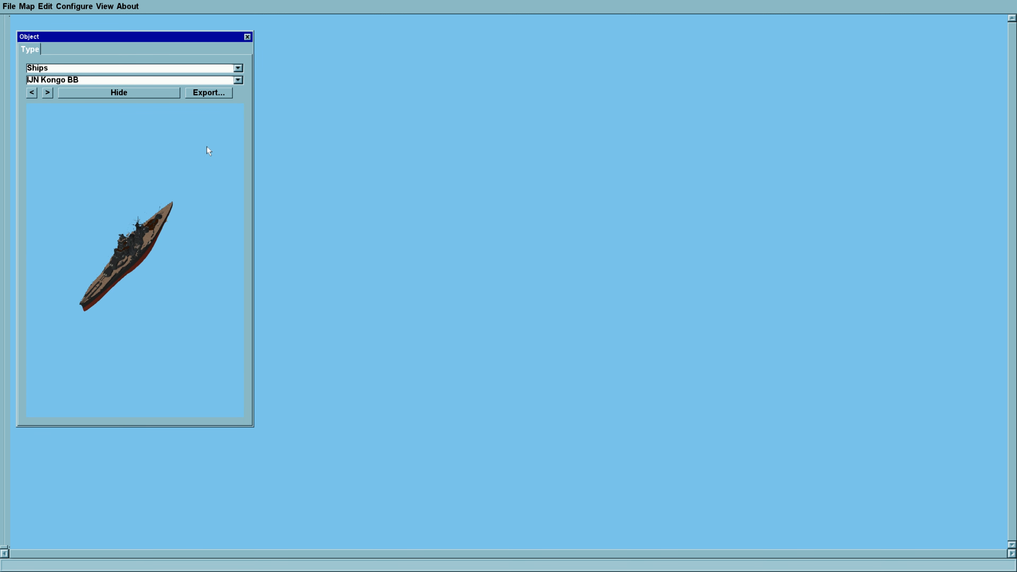
pyautogui.click(238, 79)
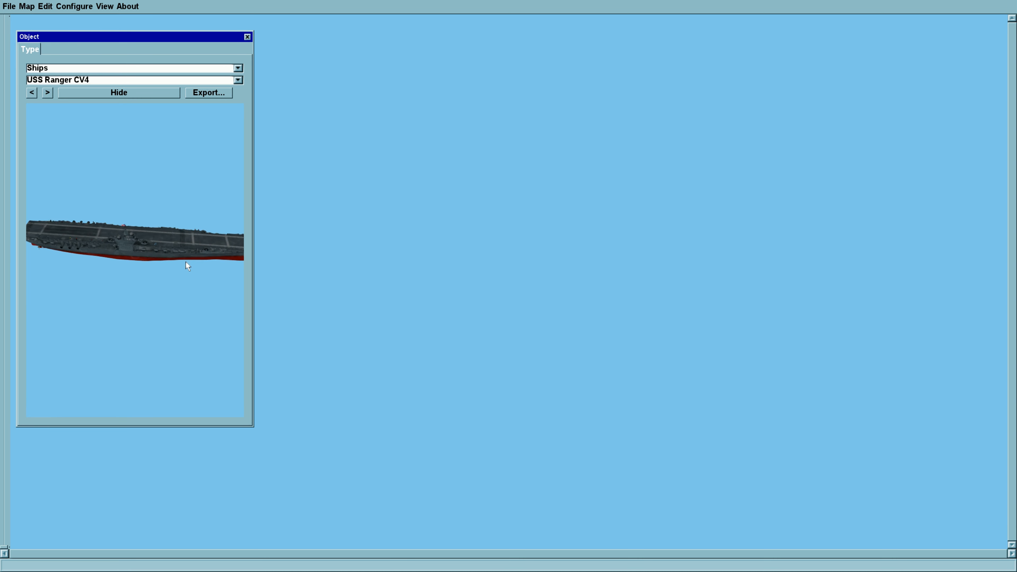
# Preview the USS Enterprise CV-6 carrier and the USS Brooklyn CL40 cruiser
pyautogui.click(237, 80)
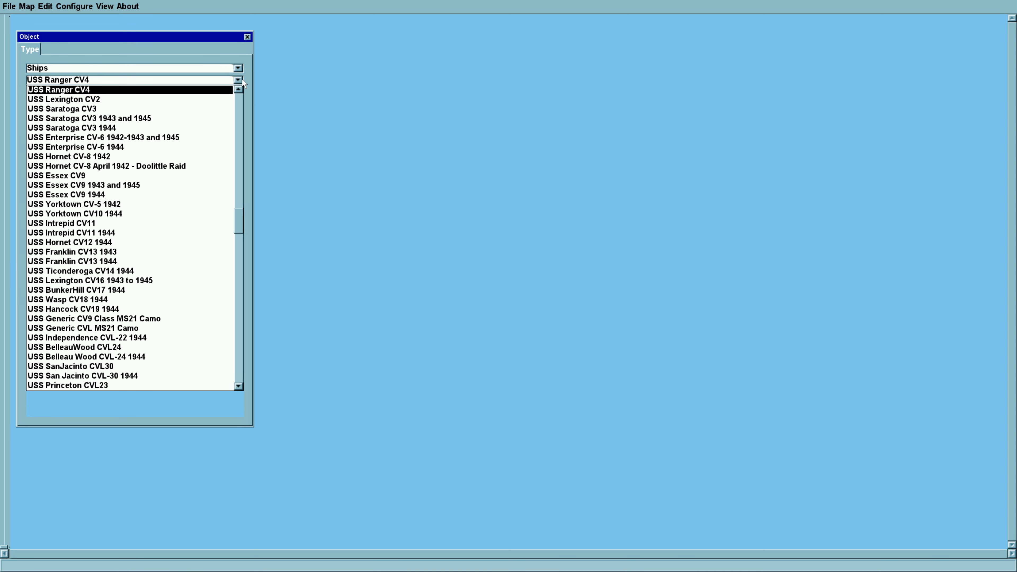
pyautogui.click(63, 98)
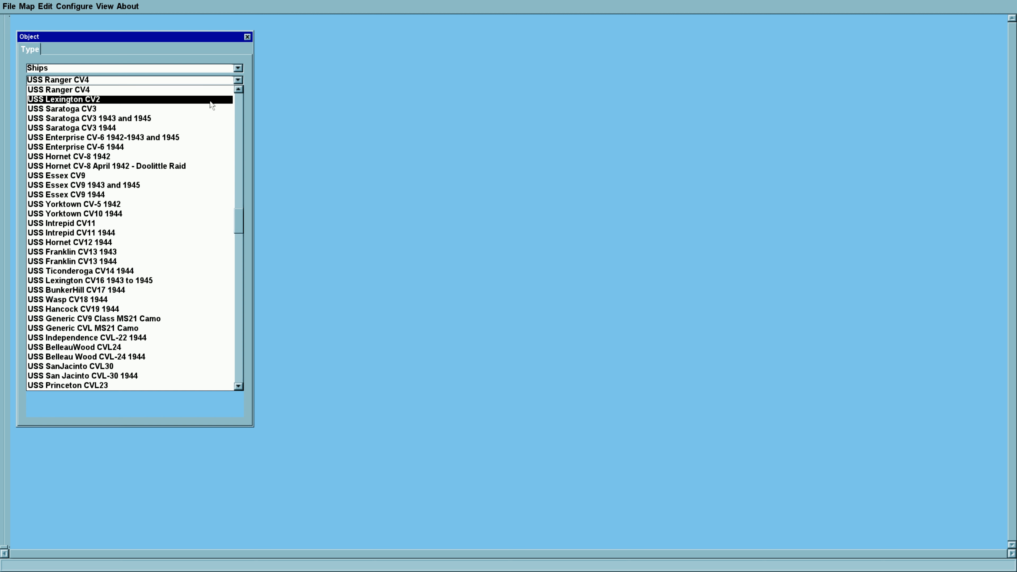
pyautogui.click(129, 136)
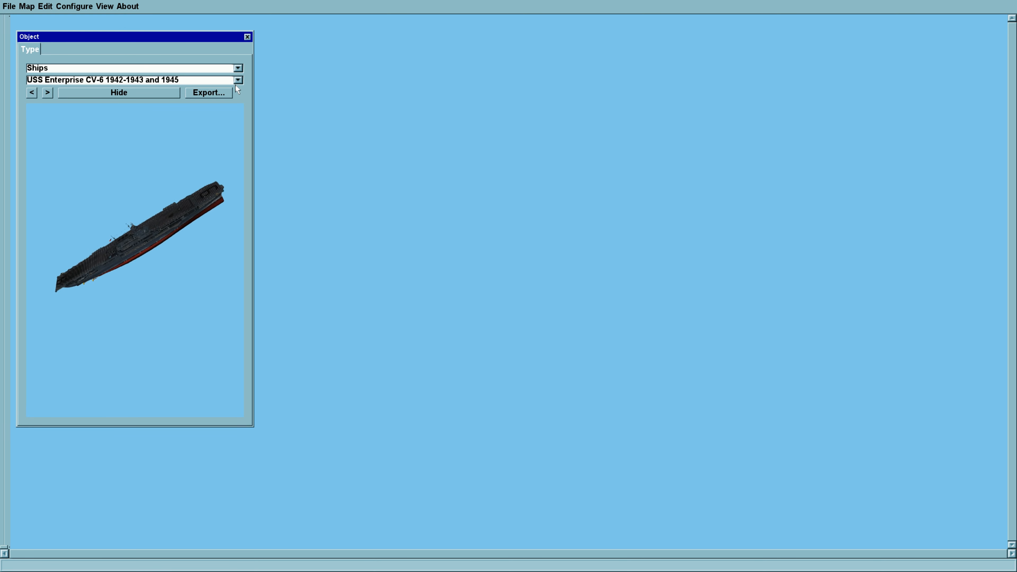
pyautogui.click(237, 79)
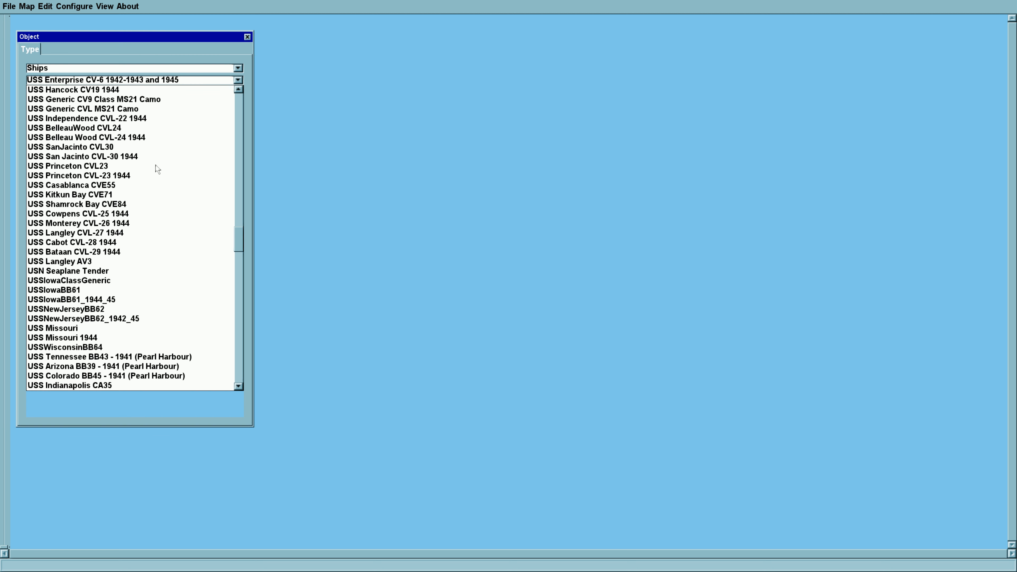
pyautogui.scroll(-3)
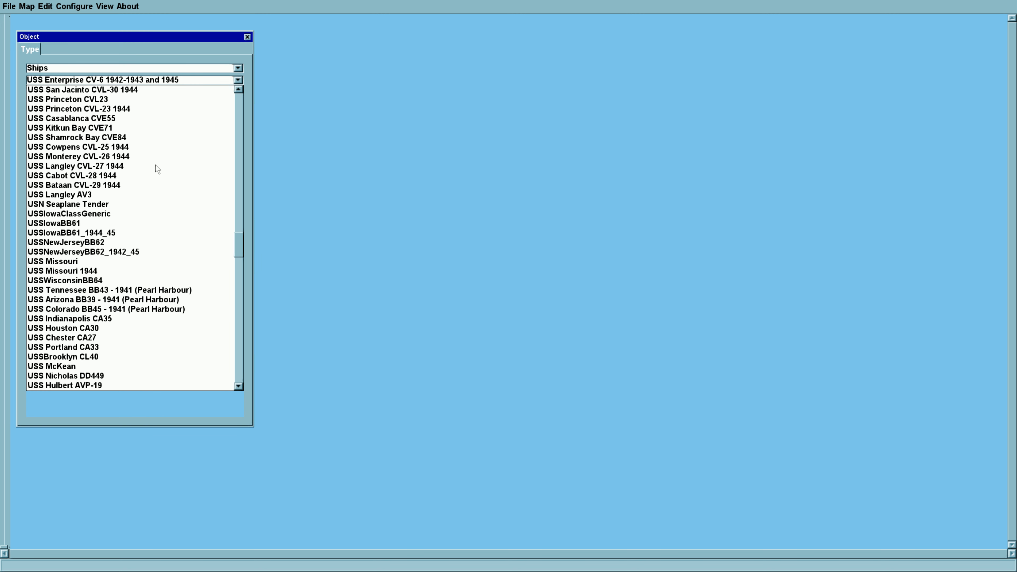
pyautogui.click(65, 347)
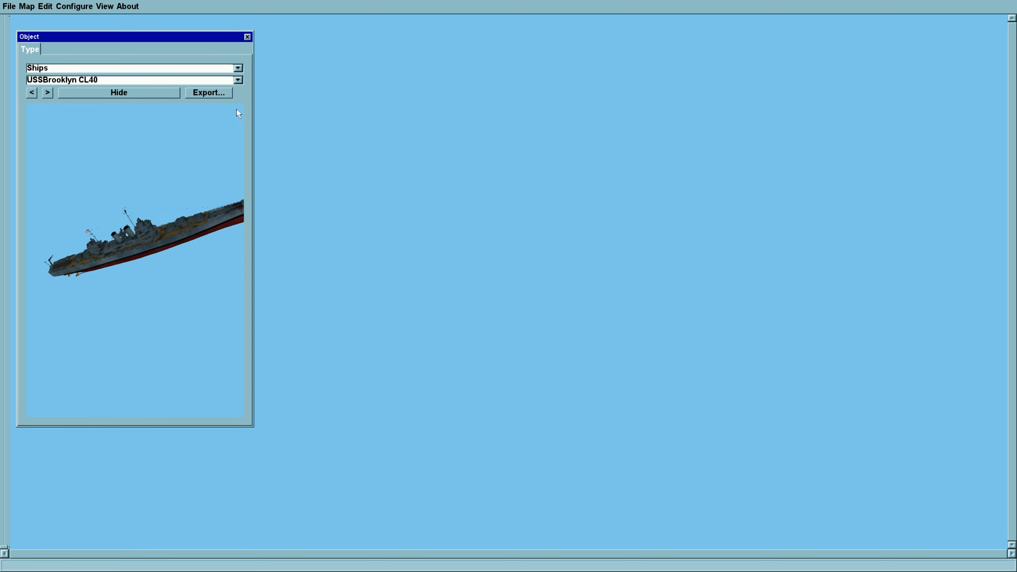
# Preview the HMS Ajax CL cruiser and return to the Quick Mission Builder aircraft list
pyautogui.click(237, 80)
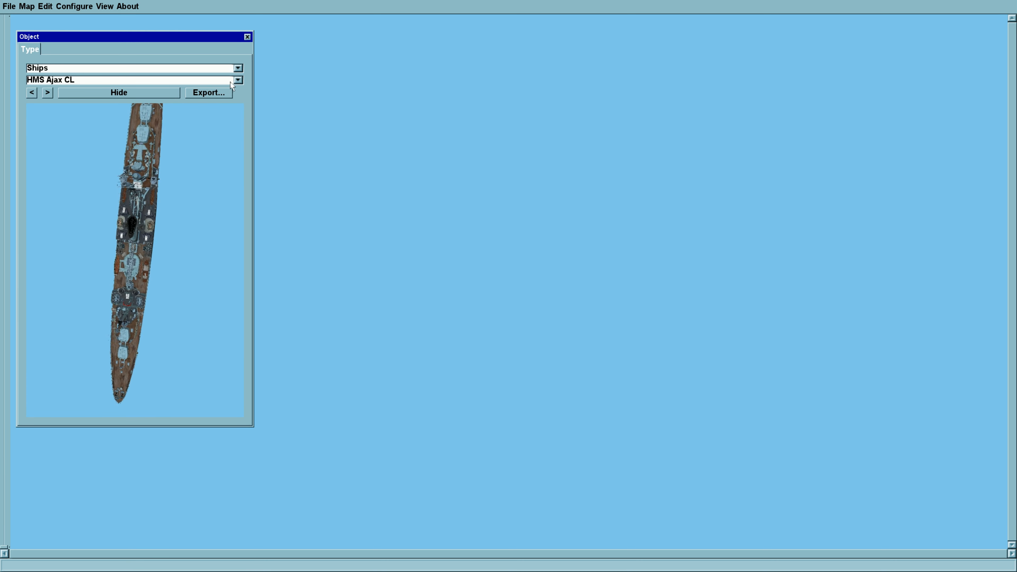
pyautogui.click(238, 80)
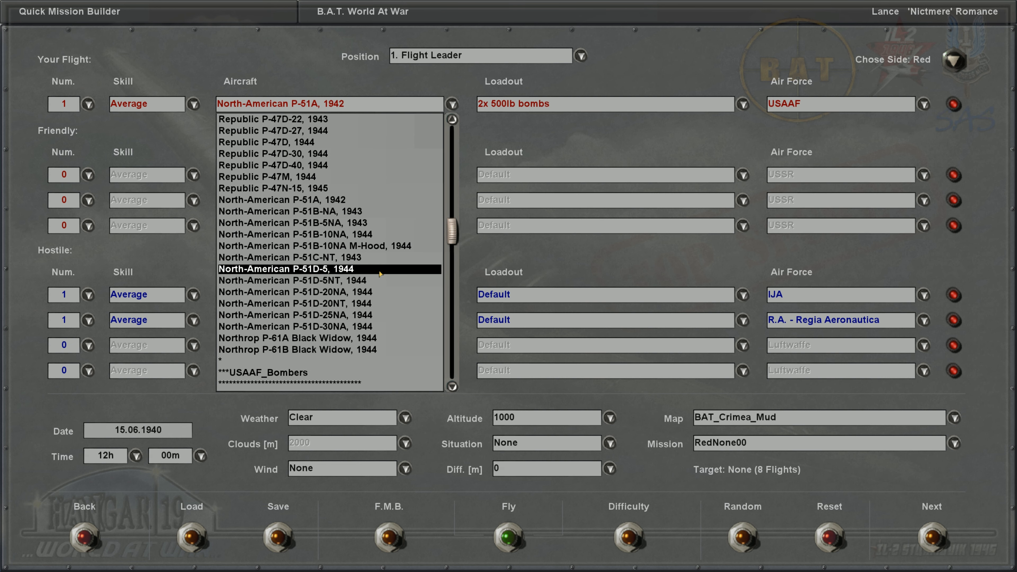
# Select the Curtiss F6C4 Hawk, 1925 as player aircraft and enter its Arming screen
pyautogui.scroll(3)
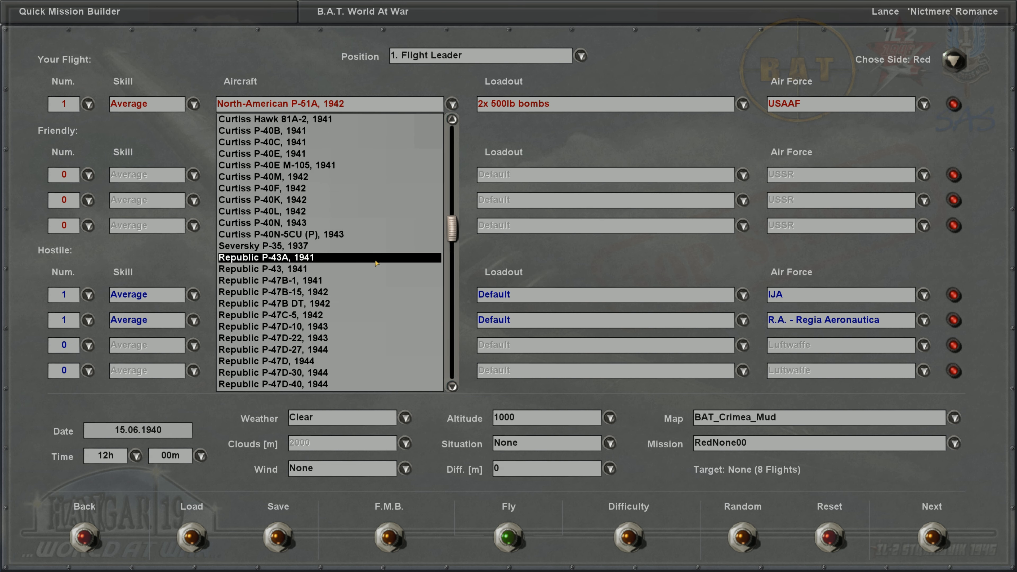
pyautogui.scroll(3)
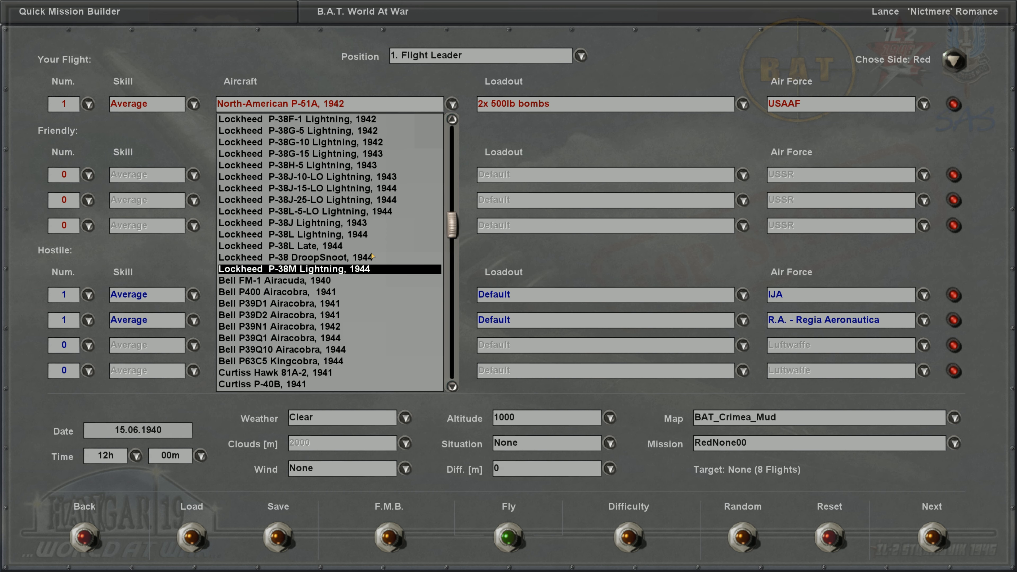
pyautogui.scroll(3)
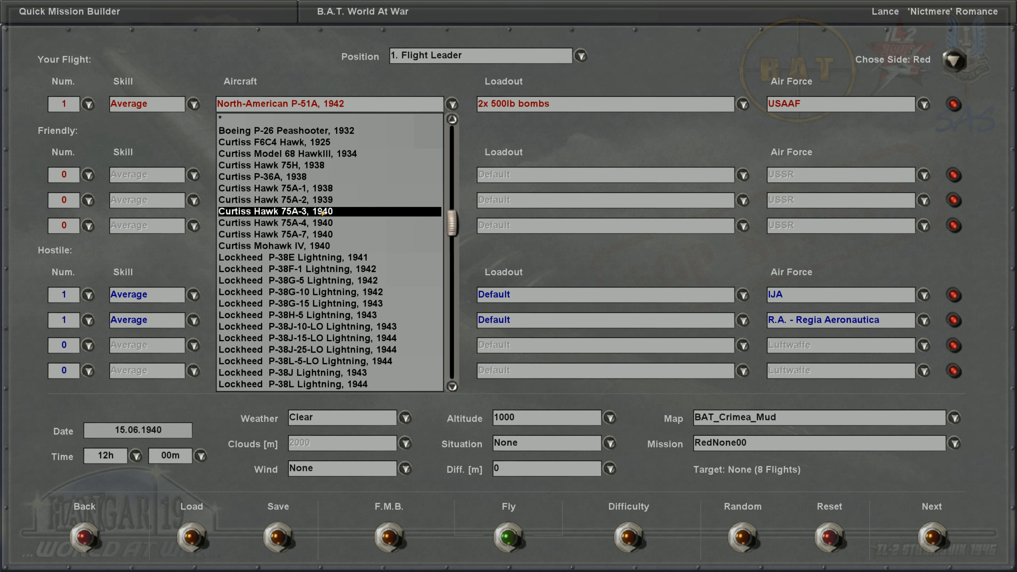
pyautogui.click(298, 142)
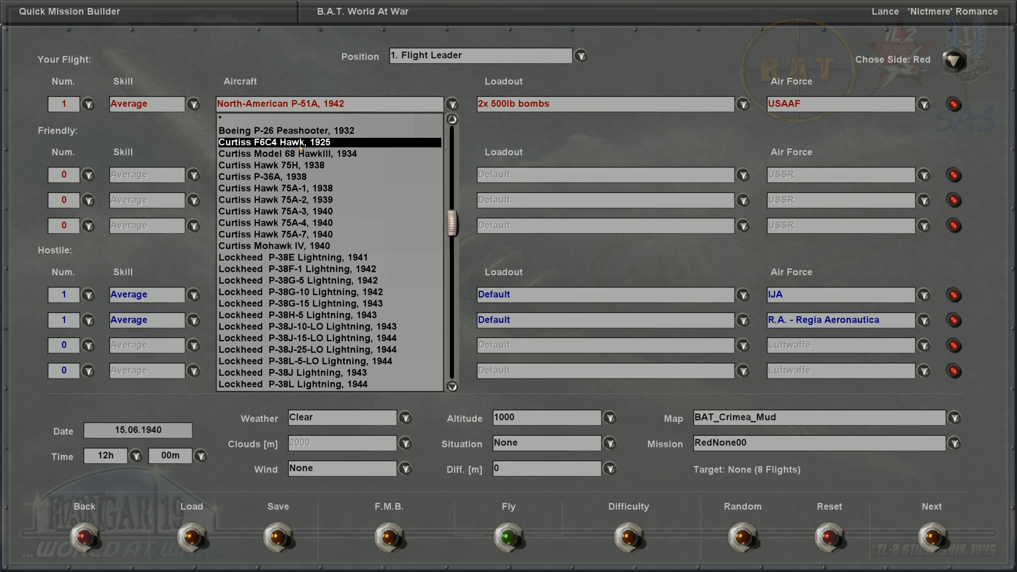
pyautogui.click(285, 141)
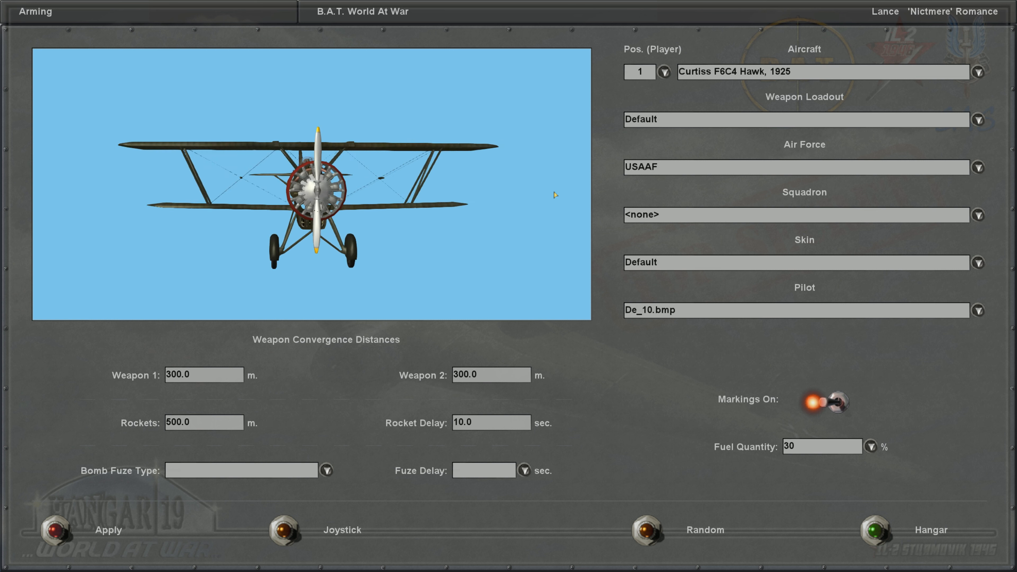
# Preview the Curtiss Model 68 HawkIII, 1934, then switch back to the Curtiss F6C4 Hawk, 1925
pyautogui.click(977, 72)
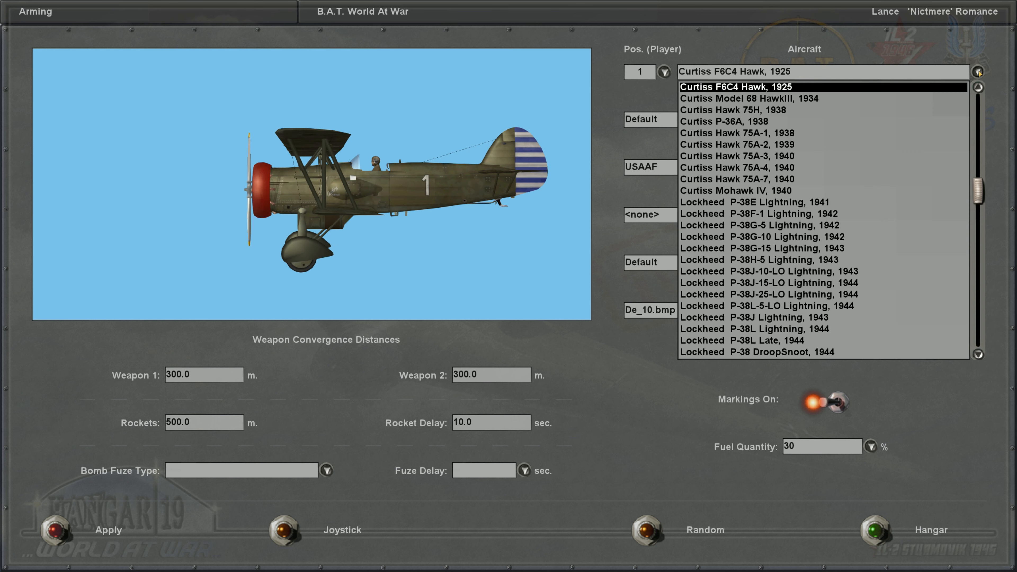
pyautogui.click(746, 98)
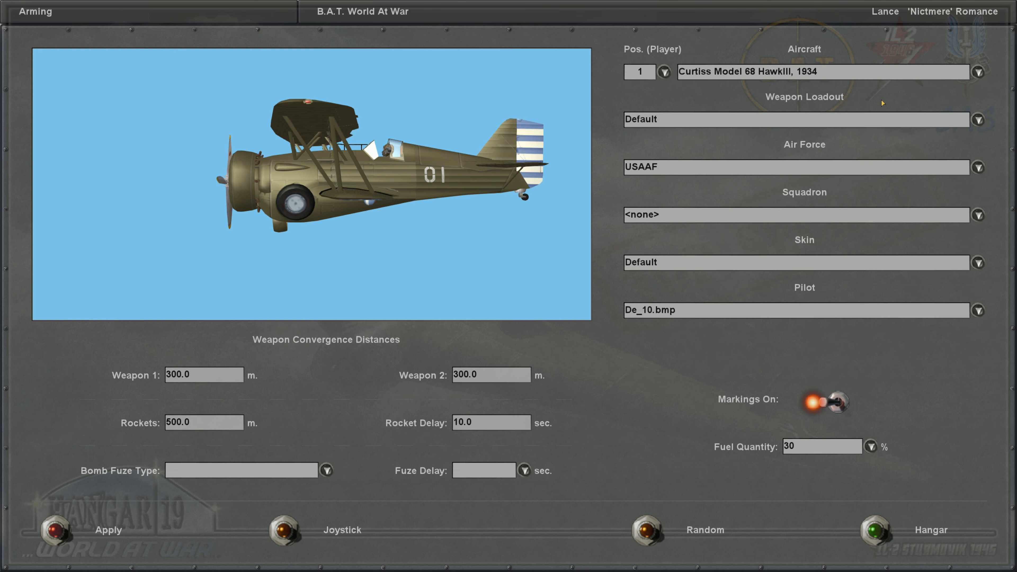
pyautogui.click(978, 72)
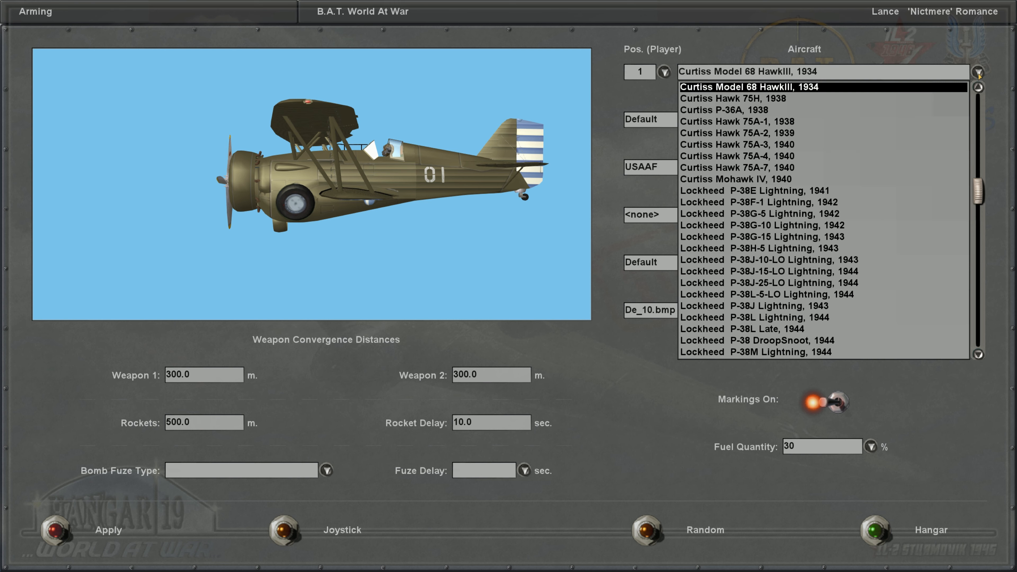
pyautogui.click(745, 71)
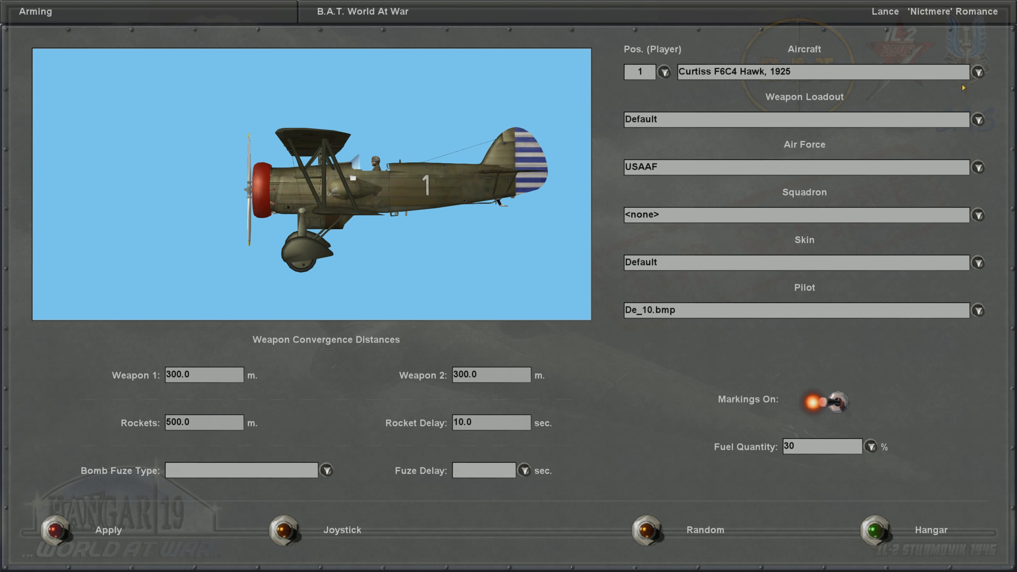
# Browse down the aircraft list to reach the Grumman Martlet Mk.I, 1940
pyautogui.click(978, 72)
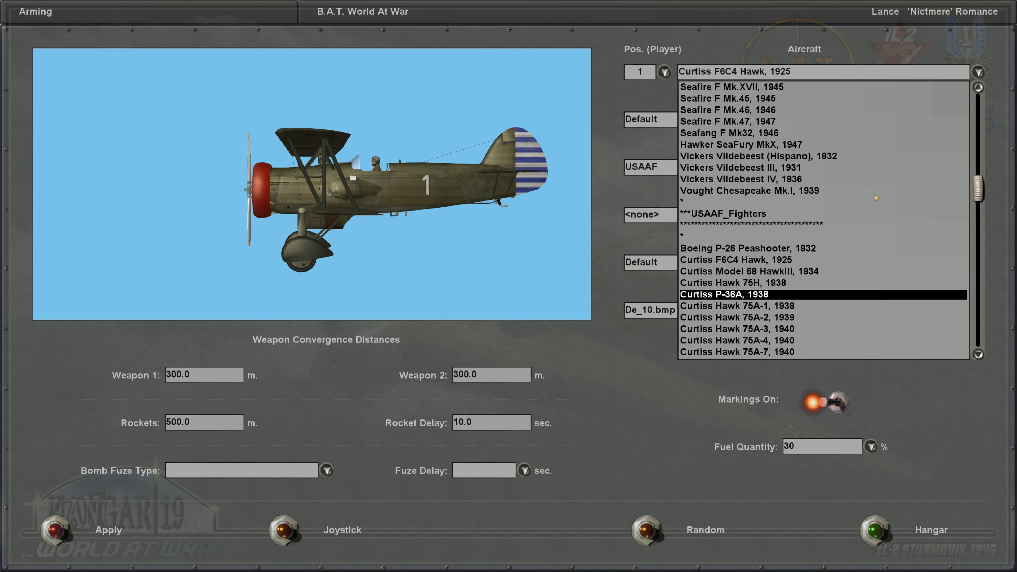
pyautogui.scroll(-3)
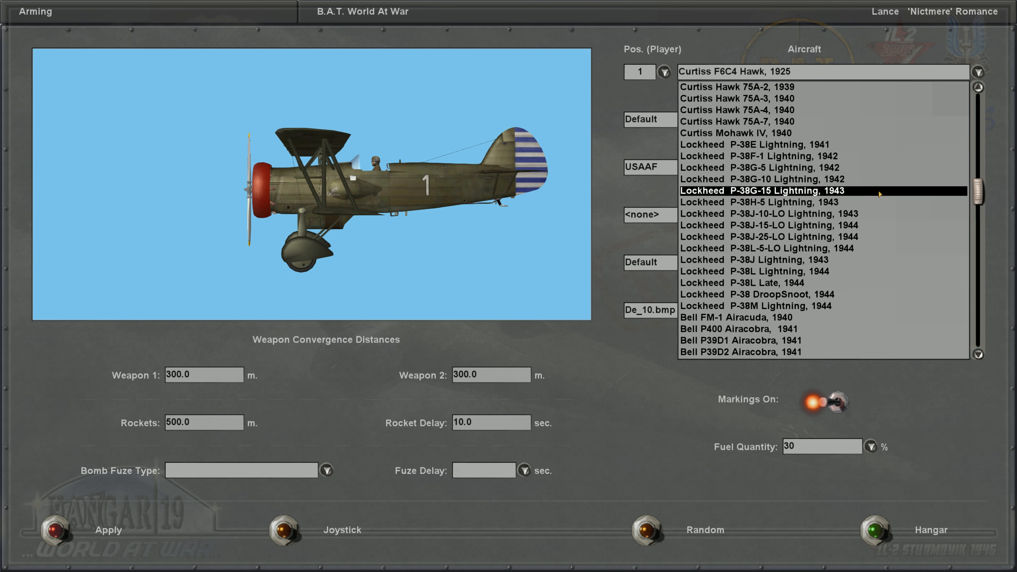
pyautogui.scroll(-3)
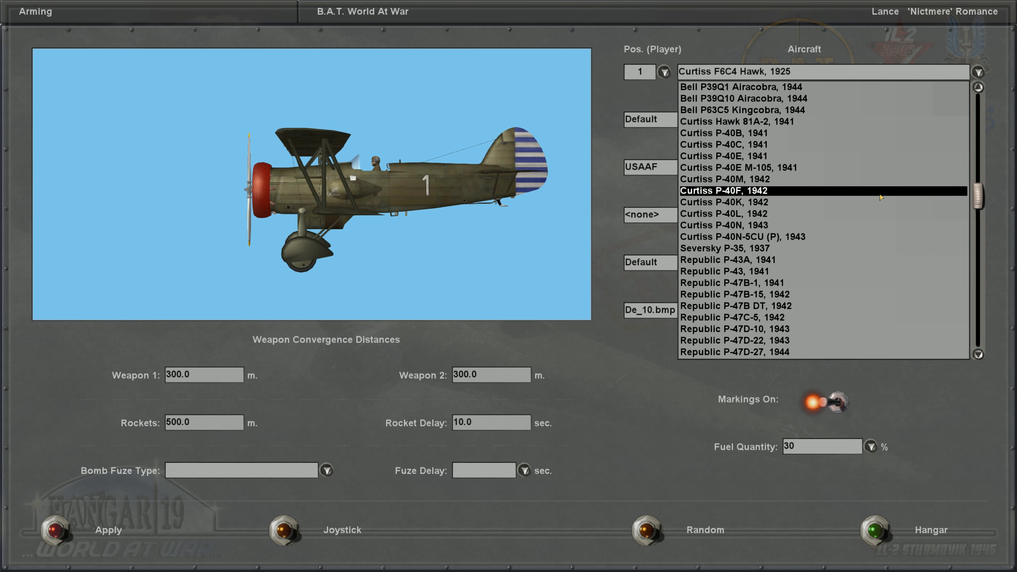
pyautogui.scroll(-3)
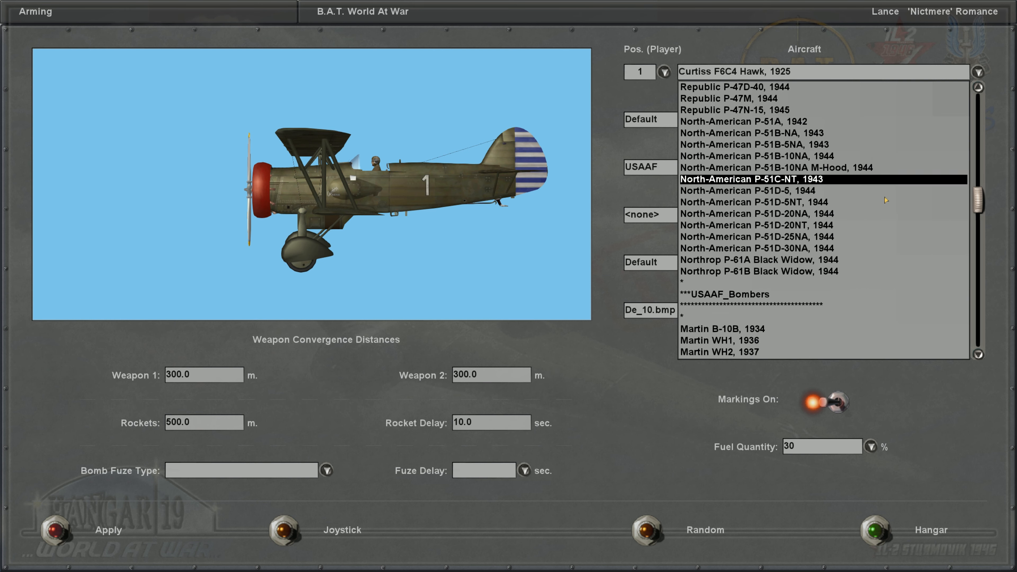
pyautogui.scroll(-3)
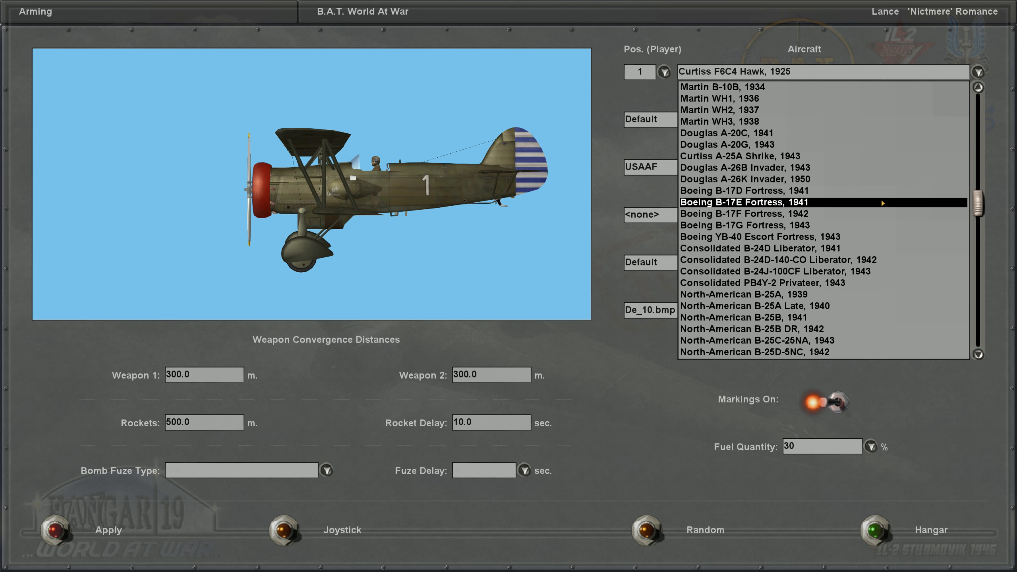
pyautogui.scroll(-3)
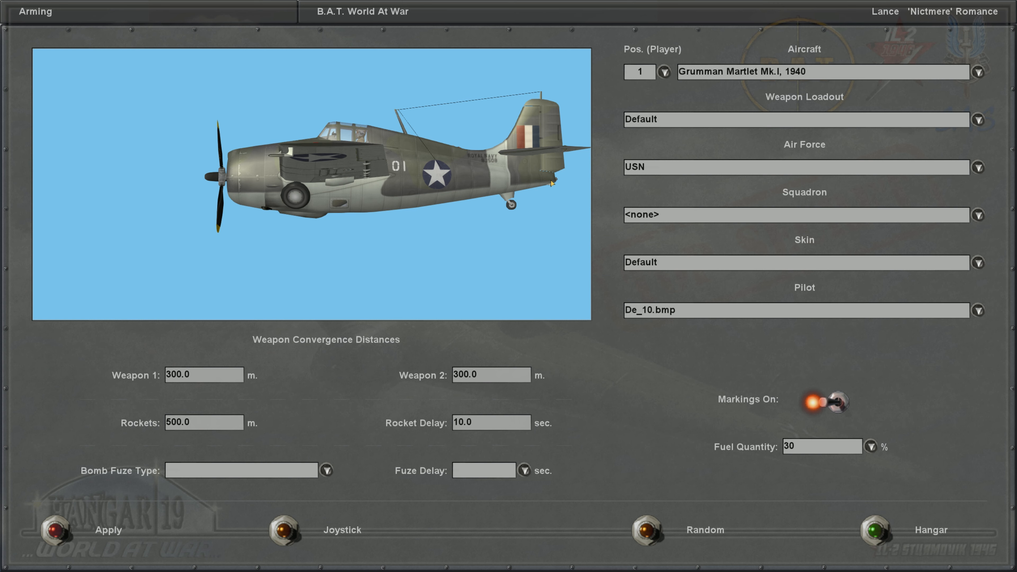
# Set the air force to RAF, select the Grumman Martlet Mk.II, 1941, and fly the quick mission
pyautogui.click(978, 167)
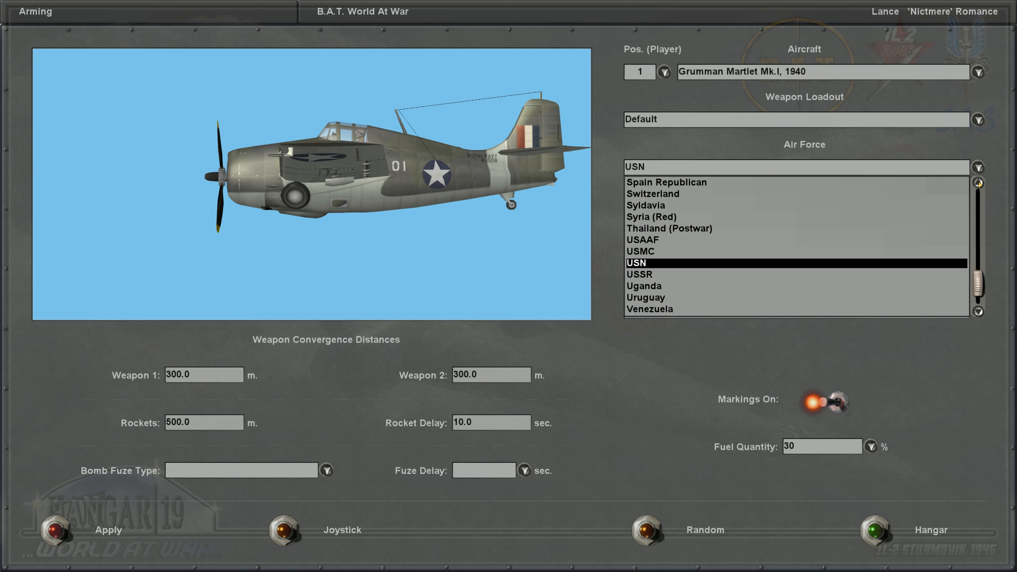
pyautogui.scroll(3)
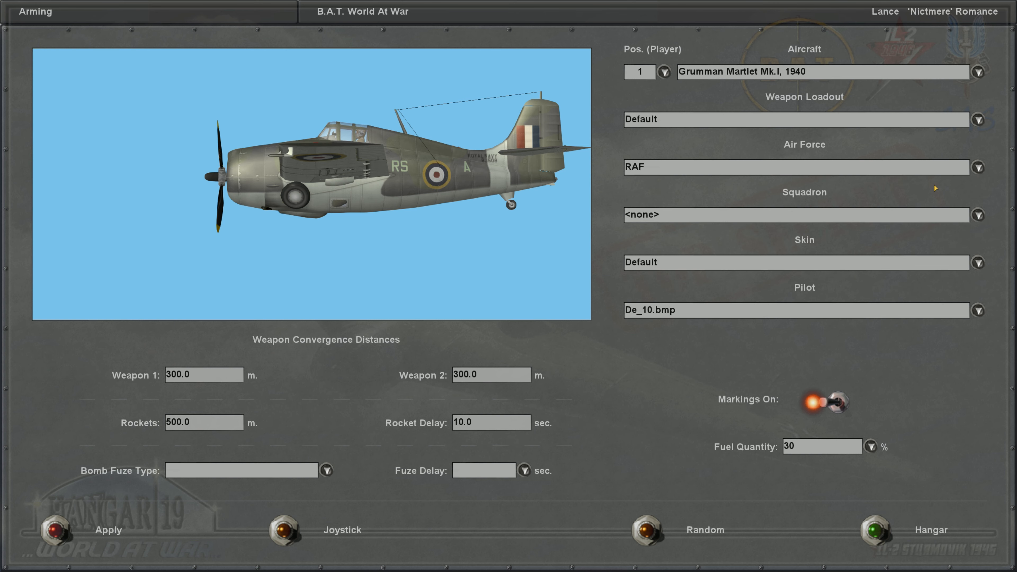
pyautogui.moveTo(534, 196)
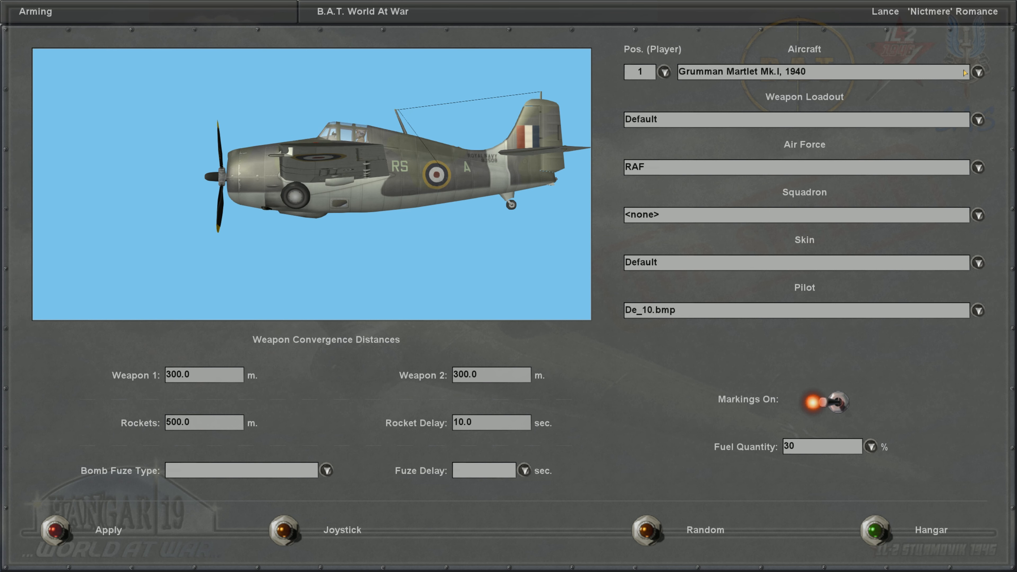
pyautogui.click(979, 72)
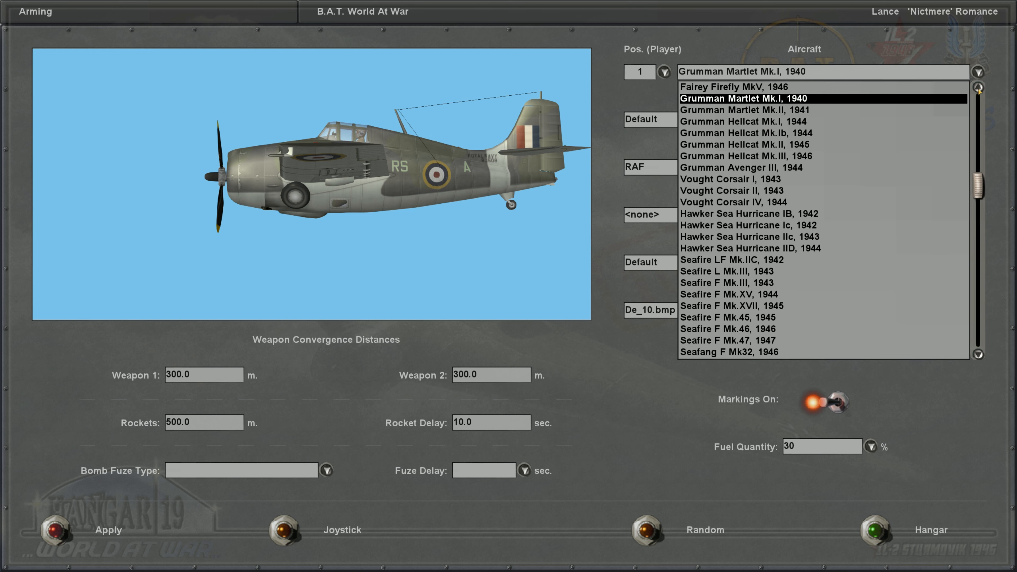
pyautogui.click(743, 109)
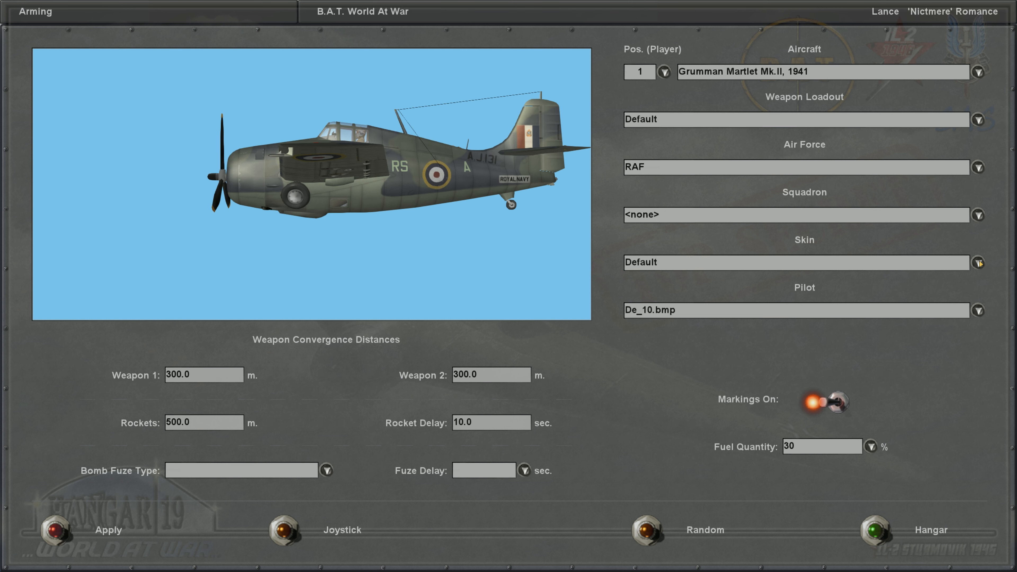
pyautogui.moveTo(128, 493)
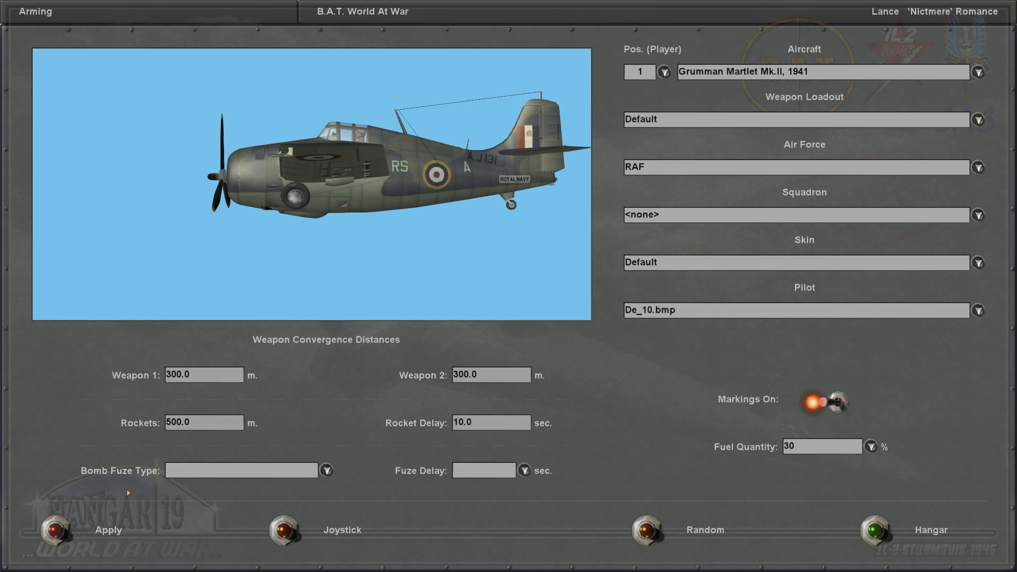
pyautogui.moveTo(62, 533)
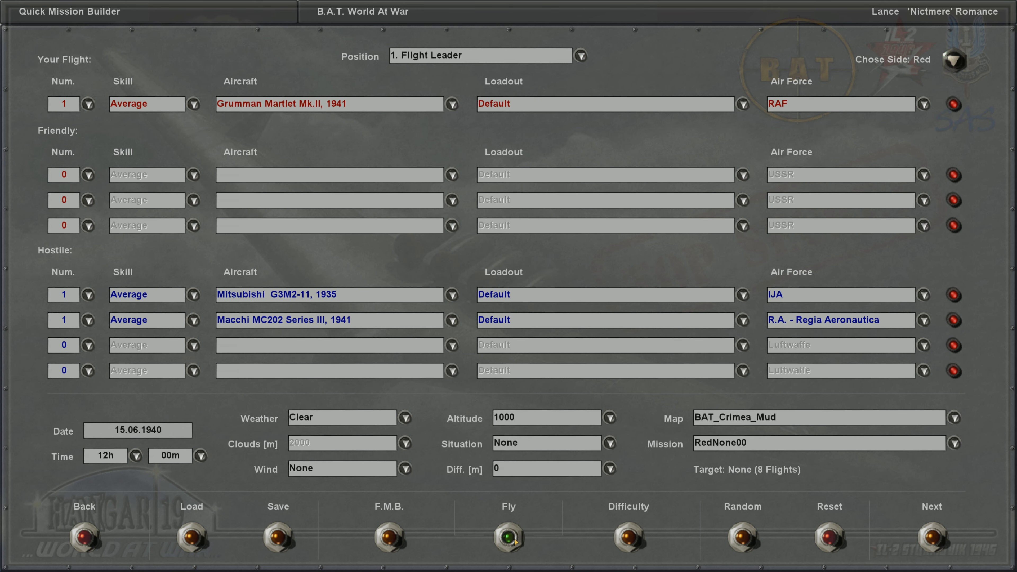
pyautogui.click(508, 537)
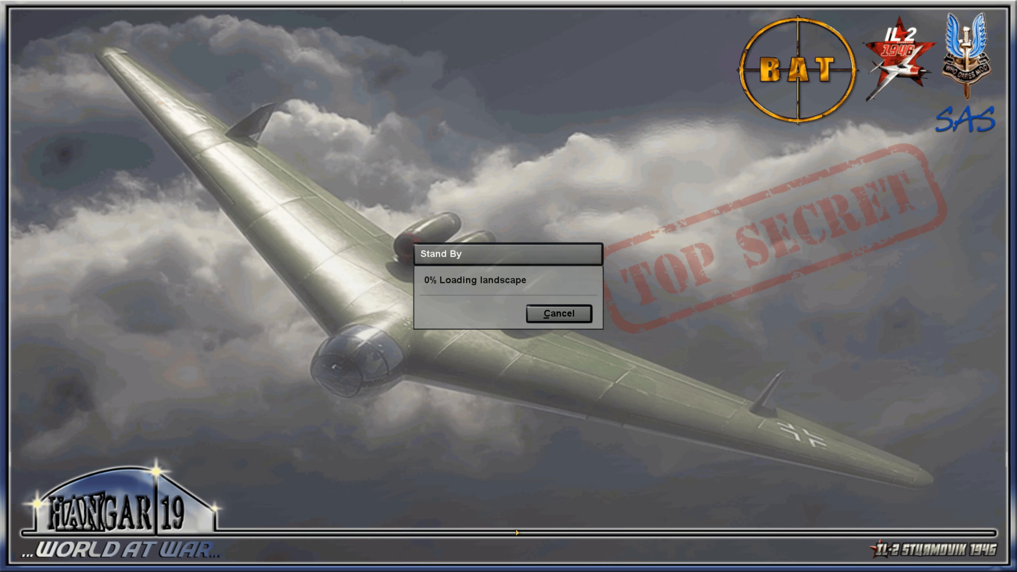